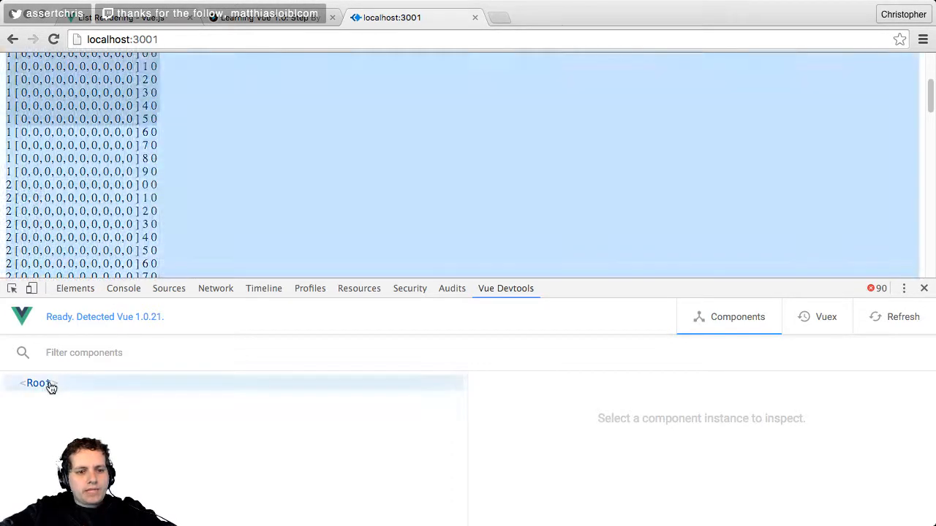
Inspect the Root instance's data in Vue devtools and locate its element in the DOM.
left_click(38, 383)
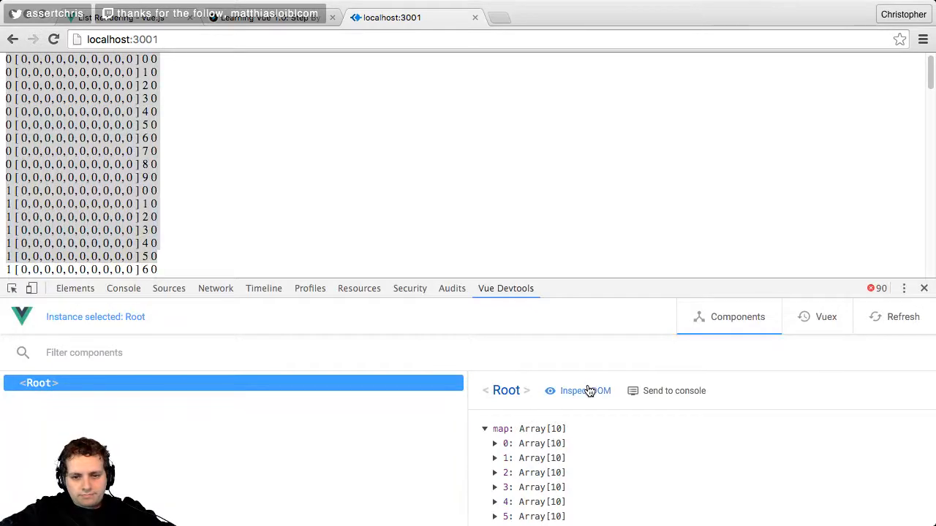
left_click(74, 288)
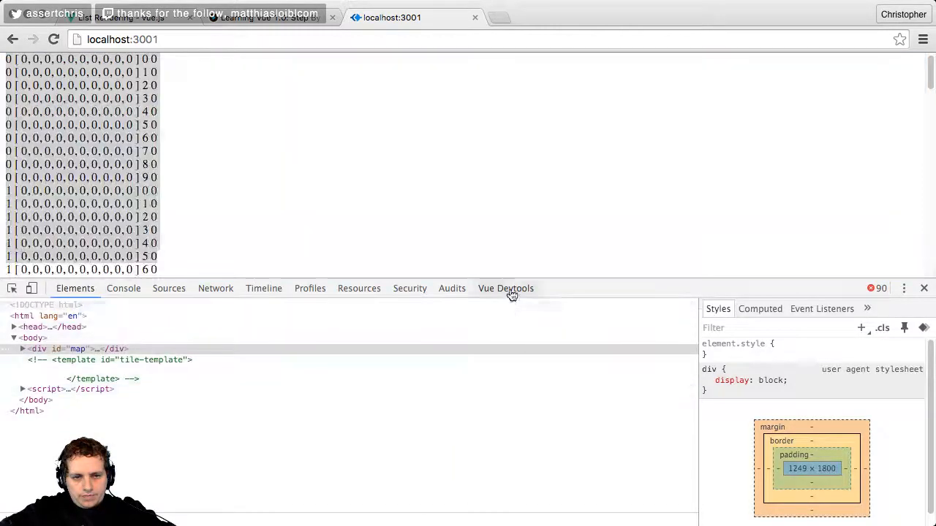
left_click(505, 288)
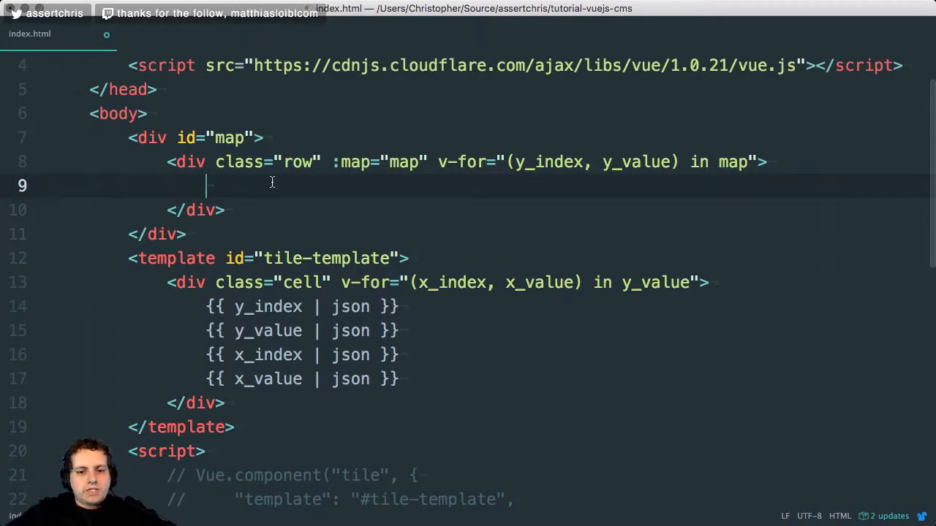
Add a self-closing <tile :row="y_value" /> element inside the row div.
type("<tile")
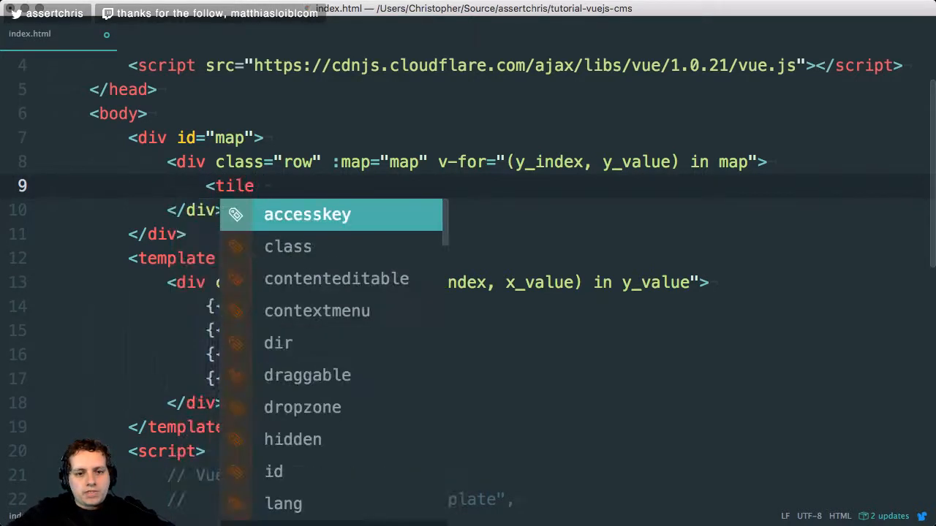
type("ty")
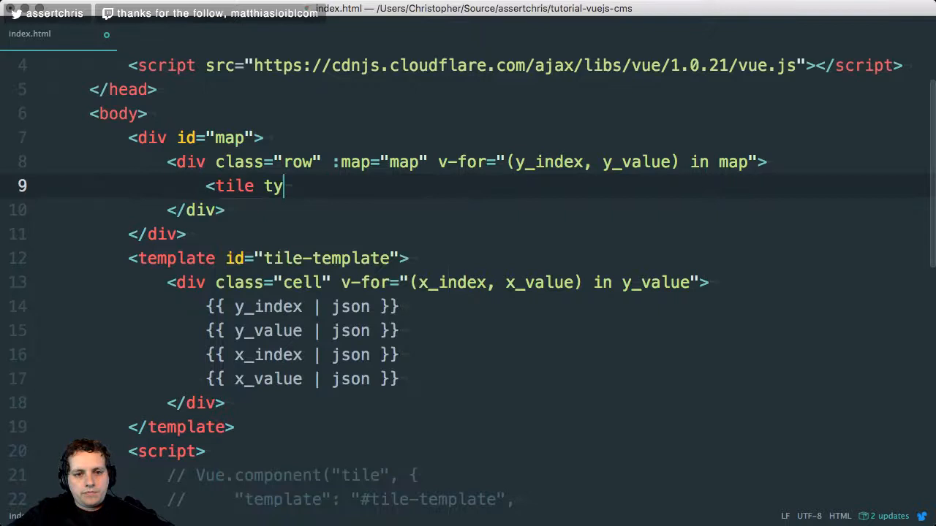
key("backspace")
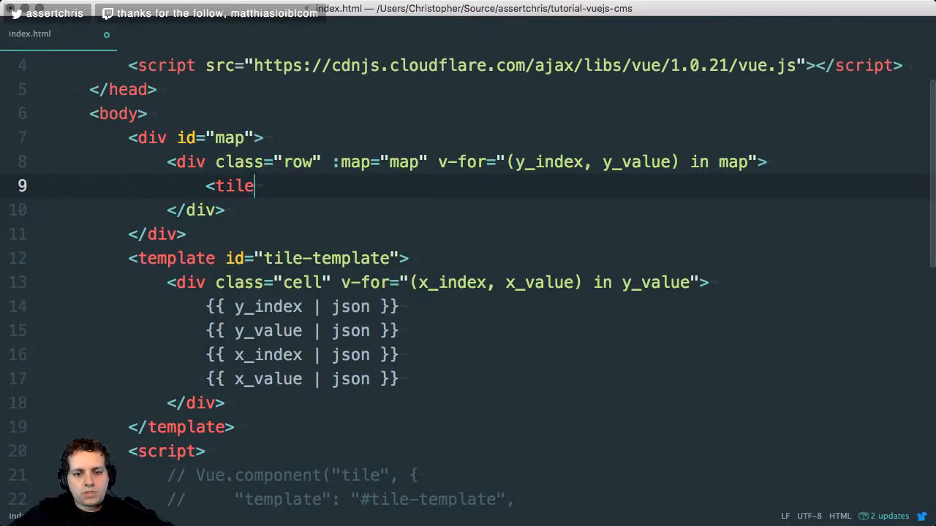
type(":")
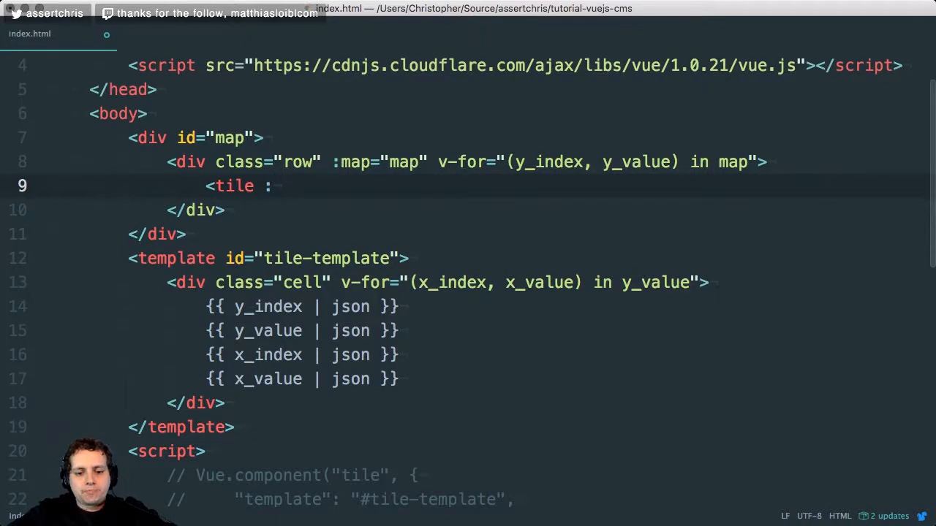
type("row=\"\"")
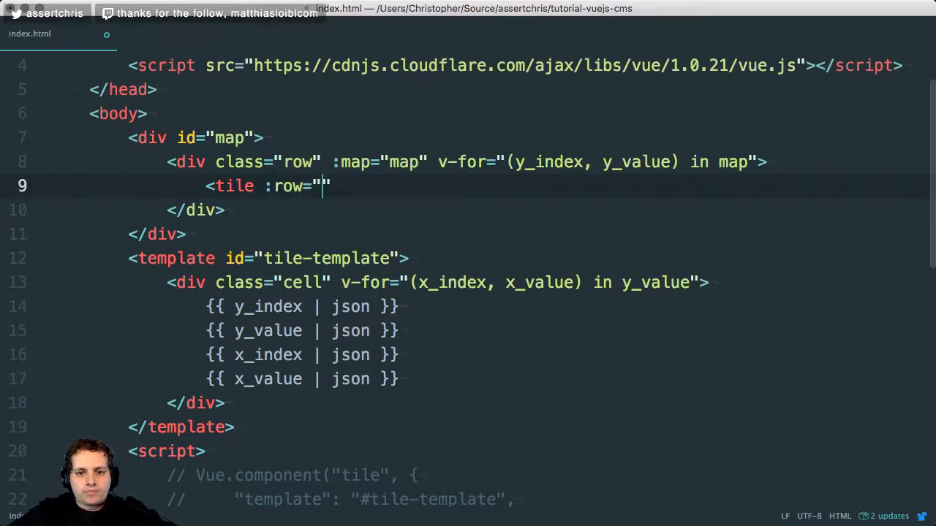
type("y_value")
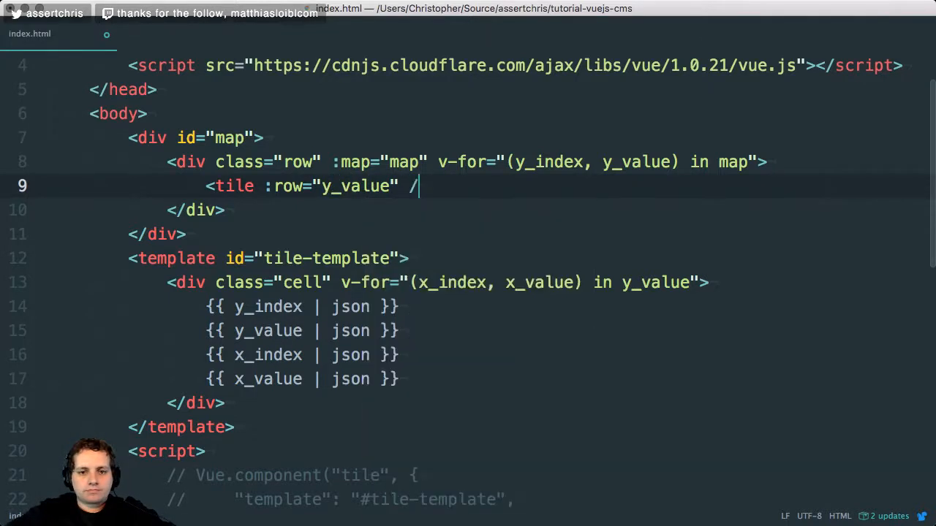
scroll("down", 3)
type(">")
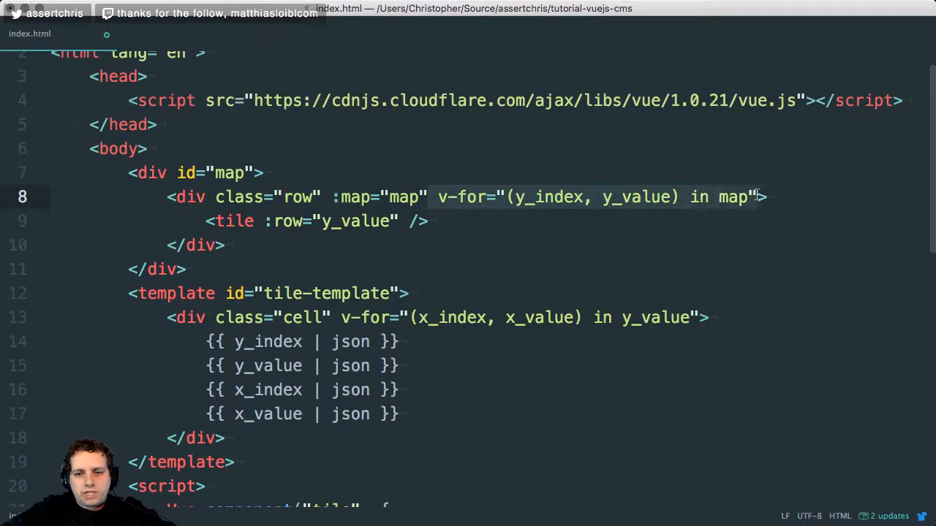
Make the tile loop with v-for="(x_index, x_value) in y_value" and bind :cell="x_value".
type("v-for=\"(y_index, y_value) in map\"")
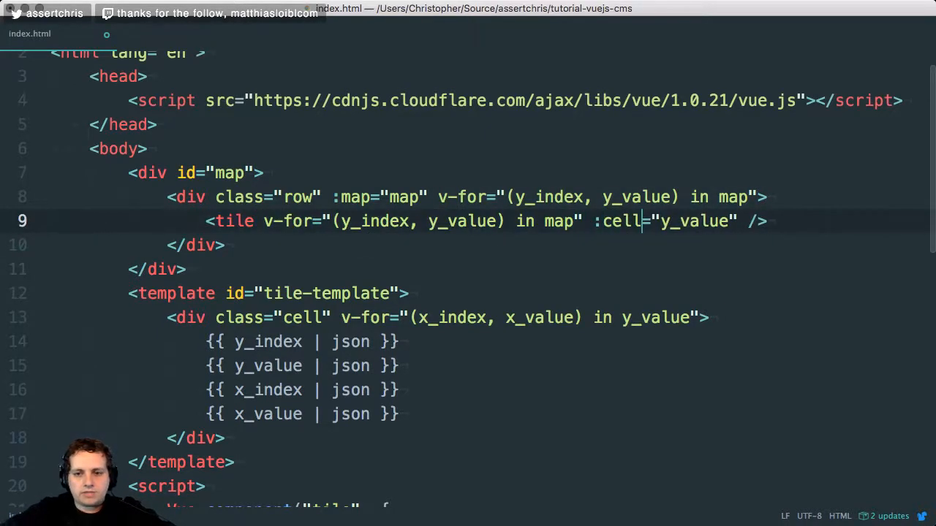
type("x_")
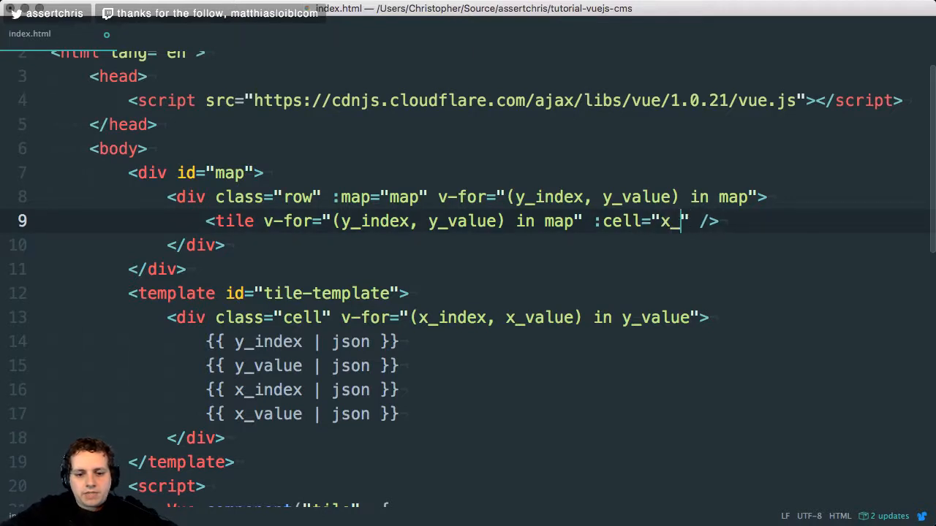
type("value")
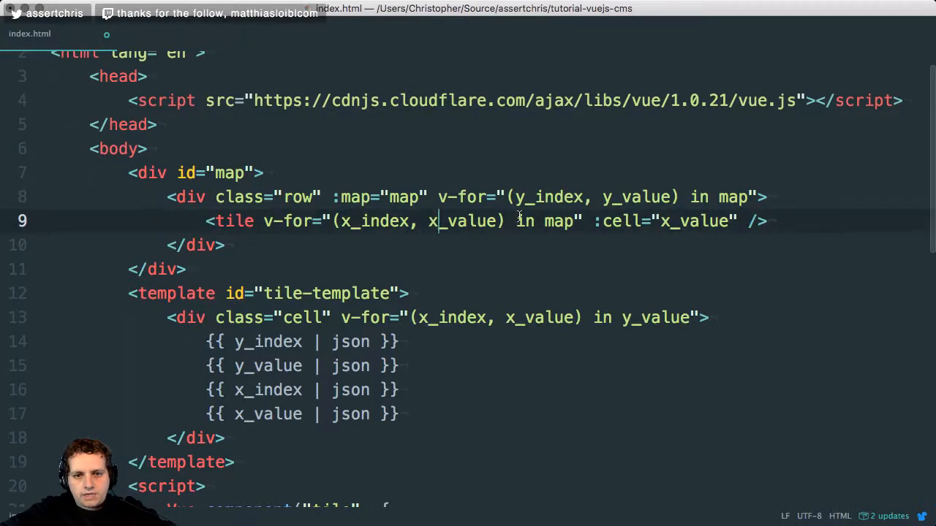
type("y_value")
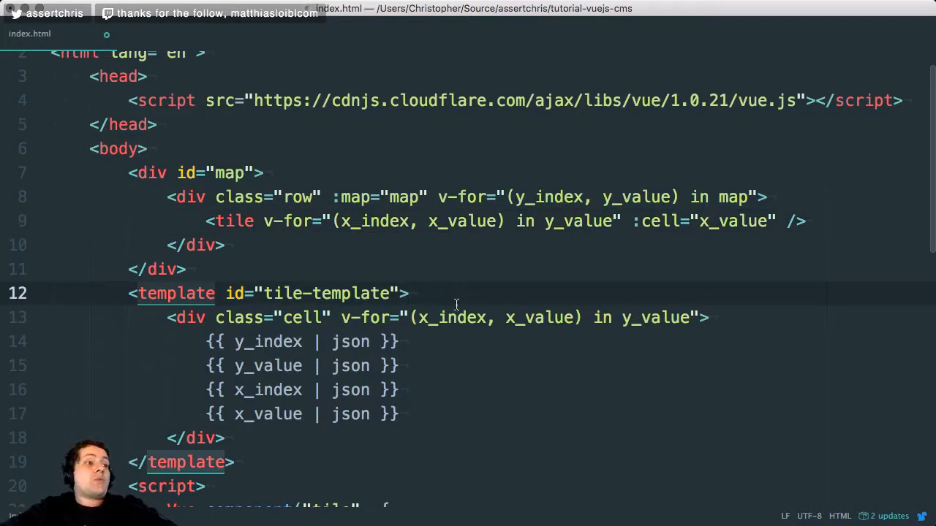
Remove the v-for from the template's cell div and declare "params": ["cell"] on the component.
left_click(466, 318)
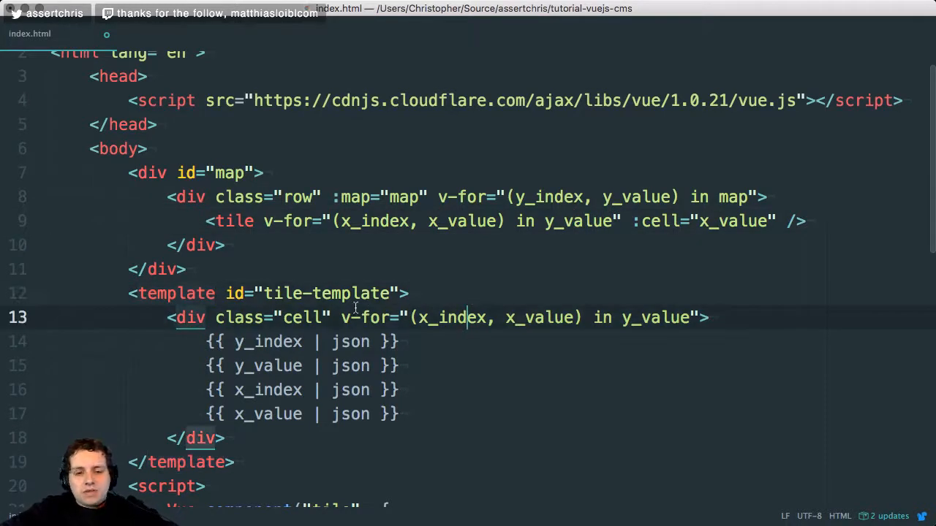
left_click_drag(339, 318, 699, 317)
type("\"par")
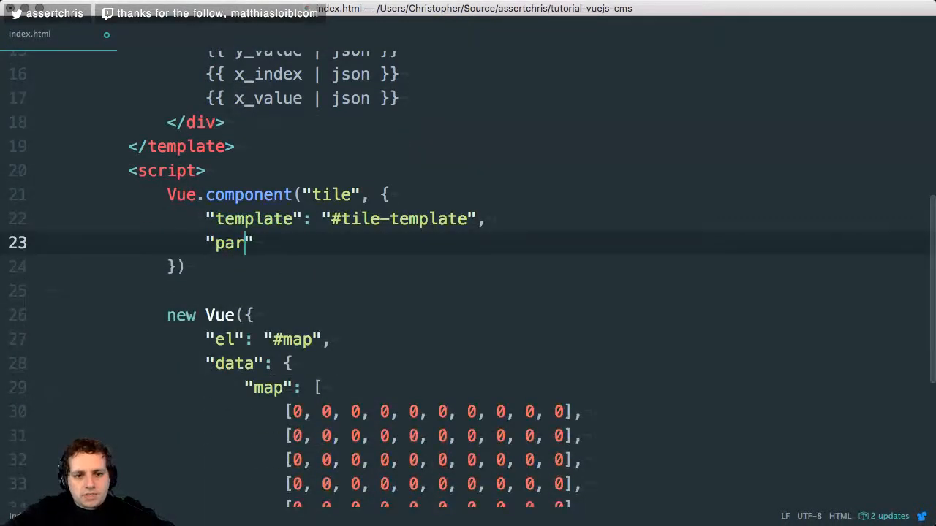
type("ams\": [")
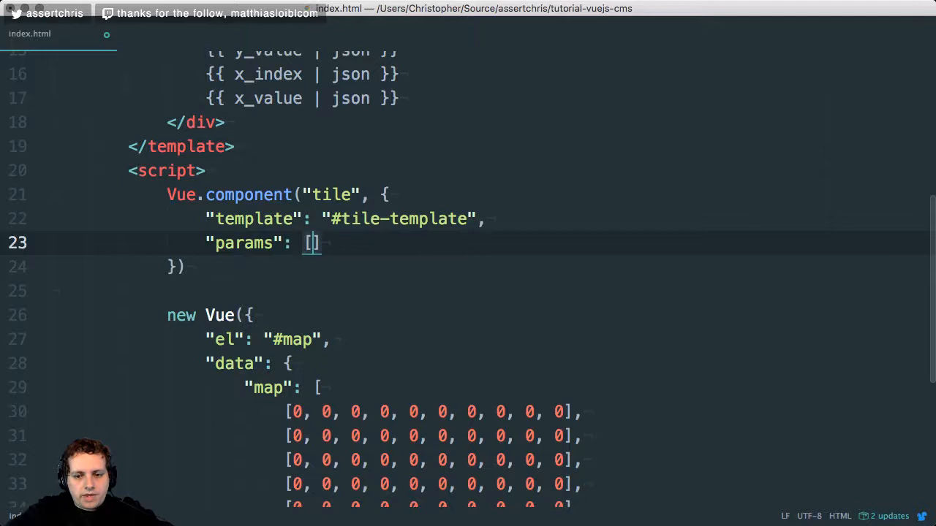
type("\"cell\"")
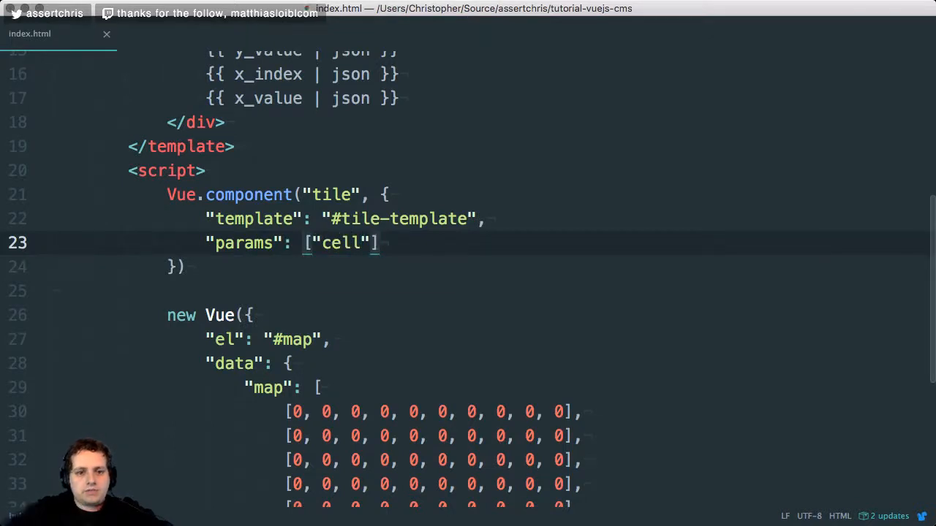
scroll("up", 3)
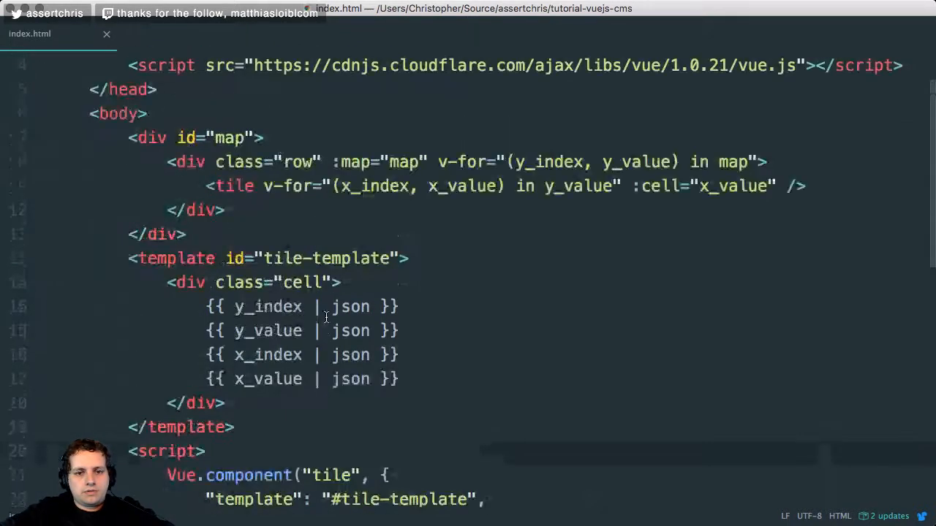
scroll("down", 3)
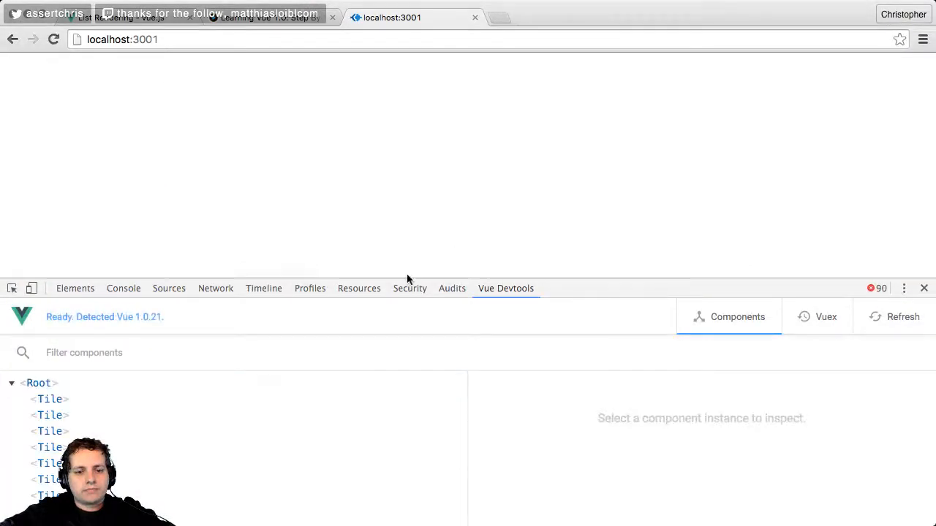
left_click(50, 451)
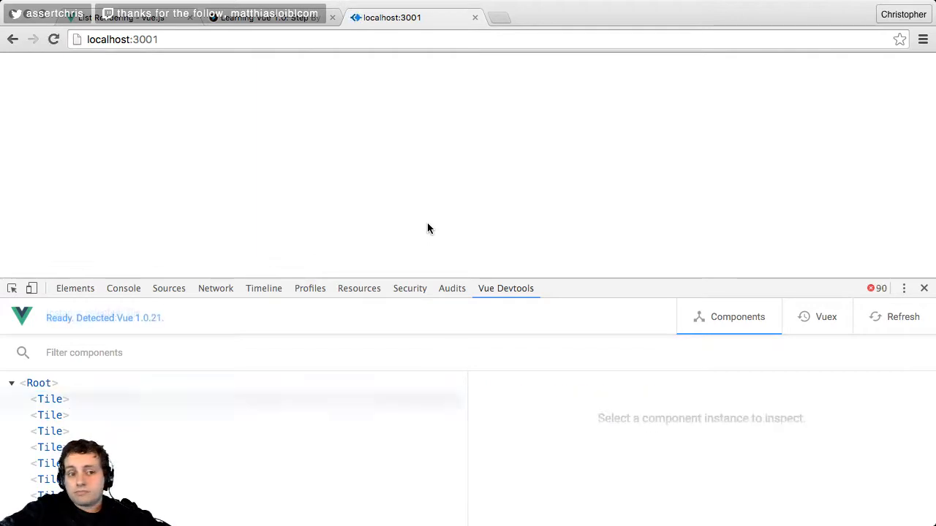
left_click(50, 399)
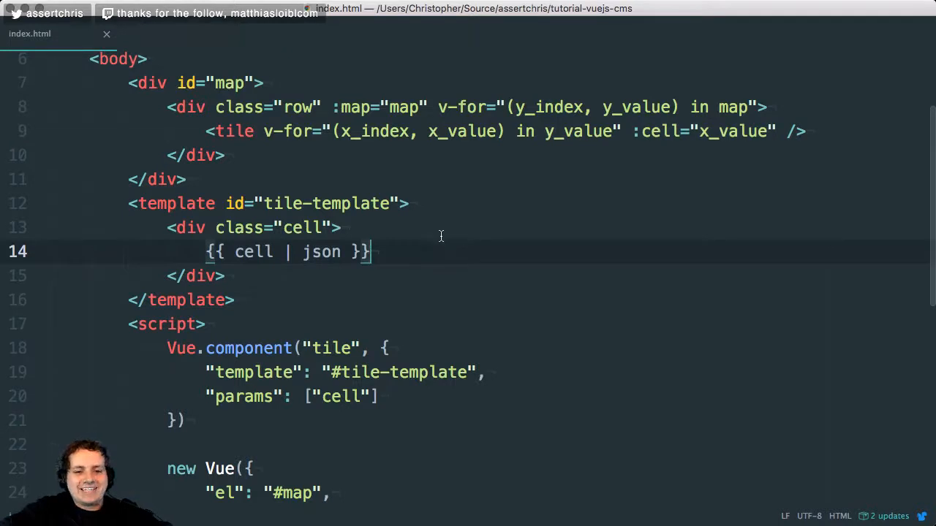
Review the tile element's cell binding and the tile component registration below it.
scroll("up", 3)
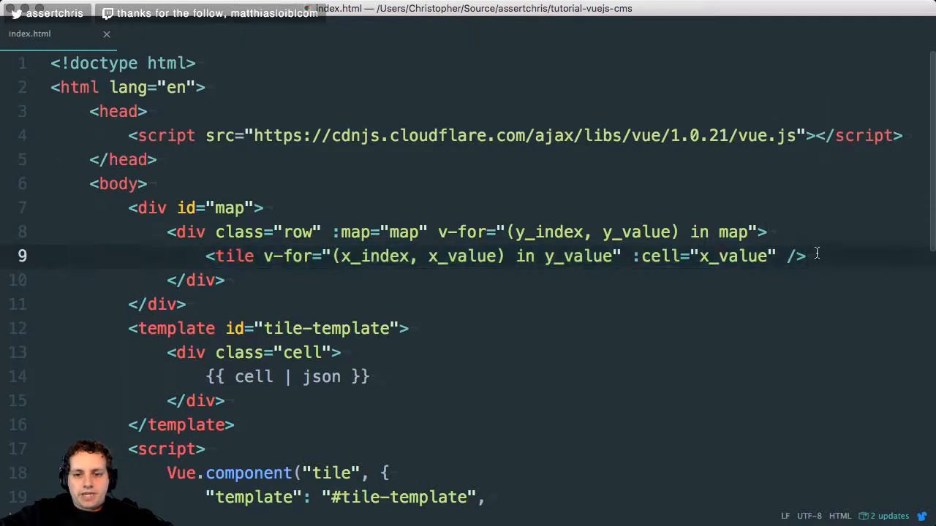
double_click(701, 257)
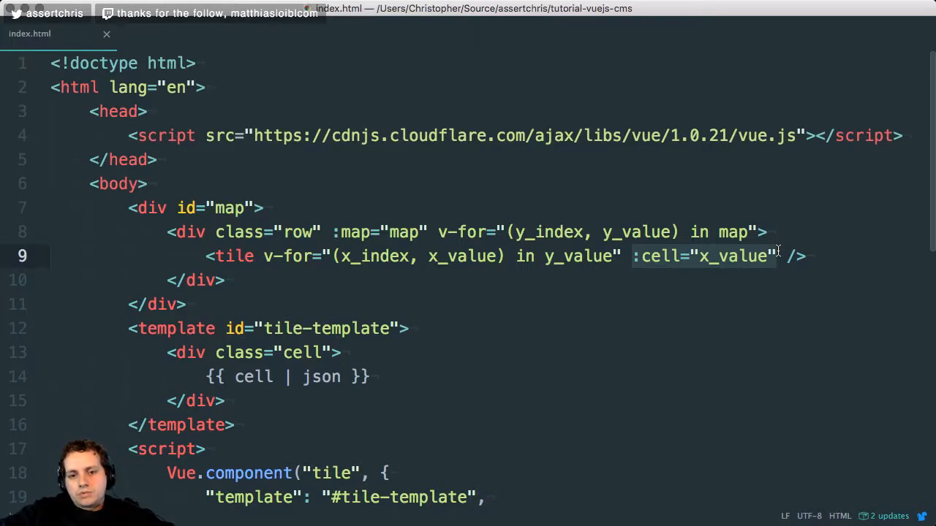
scroll("down", 3)
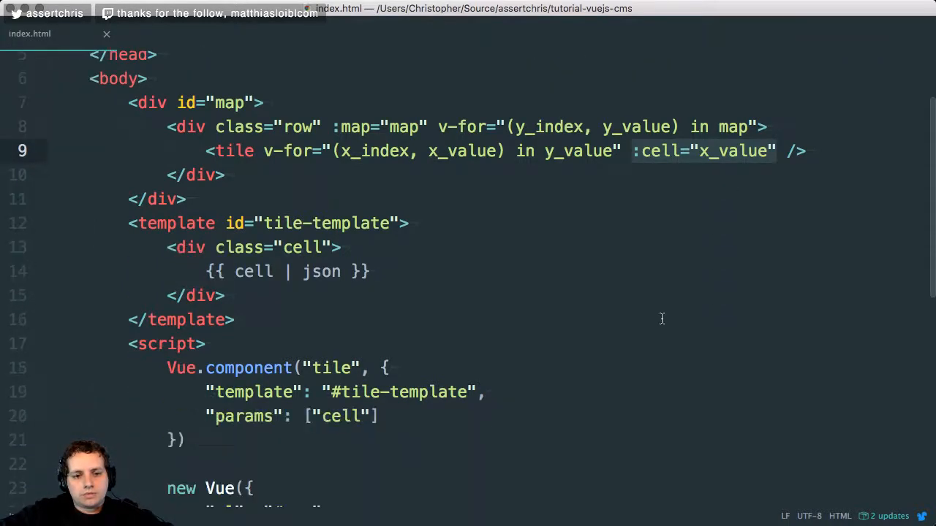
scroll("down", 3)
type(";")
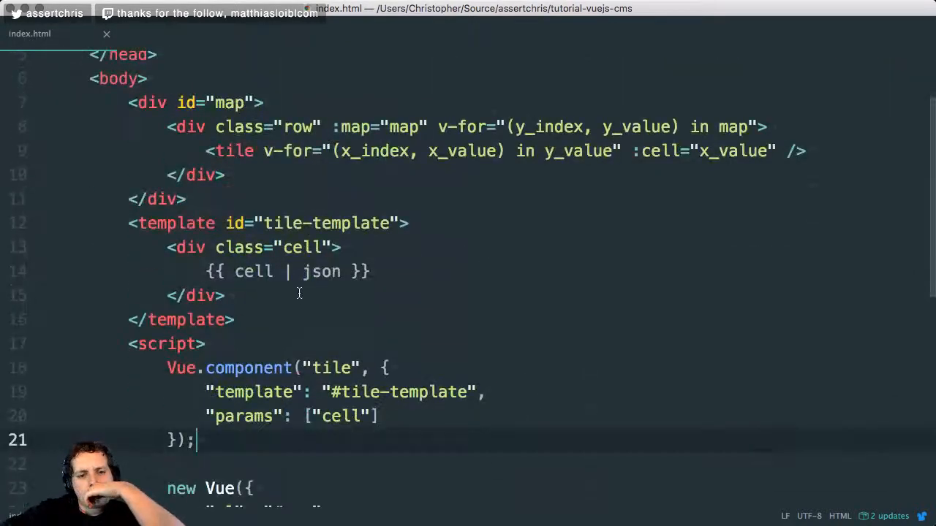
scroll("down", 3)
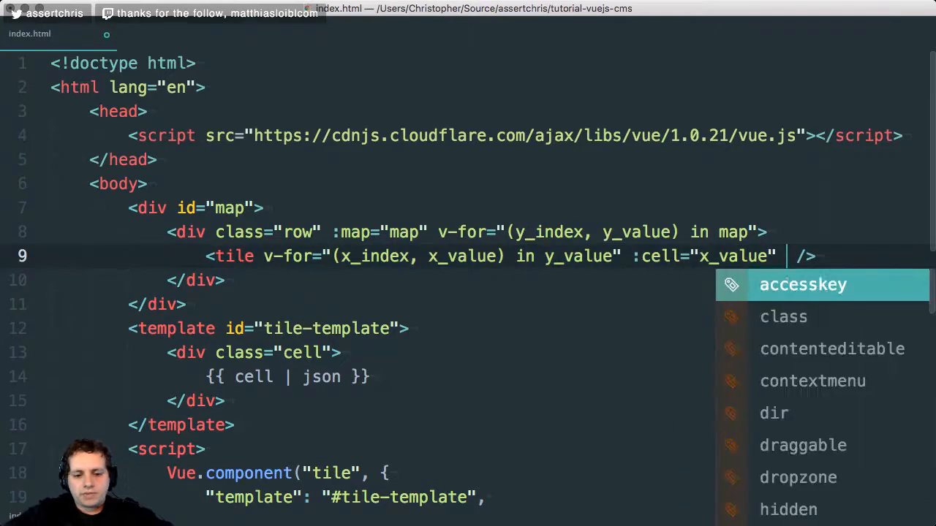
Add a test foo="bar" attribute on the tile element and "foo" to the component's params.
type("foo=\"bar\"")
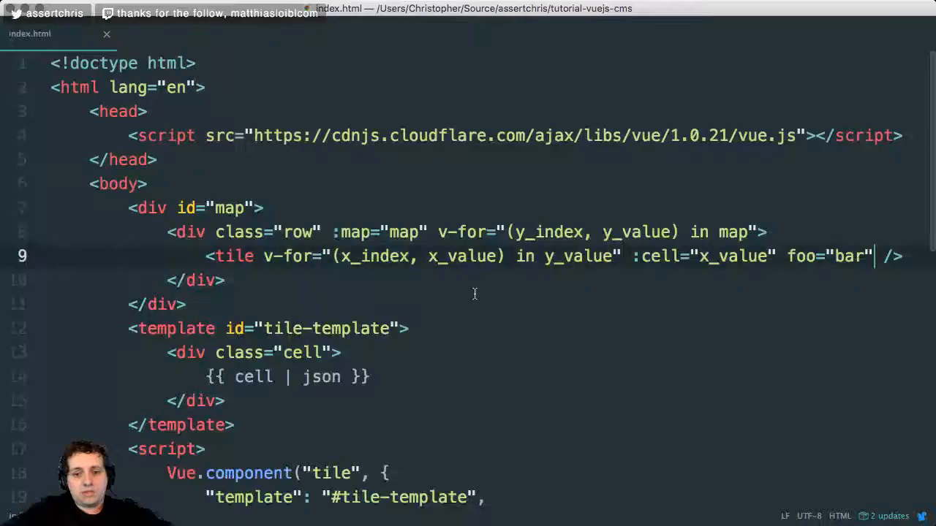
scroll("down", 3)
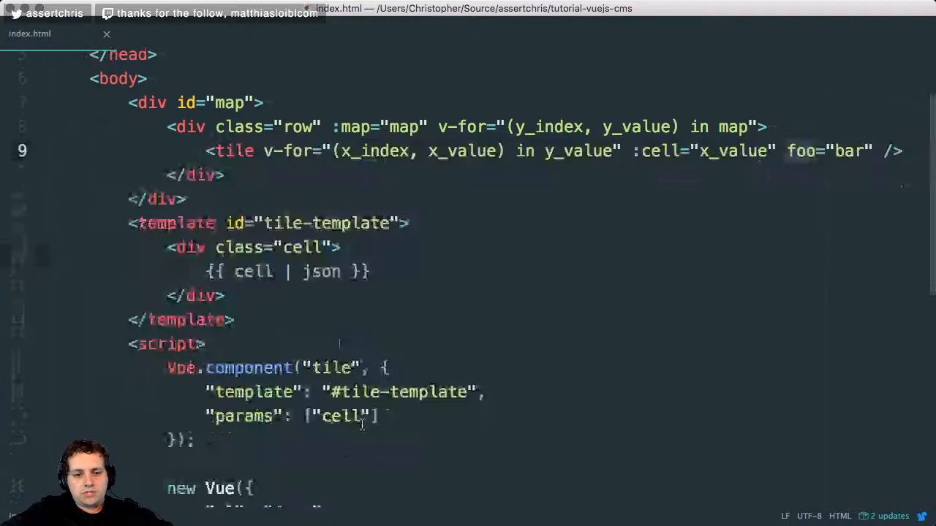
type("\"foo\",")
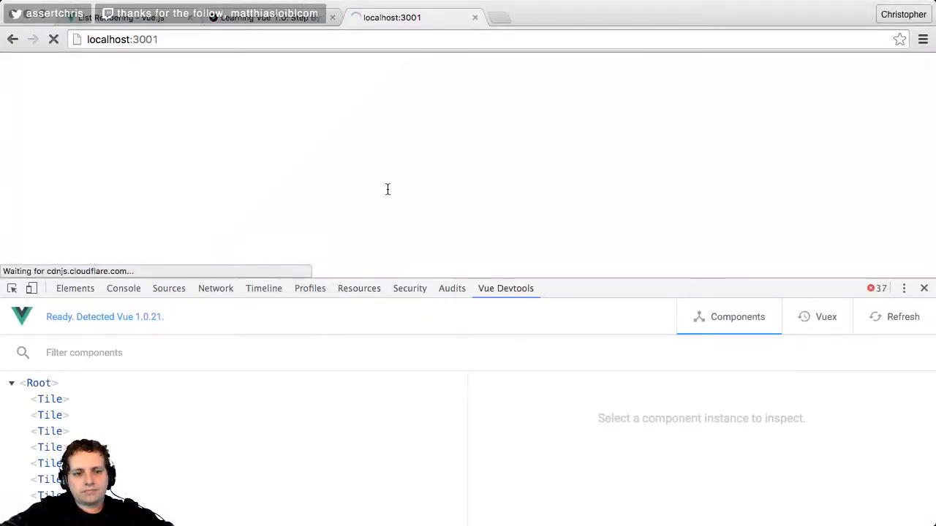
Read the Vue.js guide's Data Binding Syntax page down to Modifiers and Shorthands.
left_click(50, 447)
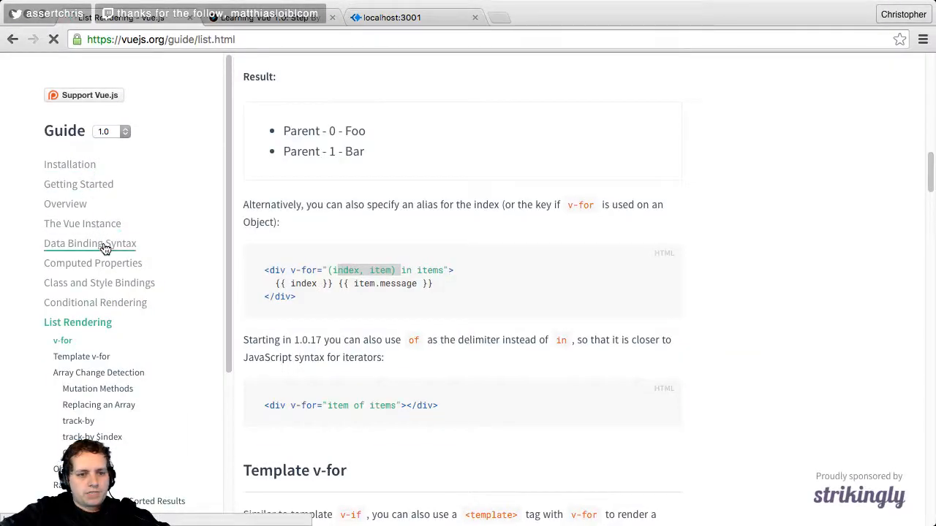
left_click(90, 243)
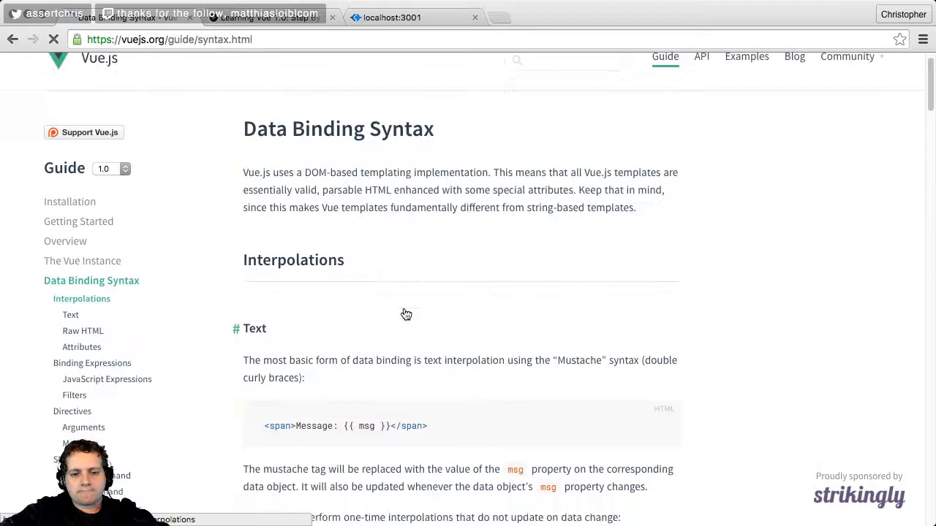
scroll("down", 3)
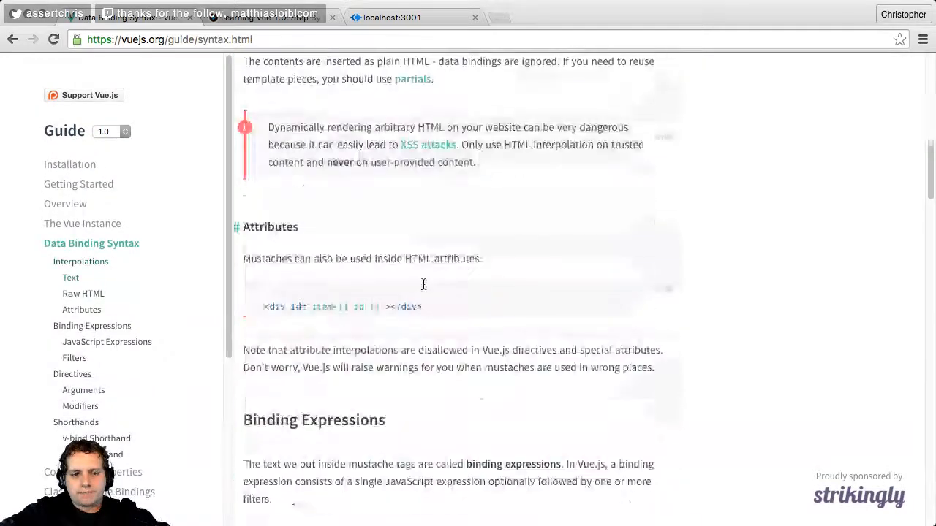
scroll("down", 3)
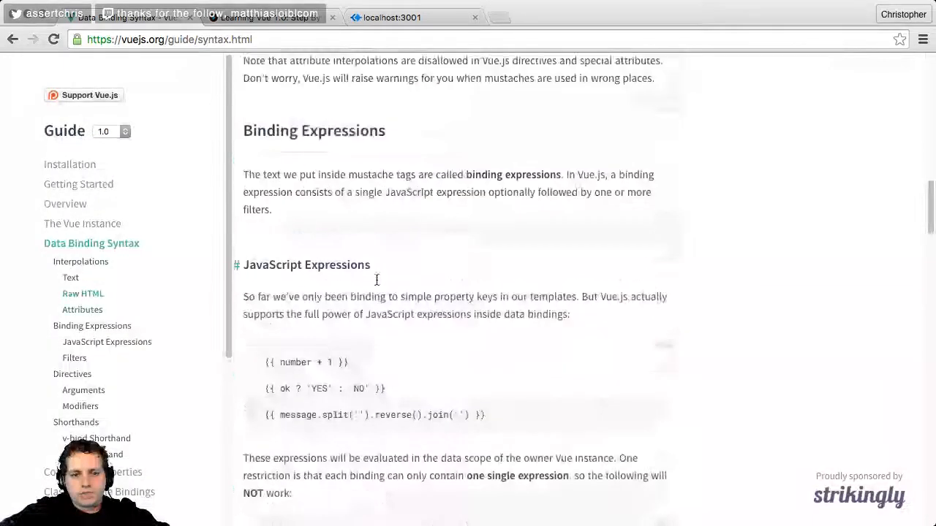
scroll("down", 3)
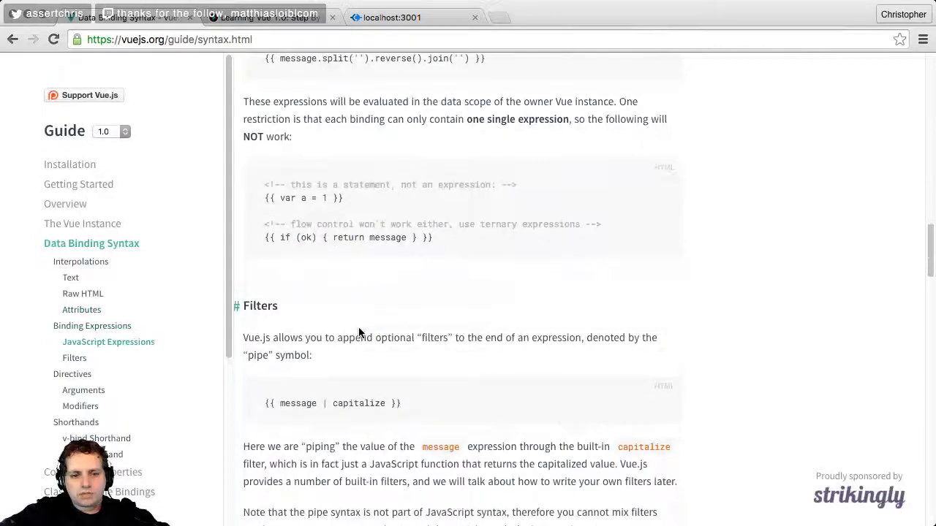
scroll("down", 3)
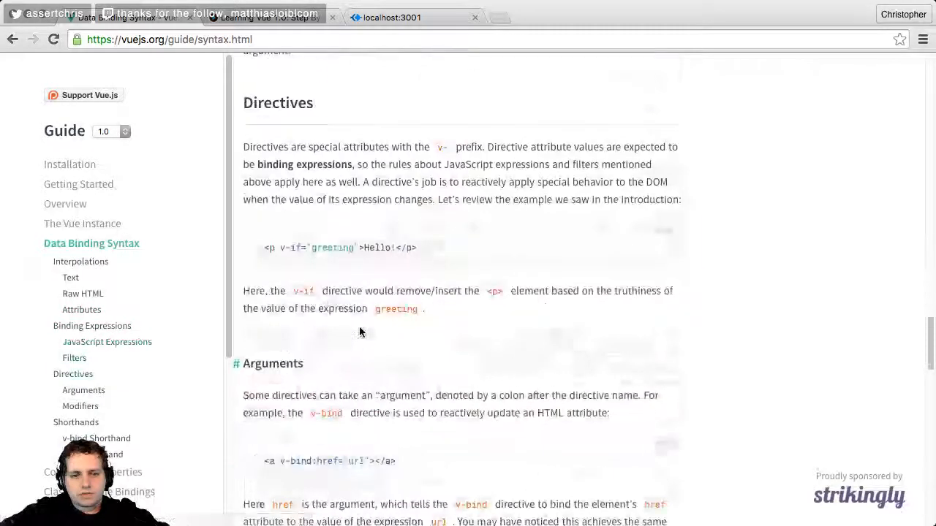
scroll("down", 3)
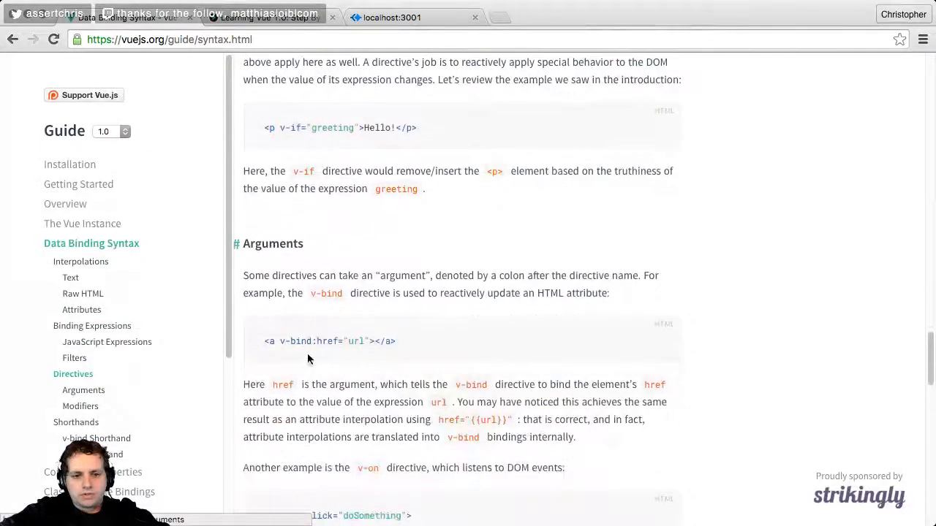
scroll("down", 3)
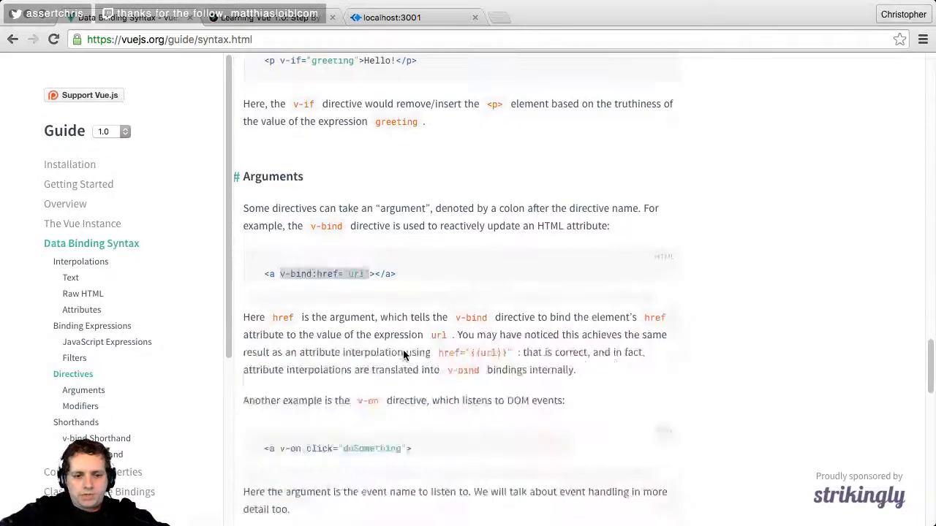
scroll("down", 3)
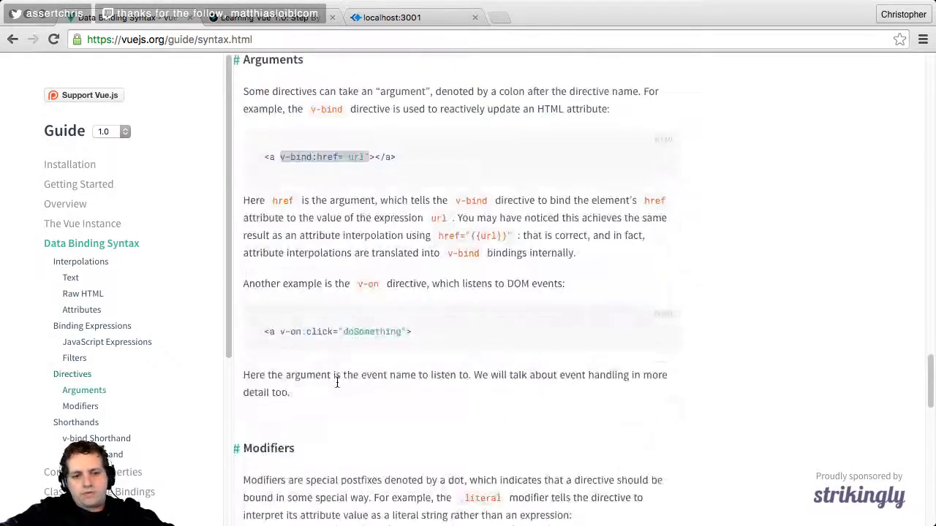
scroll("down", 3)
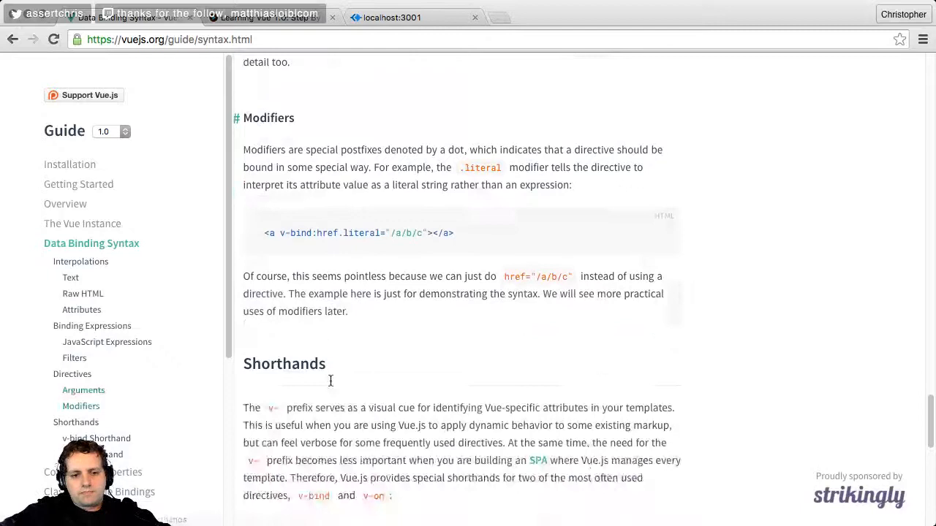
scroll("down", 3)
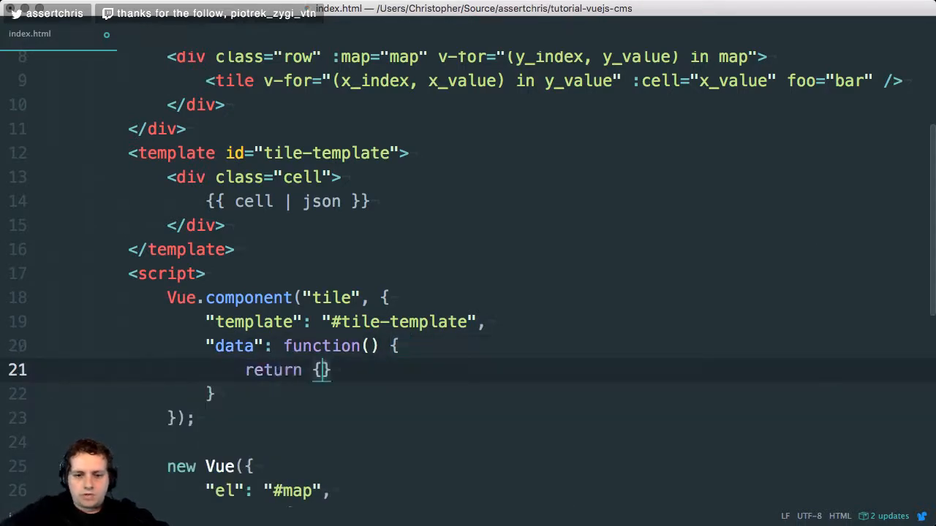
Give the tile component a data function returning { "cell": "a cell value" }.
type("\"cell\": \"")
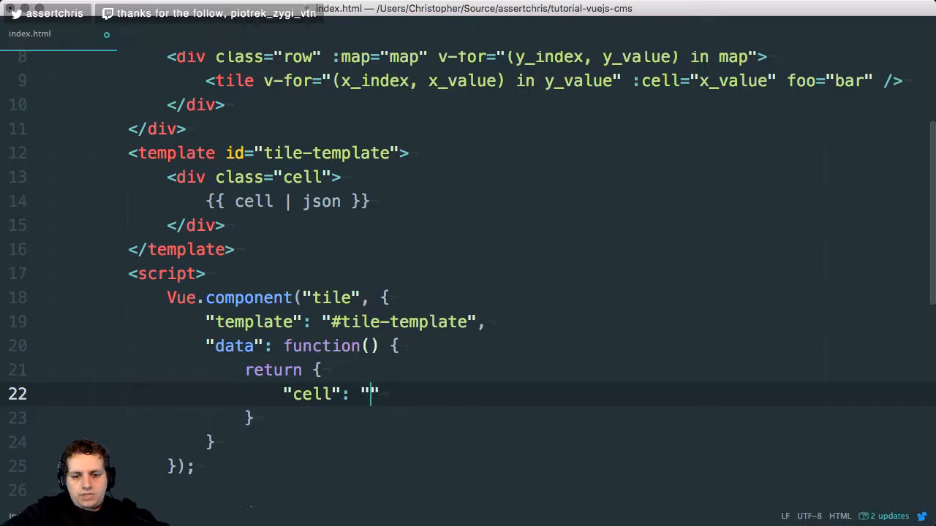
type("a cell v")
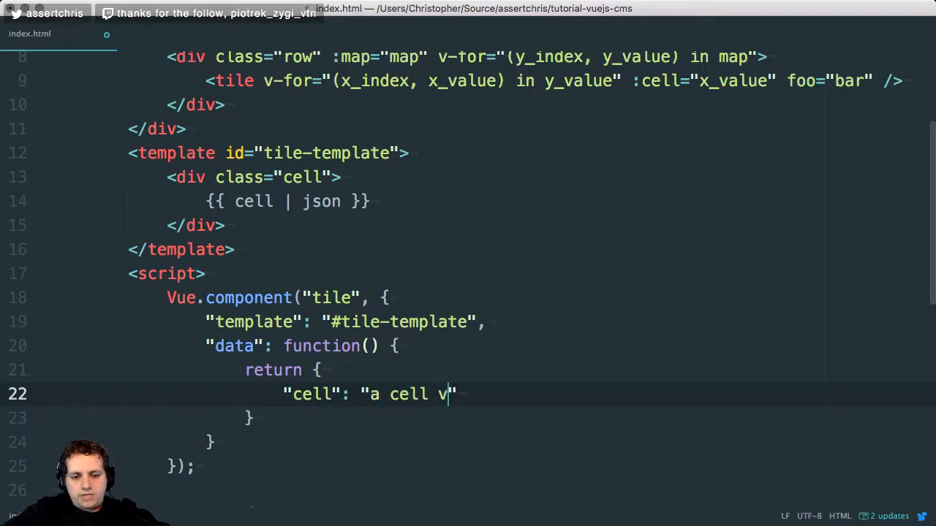
type("alue\";")
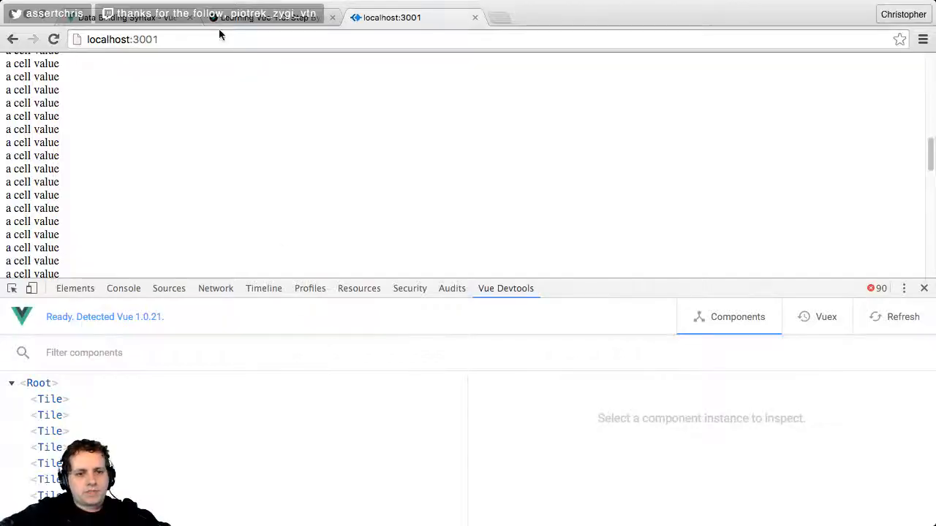
Return to the Vue.js guide and open the components guide page from the sidebar.
left_click(124, 17)
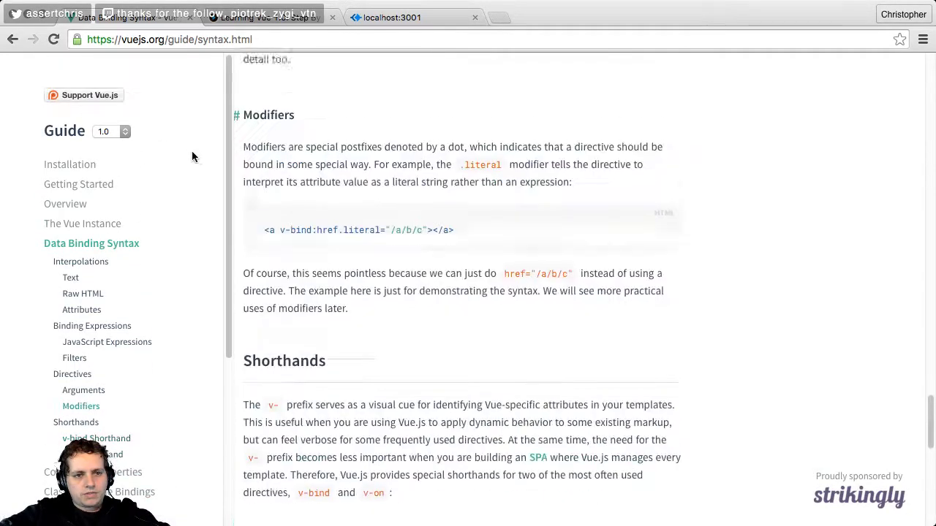
scroll("down", 3)
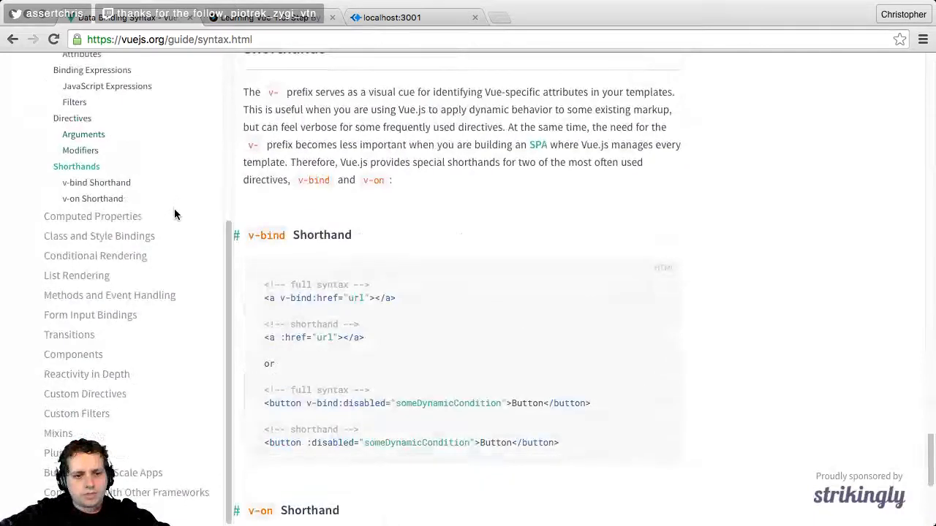
left_click(100, 235)
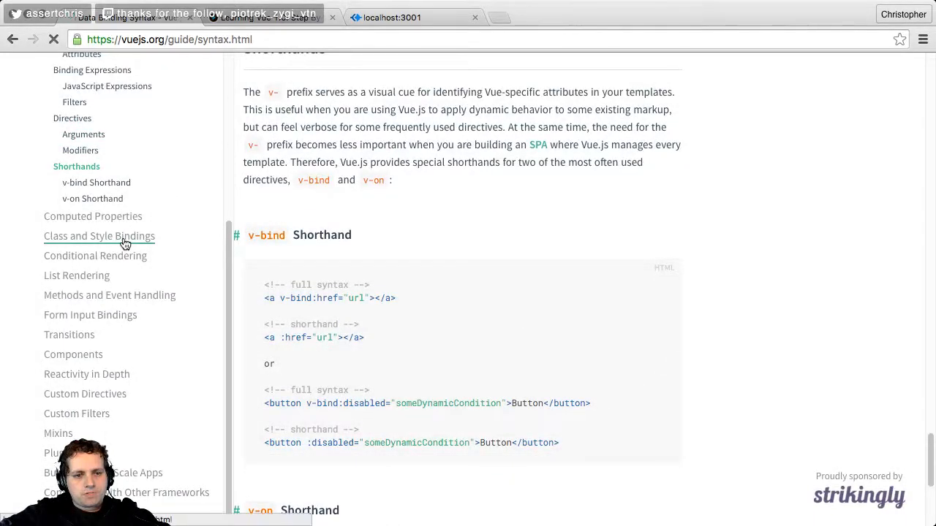
left_click(99, 235)
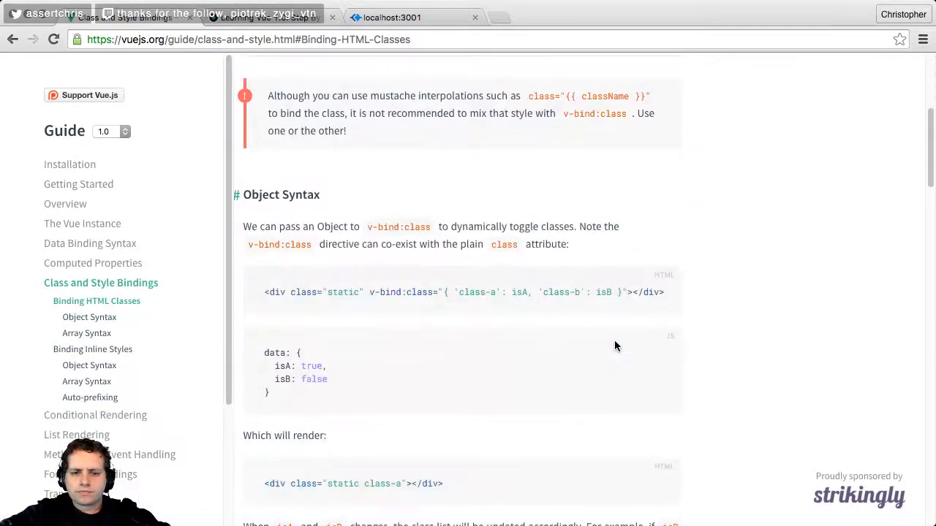
Scroll down to the Passing Data with Props section and its props example.
scroll("down", 3)
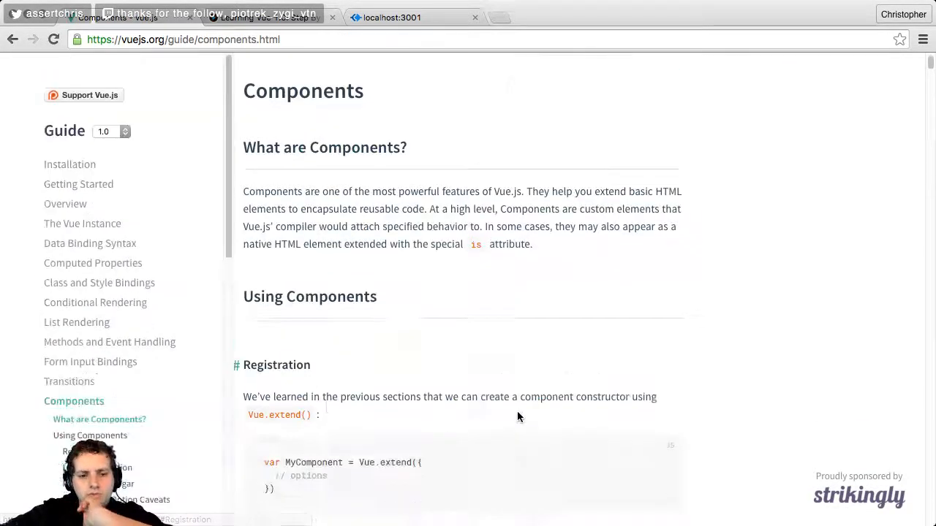
scroll("down", 3)
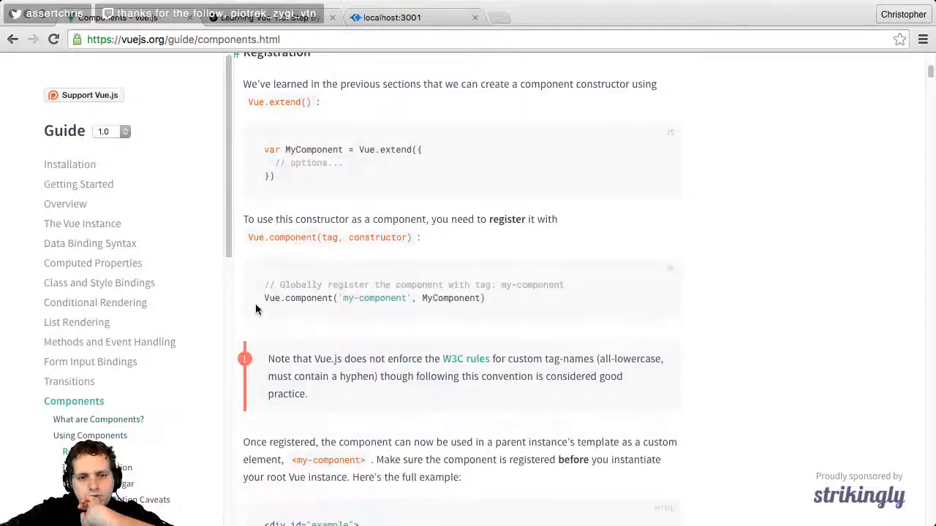
scroll("down", 3)
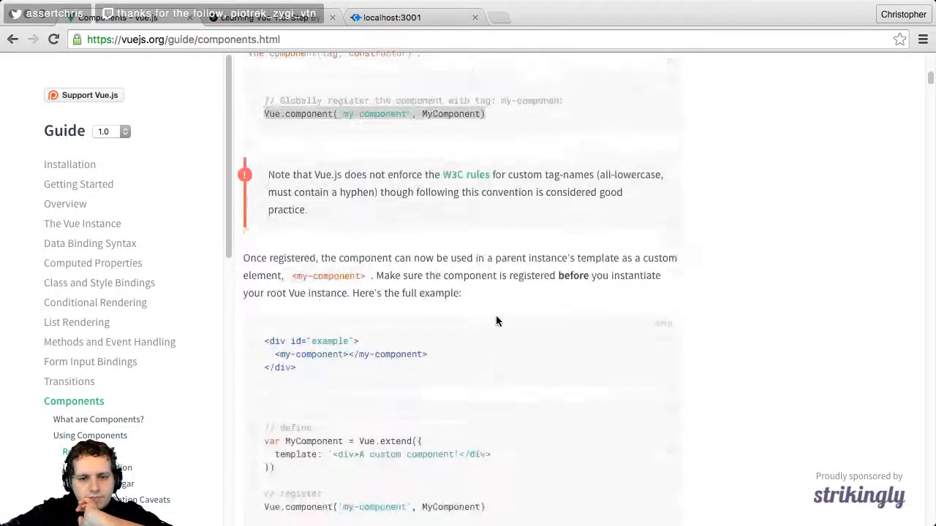
scroll("down", 3)
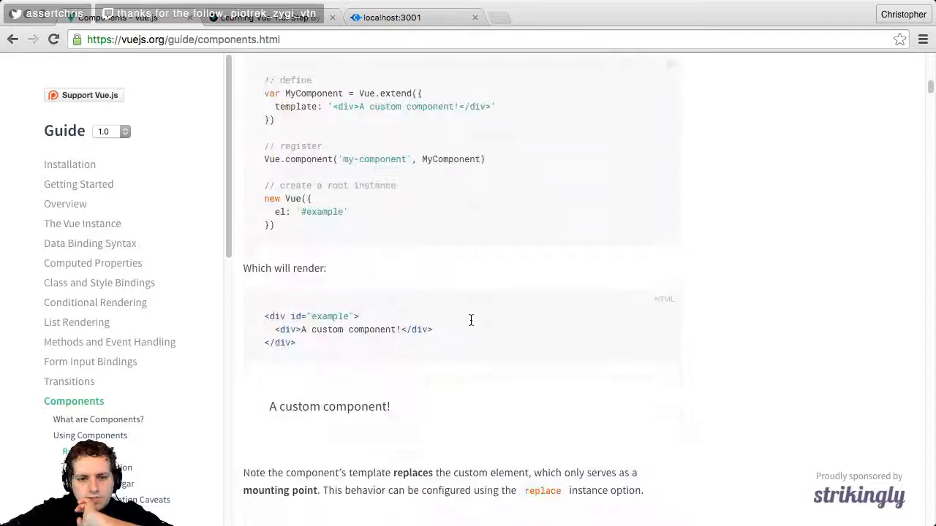
scroll("down", 3)
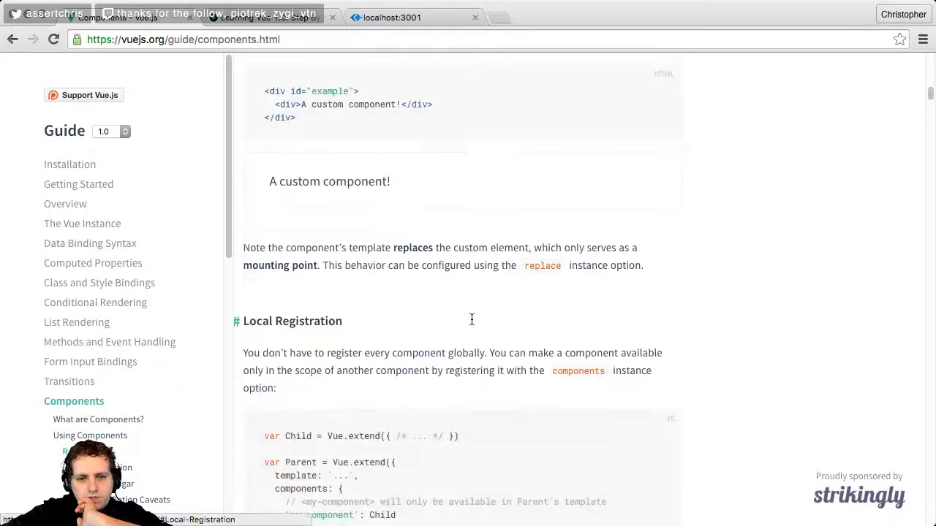
scroll("down", 3)
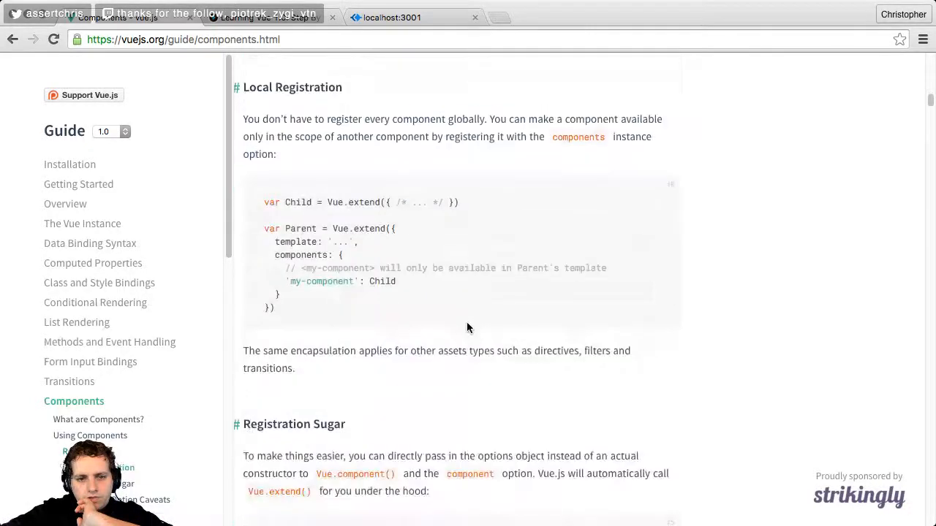
scroll("down", 3)
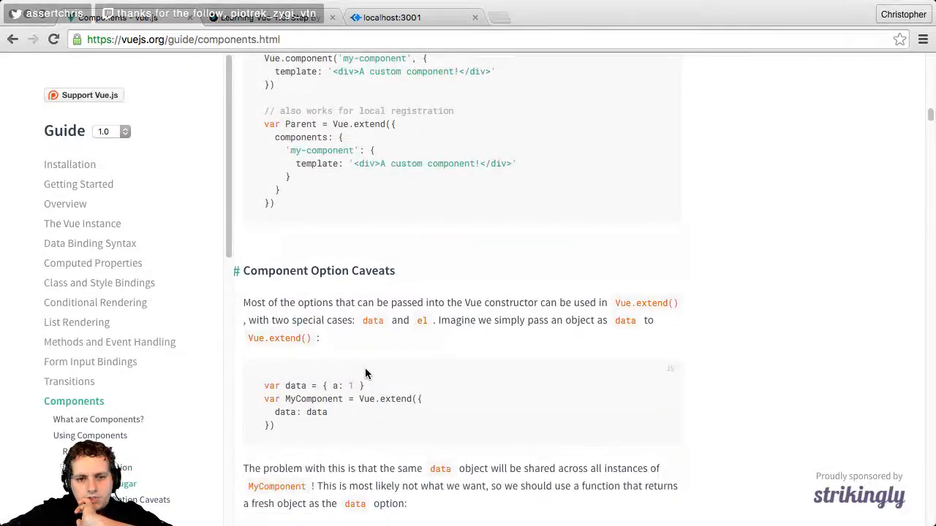
scroll("down", 3)
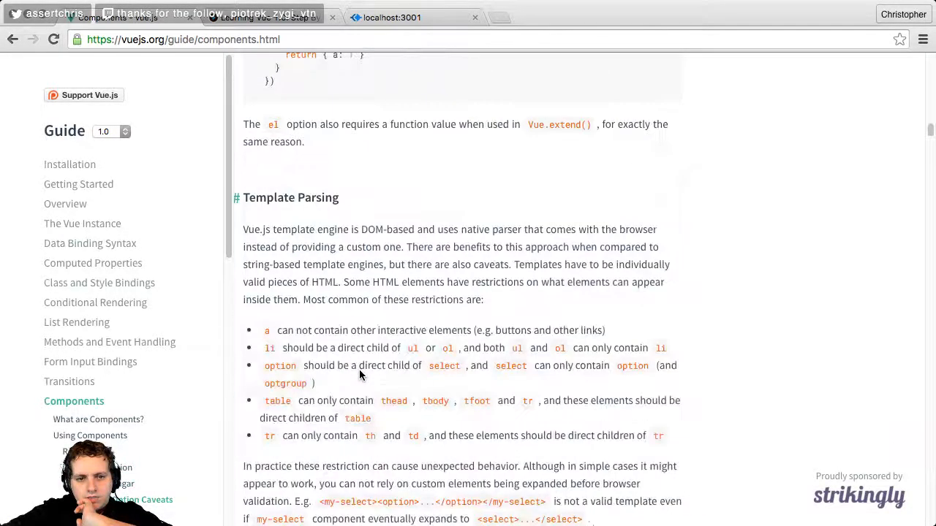
scroll("down", 3)
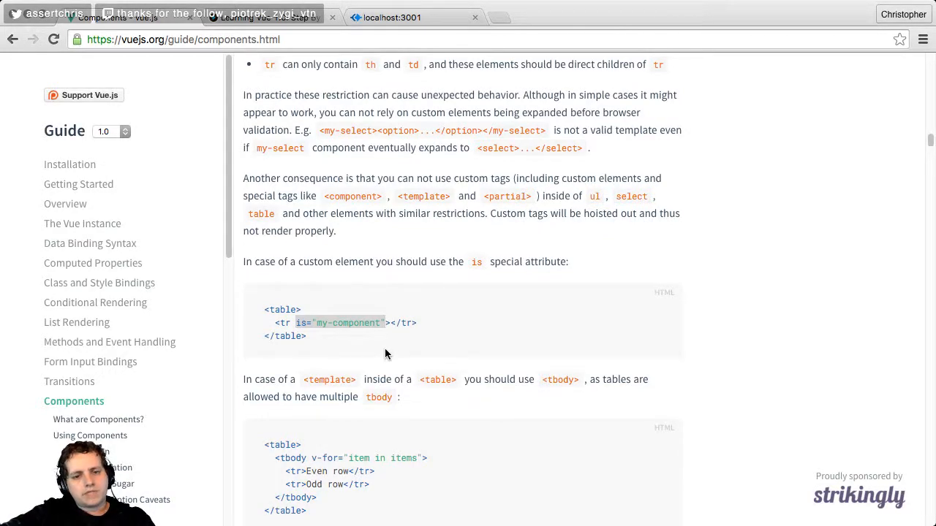
mouse_move(392, 351)
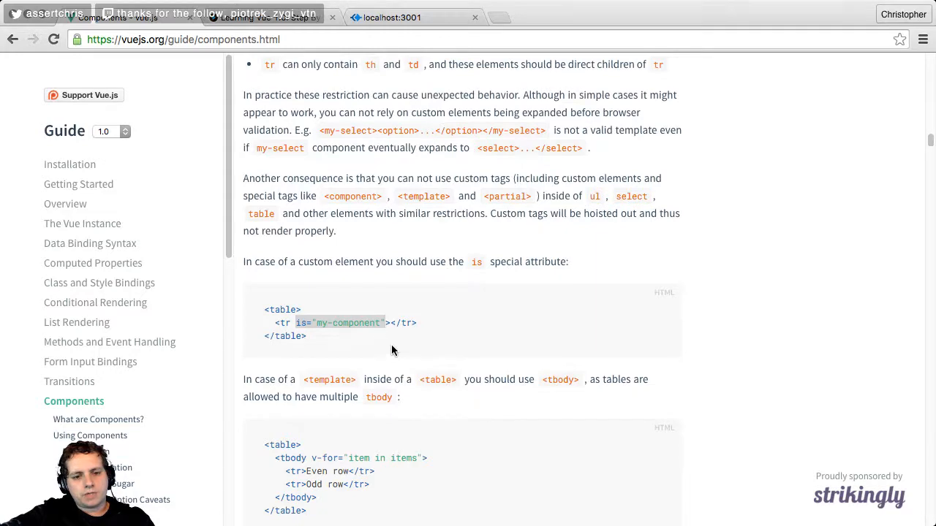
scroll("down", 3)
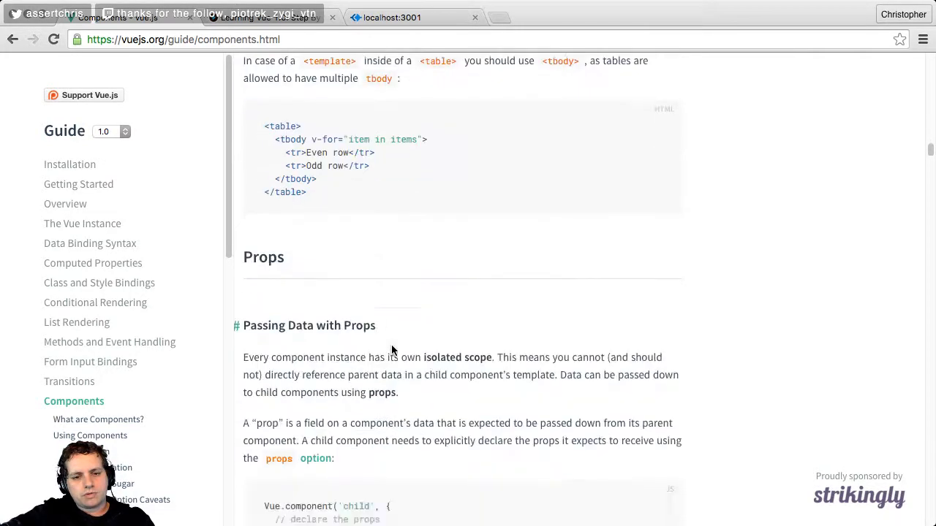
scroll("down", 3)
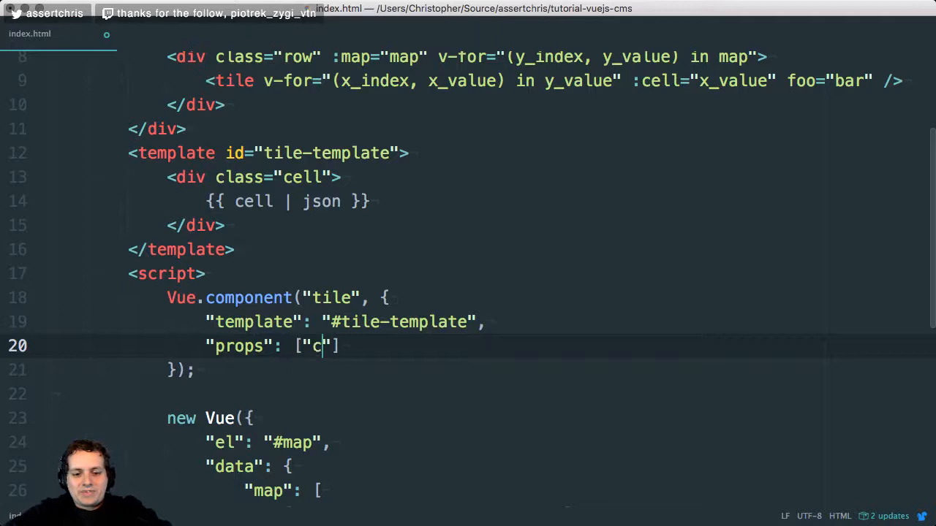
Declare props ["cell"] on the tile component and check the running app.
type("ell")
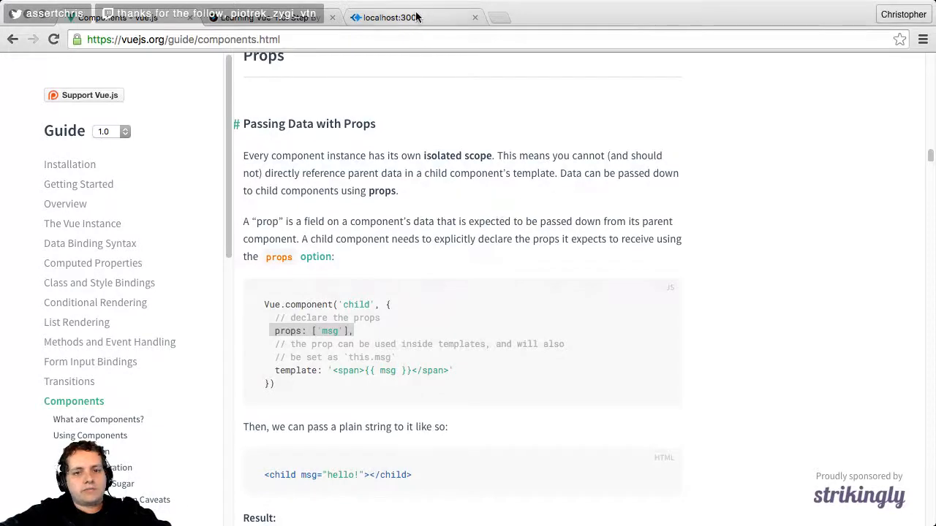
left_click(391, 18)
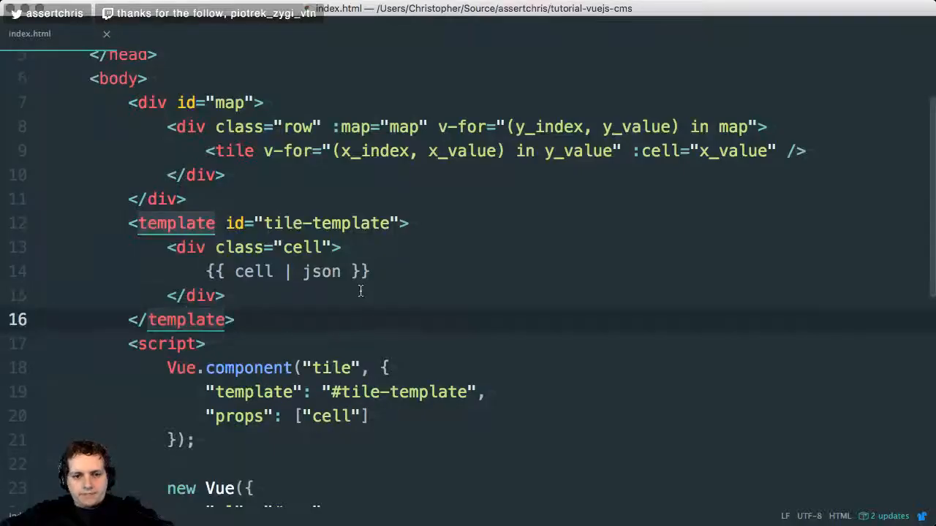
Add "x" to the props list and bind :x="x_index" :y="y_index" on the tile element.
scroll("down", 3)
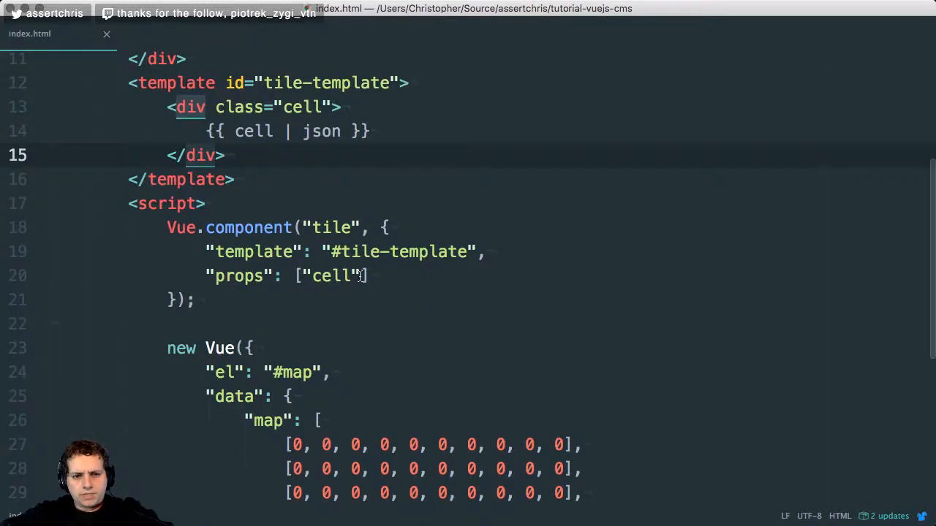
type(", \"\"")
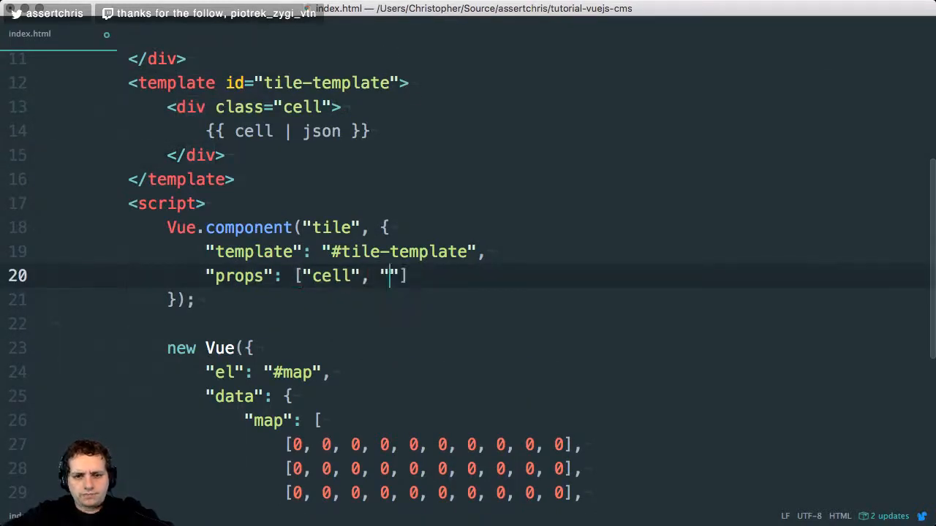
type("x")
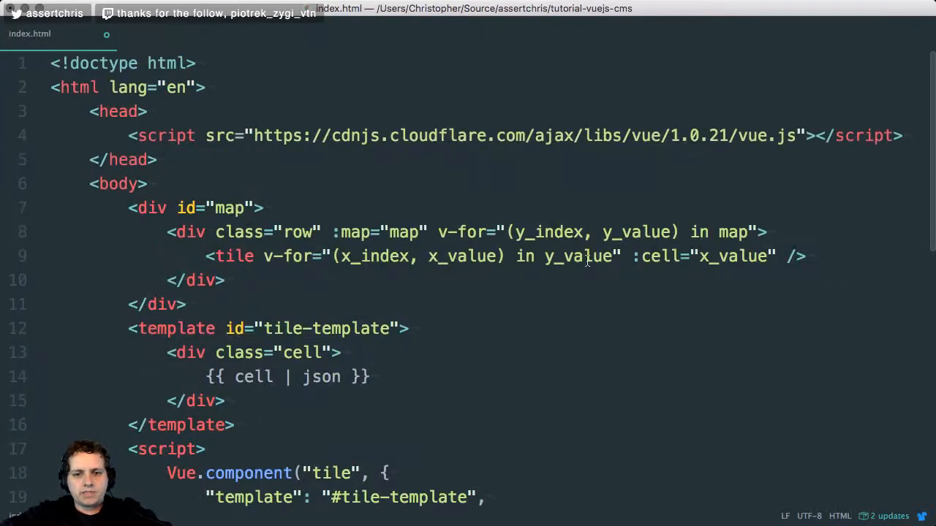
type(":x")
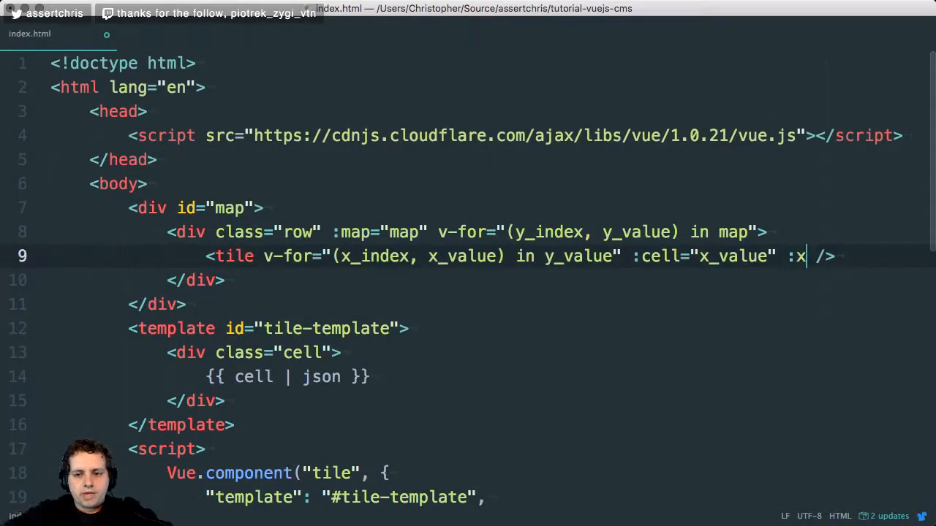
type("=\"")
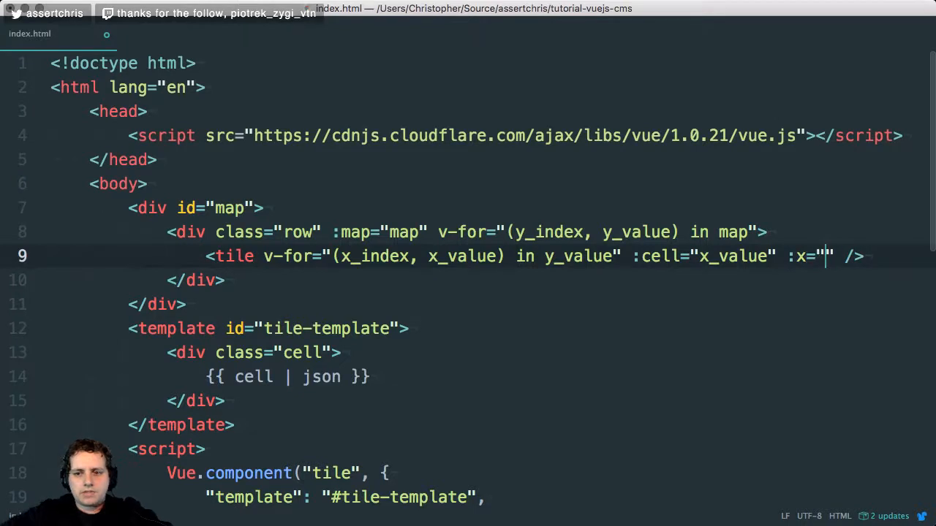
type("x_index")
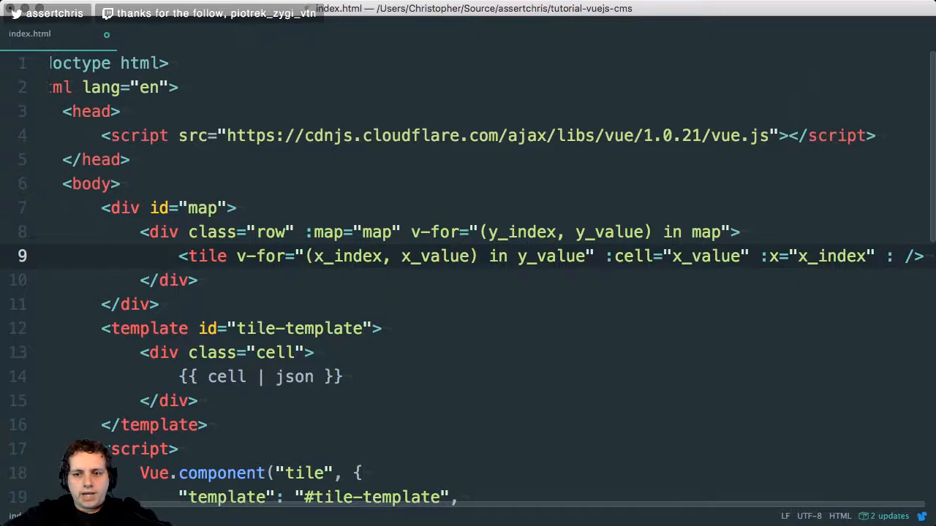
type(":y=\"\"")
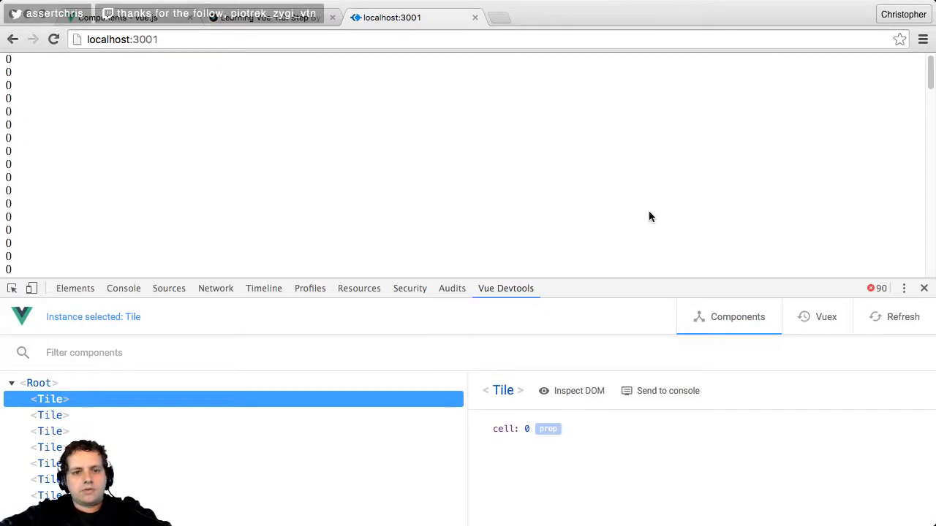
left_click(50, 448)
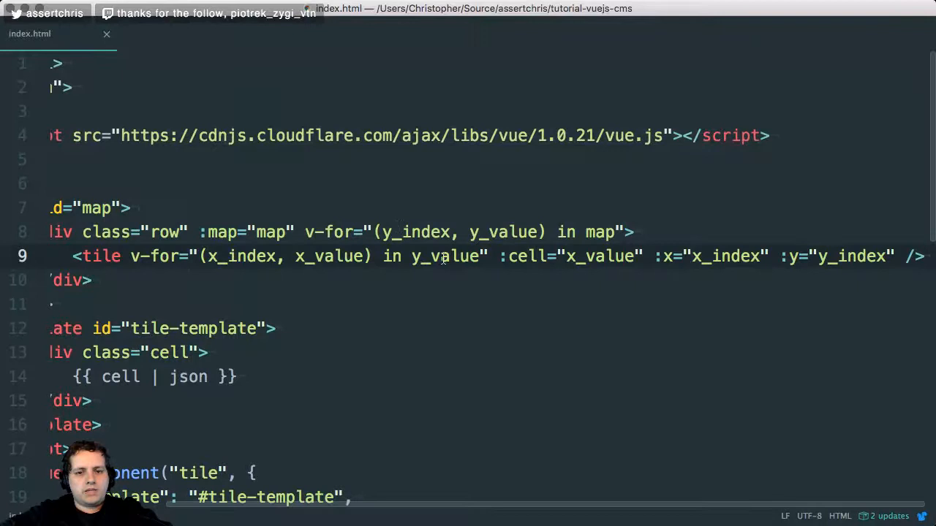
Rename loop variables to y_coordinate, row, x_coordinate and cell, updating tile bindings to match.
scroll("left", 3)
type("Y")
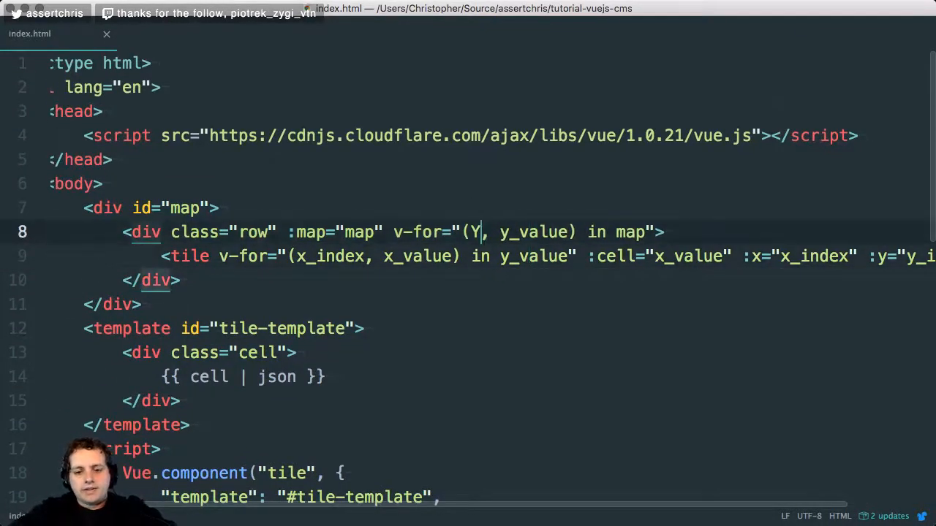
key("Backspace")
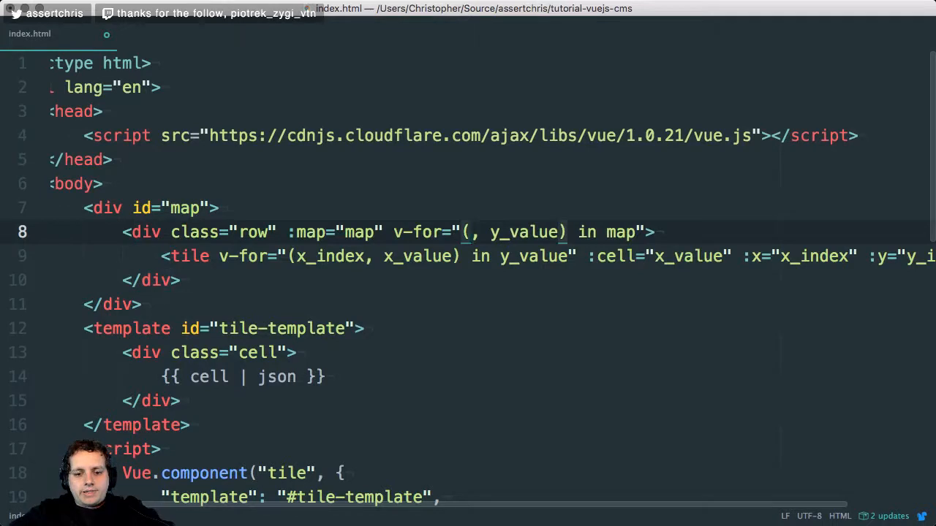
type("y_coordinate")
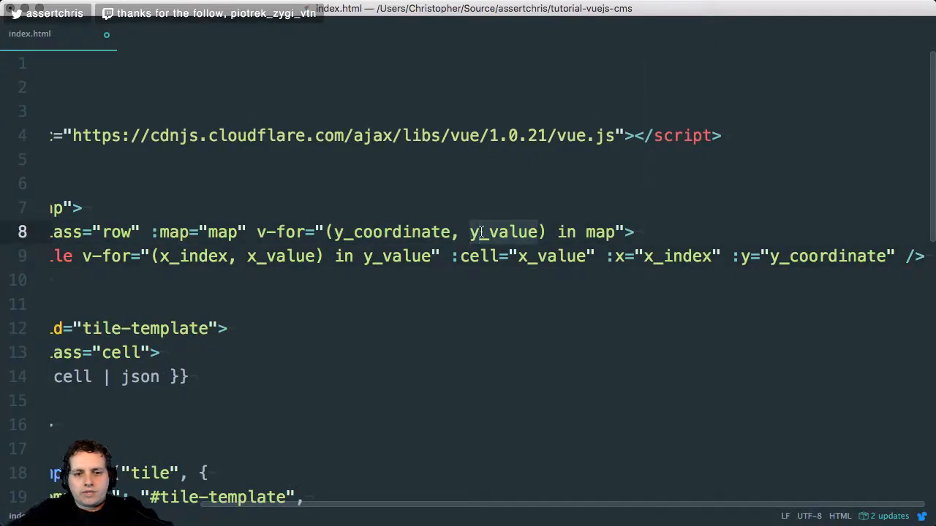
type("row")
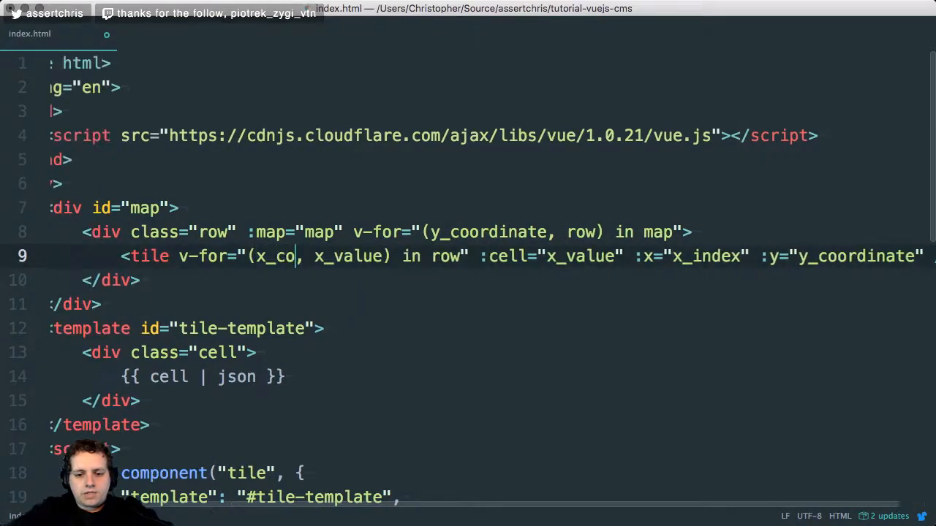
type("ordinate")
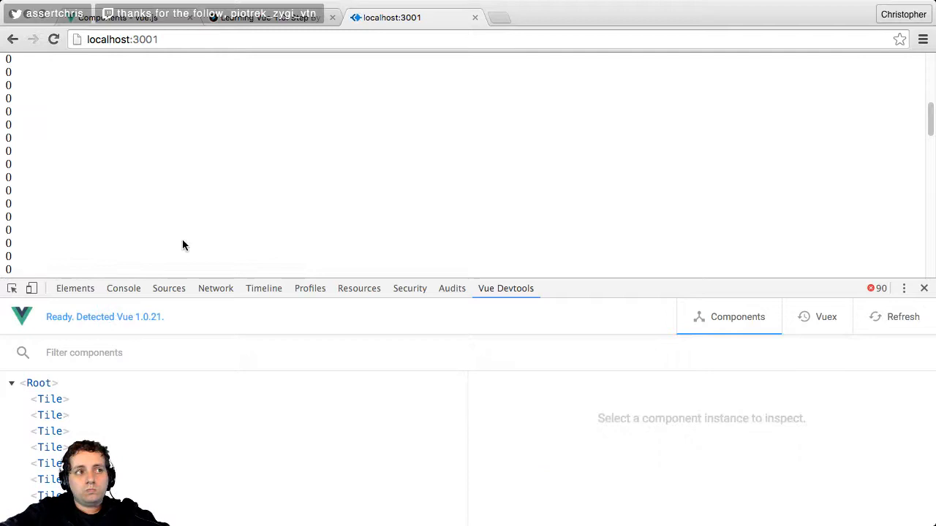
left_click(50, 494)
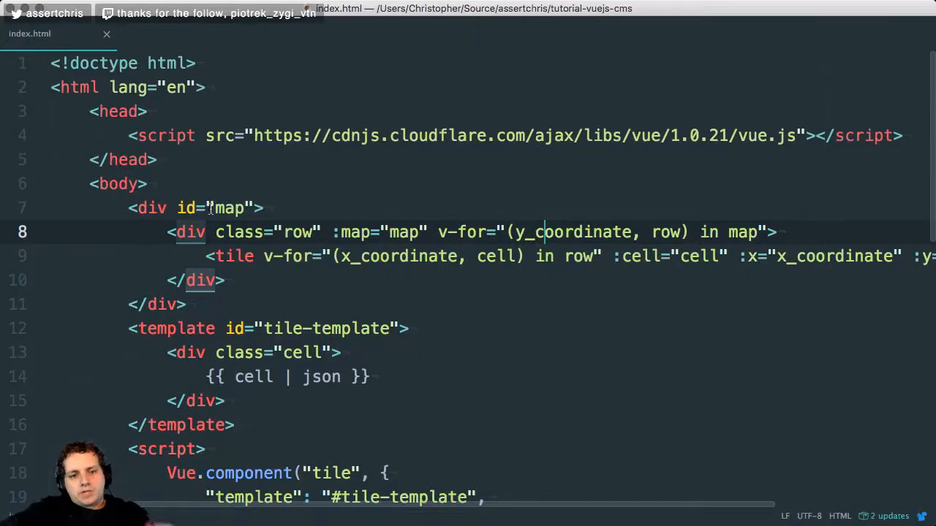
Place a <row v-for="(y_coordinate, row) in map" :map="map" /> element inside the #map div.
left_click(315, 231)
type("cell")
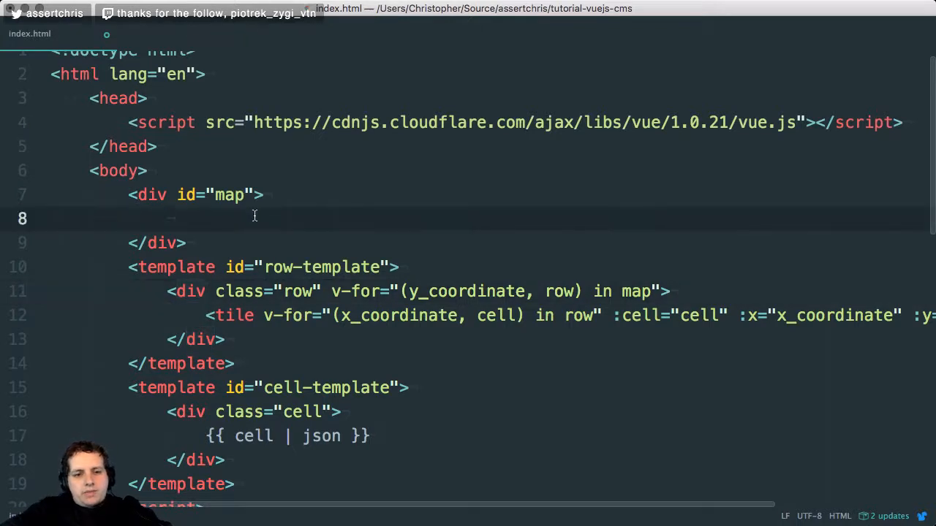
type("<row  :map=\"map")
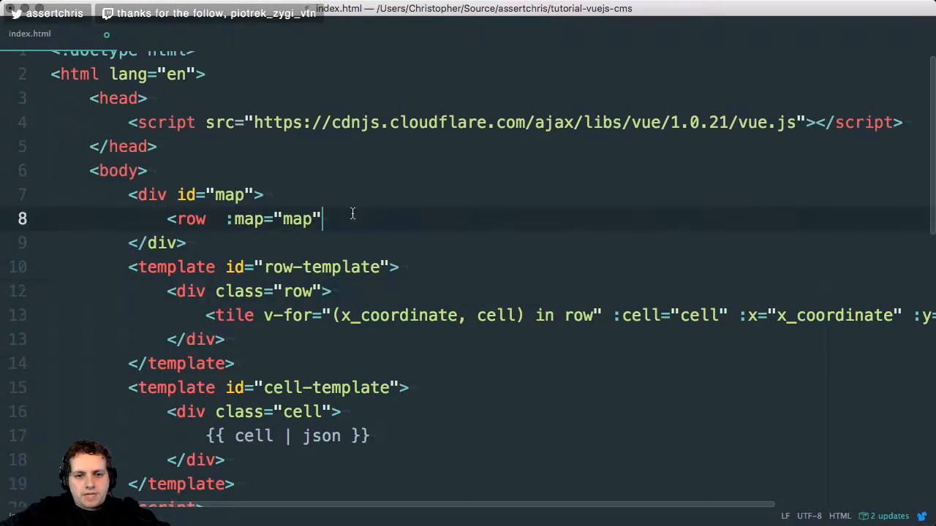
type("v-for=\"(y_coordinate, row) in map\"")
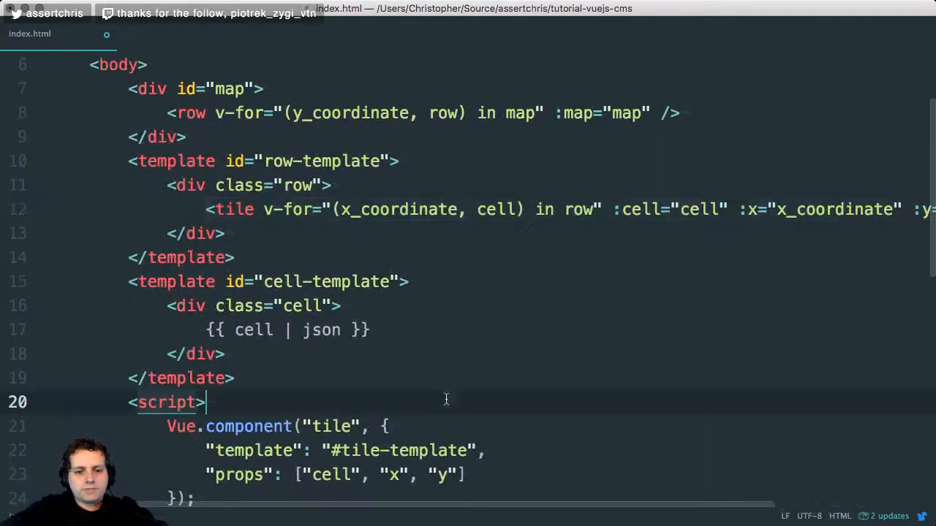
Add a cell element looping over row values, passing cell, x and y props.
scroll("down", 3)
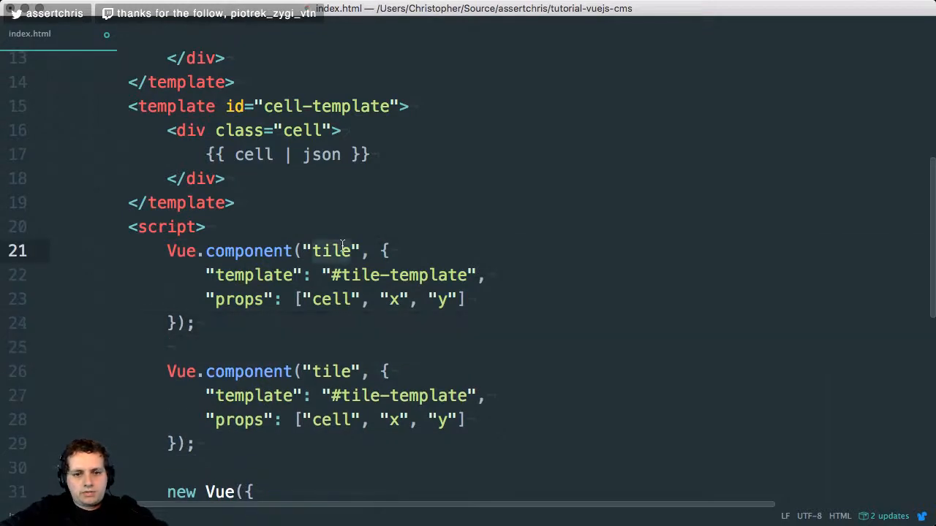
type("row")
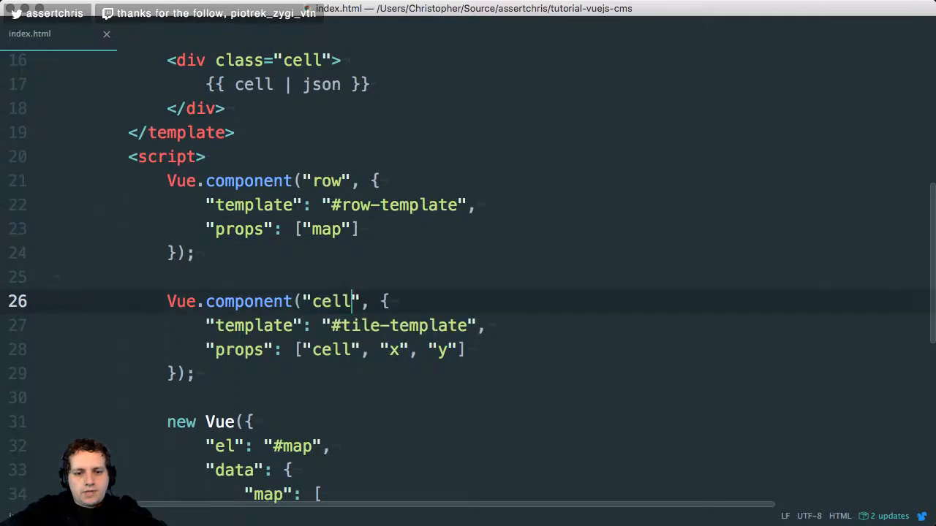
type("cell")
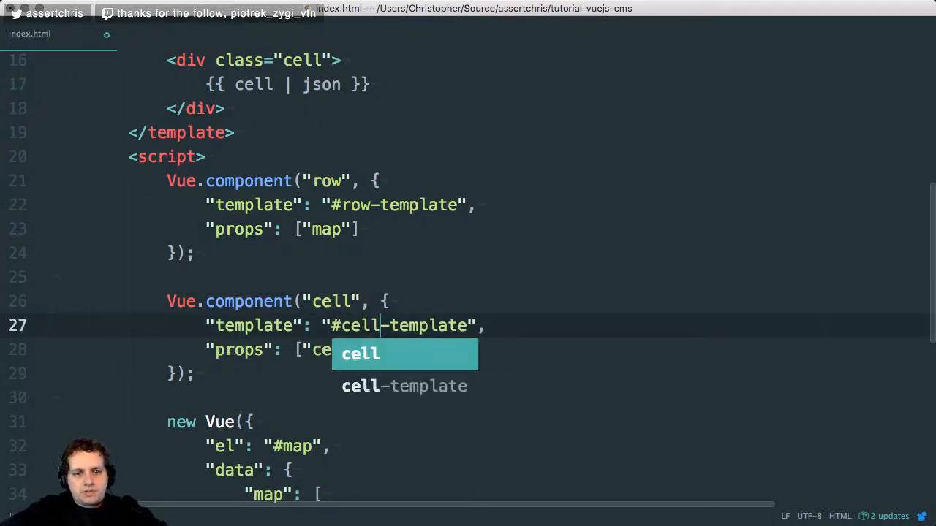
type("ll\", \"x\", \"y\"]")
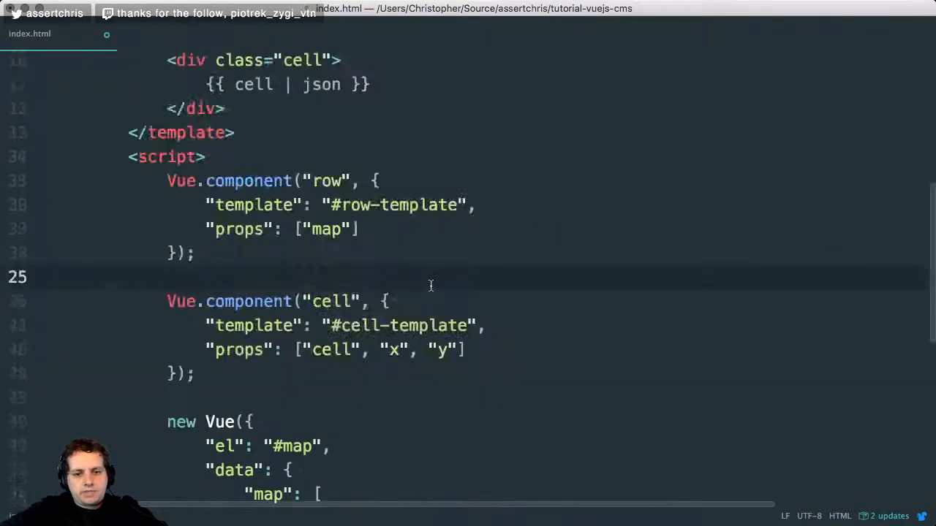
left_click(392, 17)
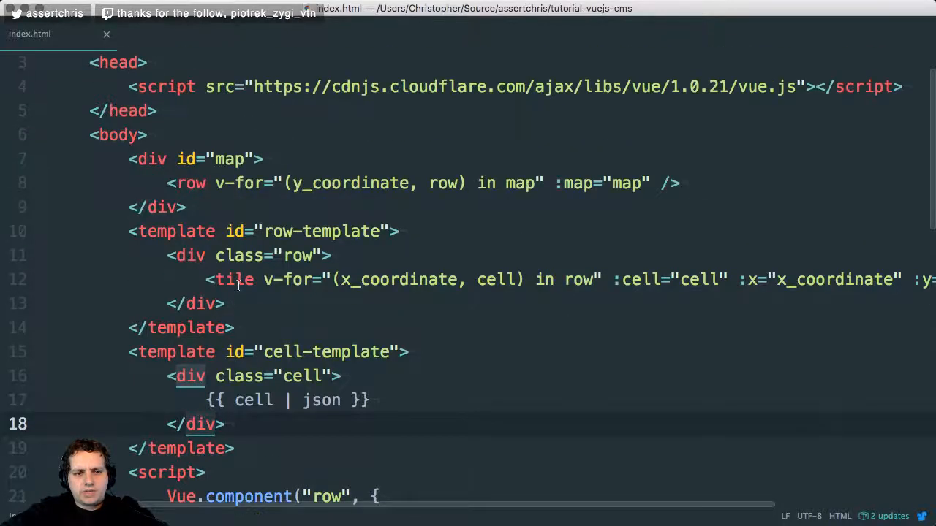
left_click(391, 18)
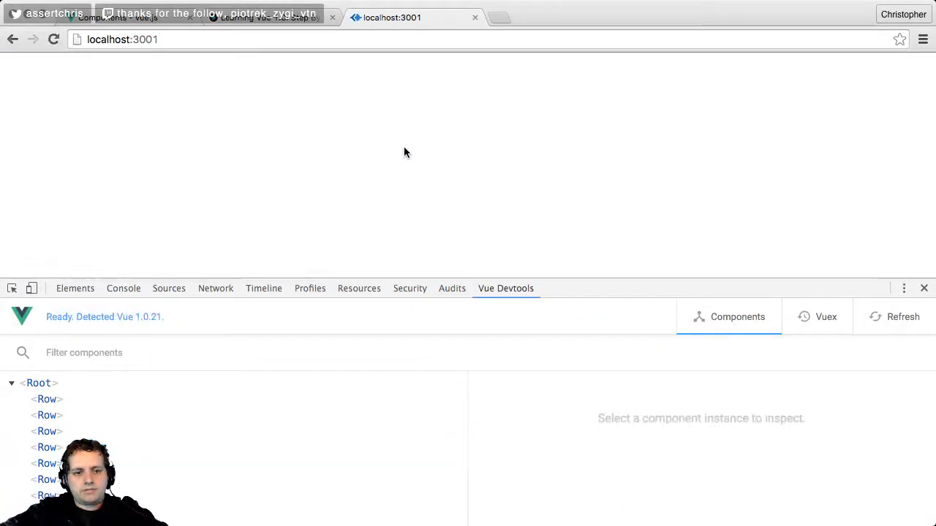
Check the Chrome console for errors and inspect a Row component in Vue Devtools.
left_click(123, 288)
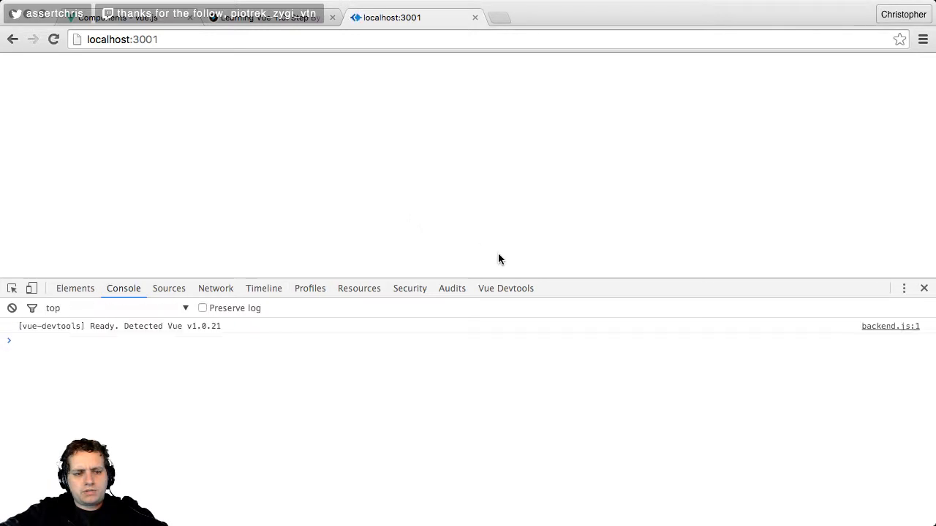
left_click(506, 288)
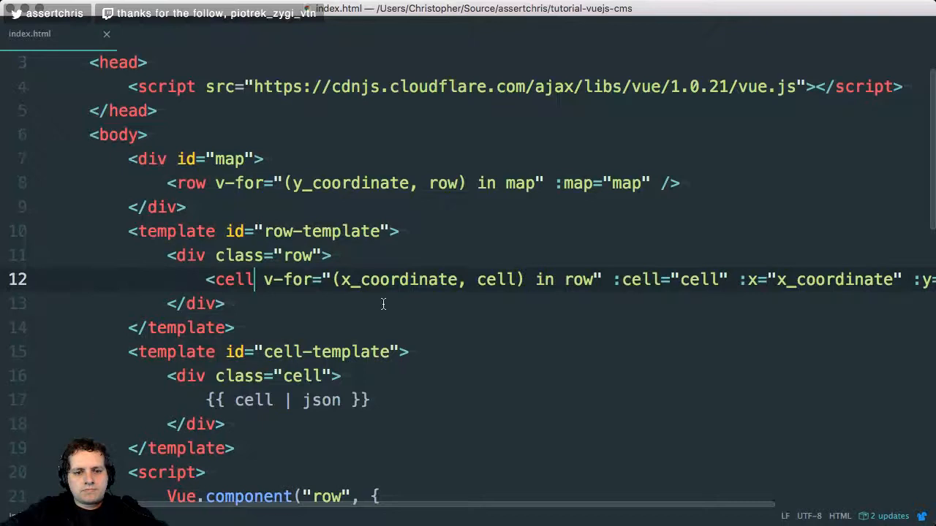
scroll("down", 3)
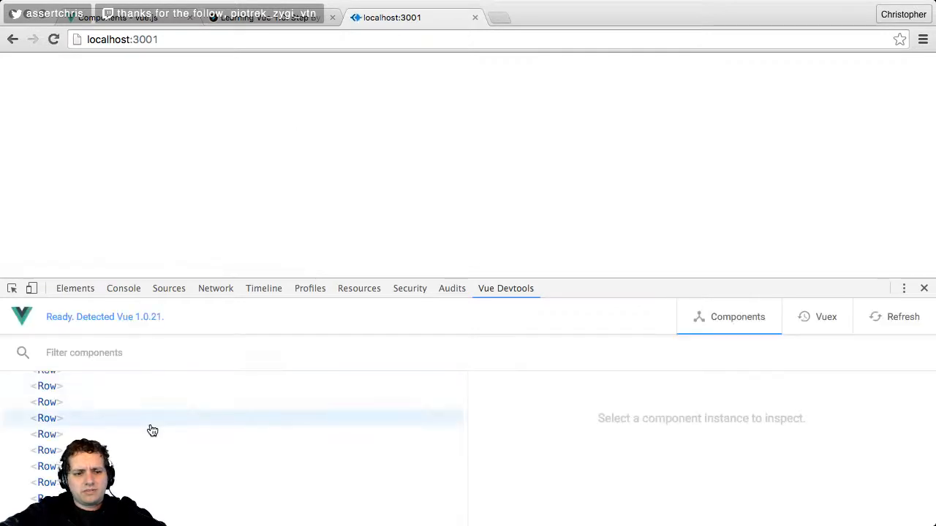
left_click(47, 467)
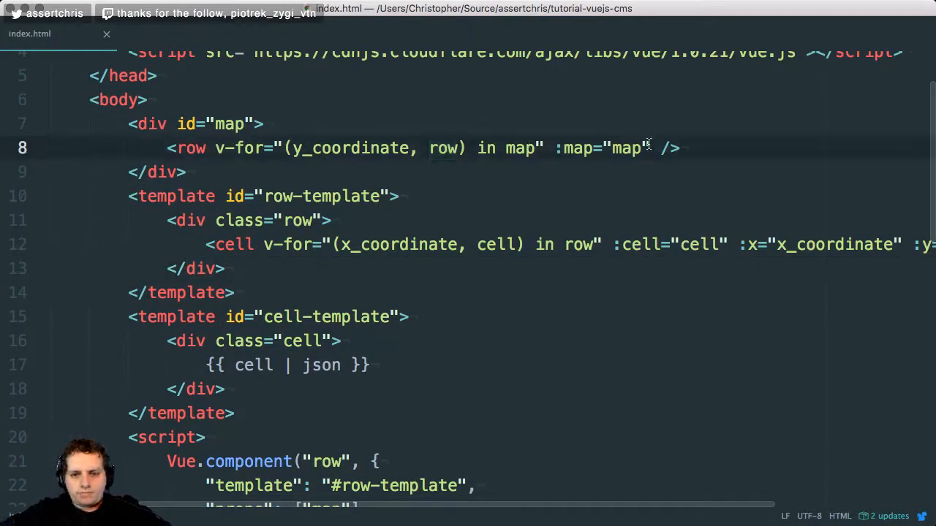
Pass :row="row" and :y="y" on the row tag and add "row", "y" to row props.
type(":row=\"row\"")
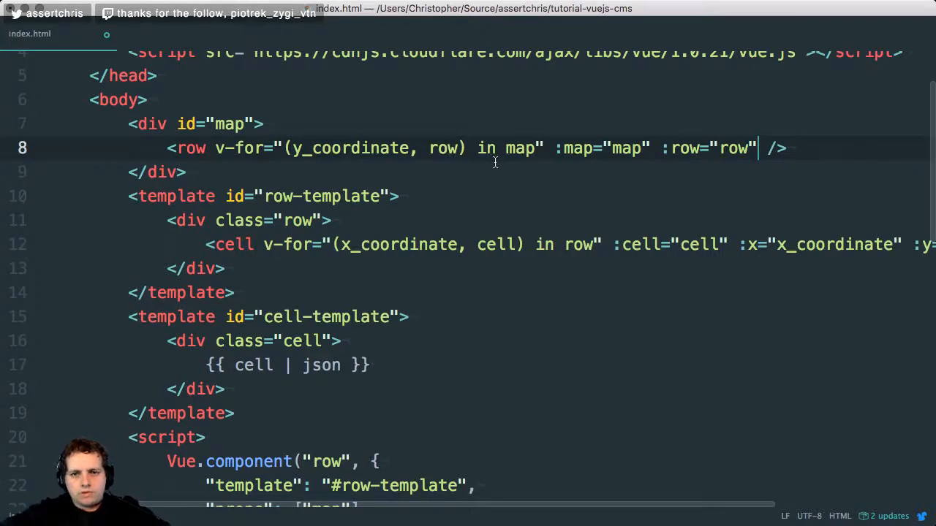
type(":y")
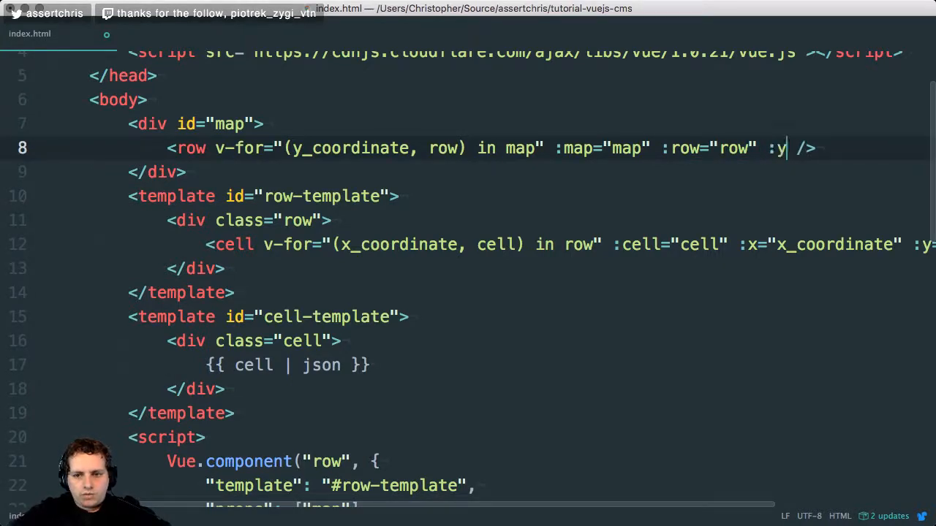
type("=\"y\"")
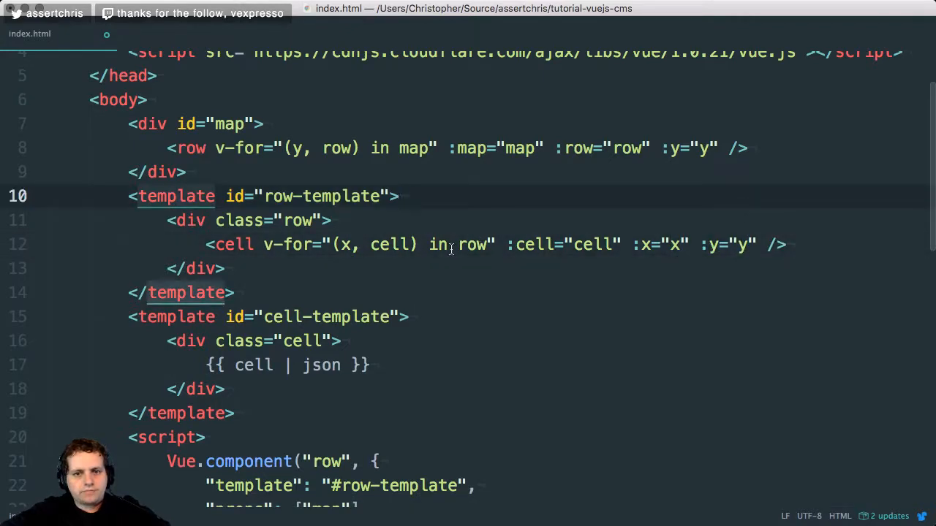
scroll("down", 3)
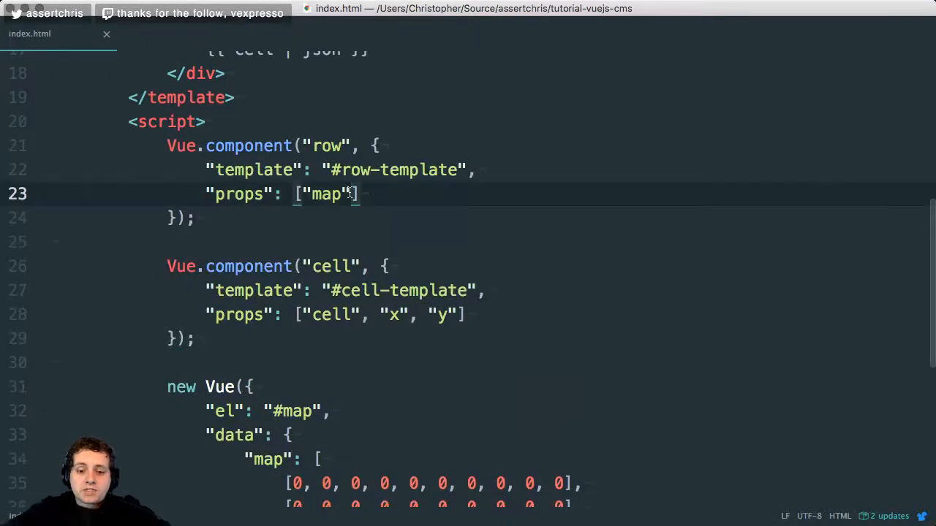
type(", \"row\"")
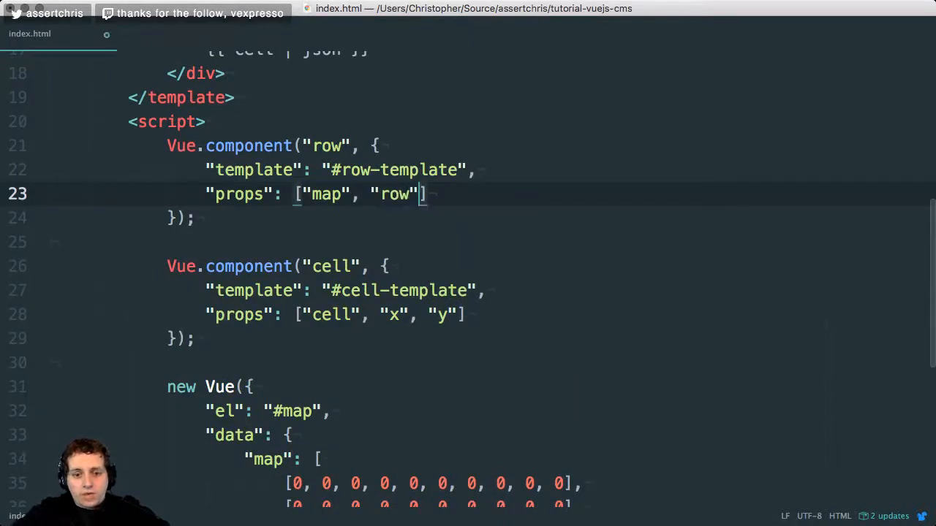
type(", \"\"")
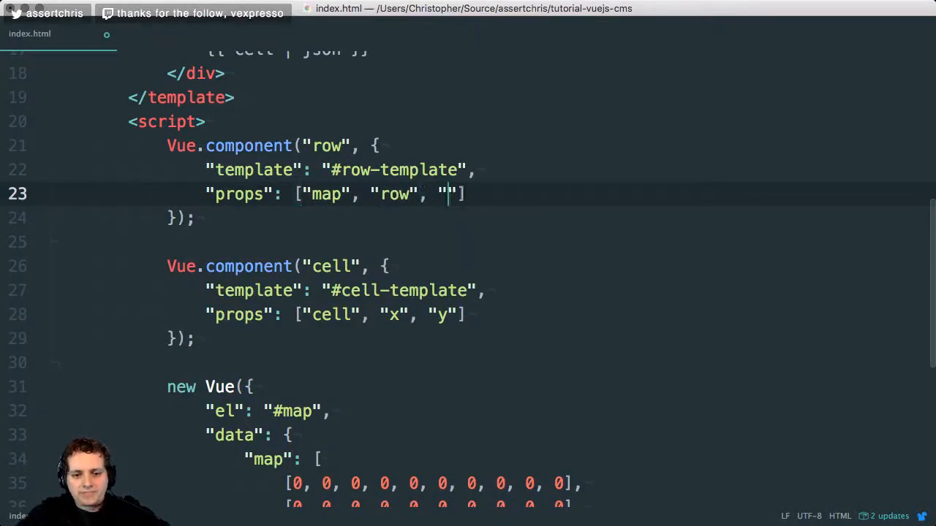
type("y")
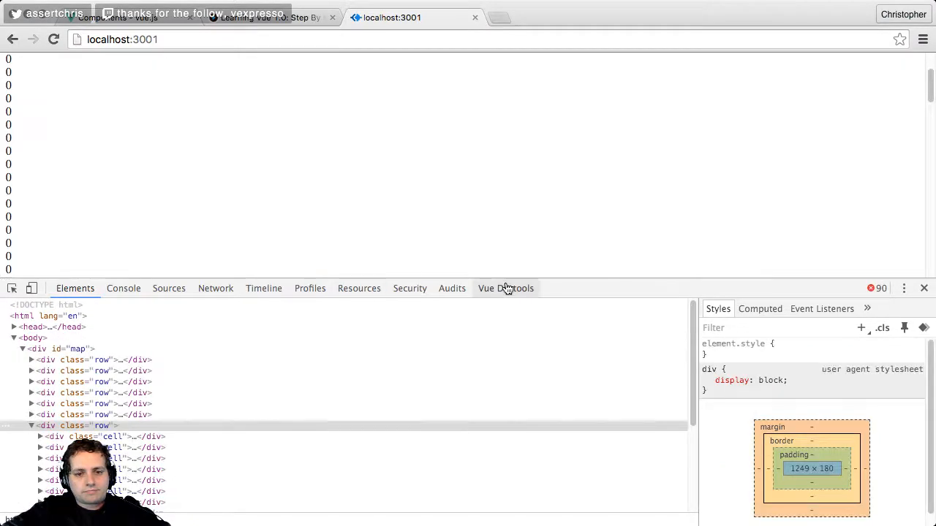
In Vue Devtools expand a Row component to see its Cell children.
left_click(506, 288)
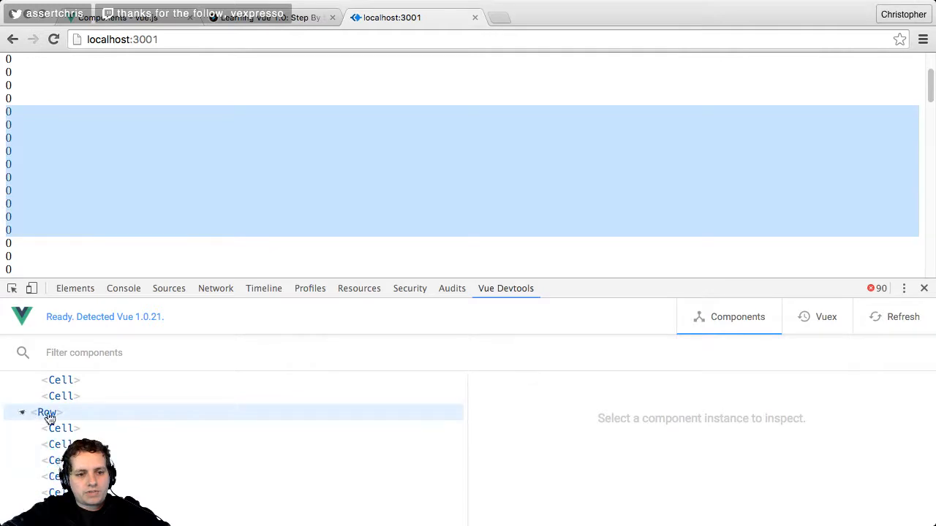
left_click(61, 415)
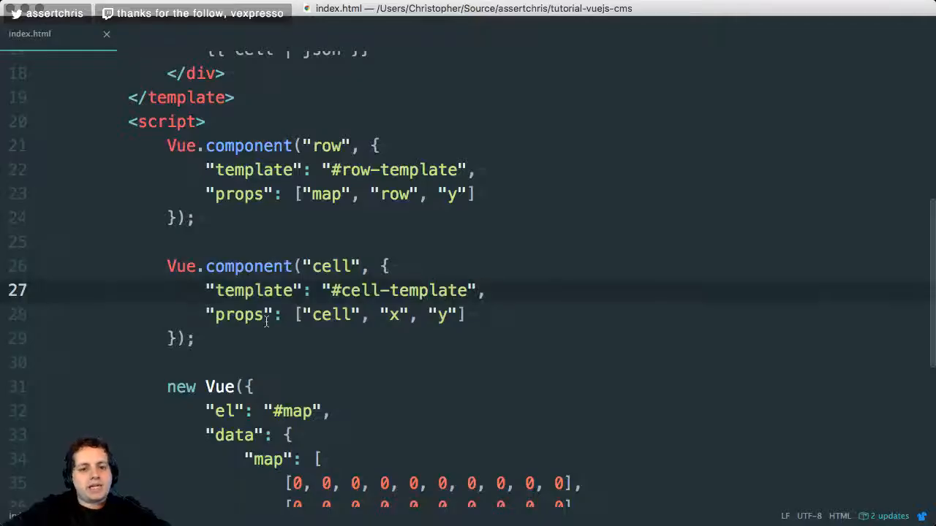
scroll("down", 3)
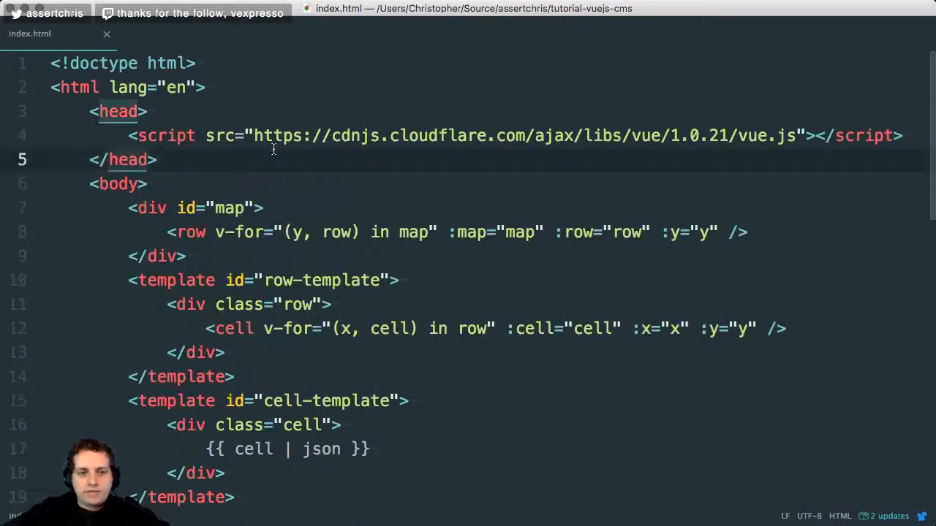
Start a style block with a .body rule setting padding 0, margin 0 and cursor default.
type("<style>")
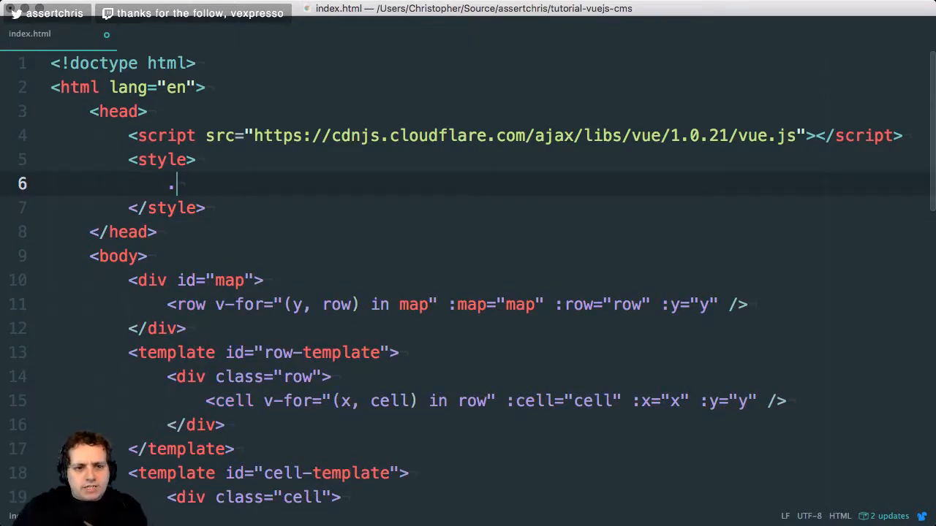
type(".body {")
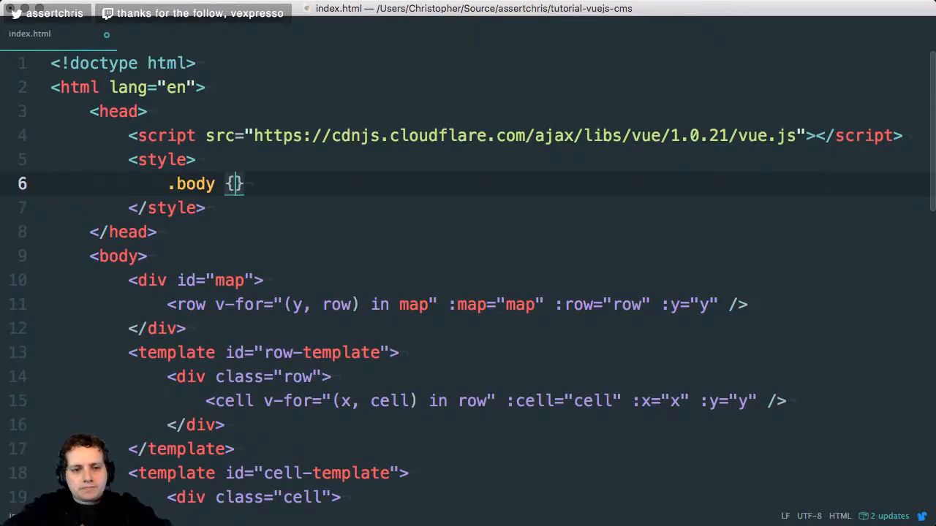
type("padding")
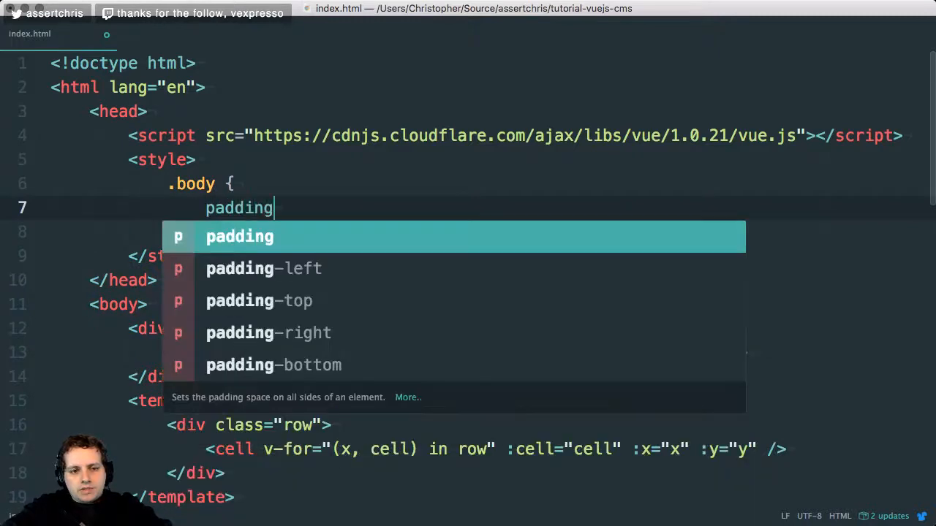
type(":")
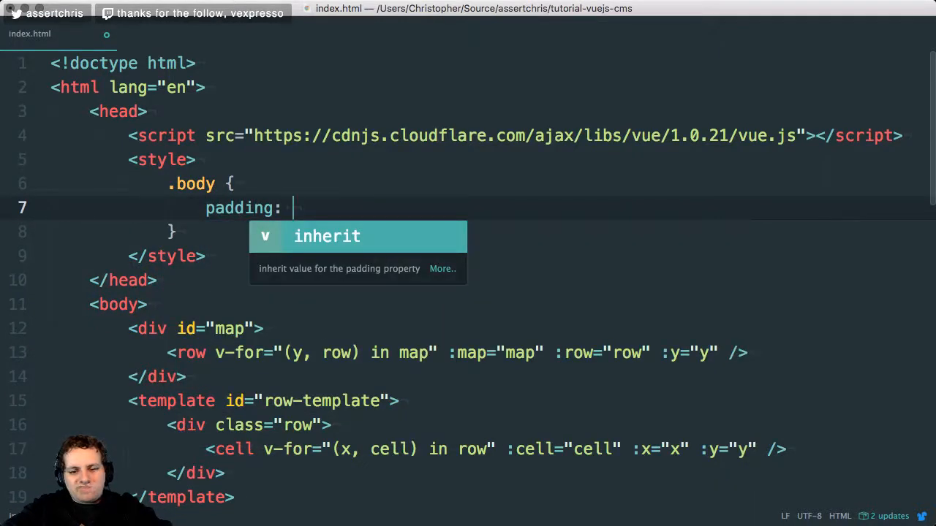
type("0;")
type("curst")
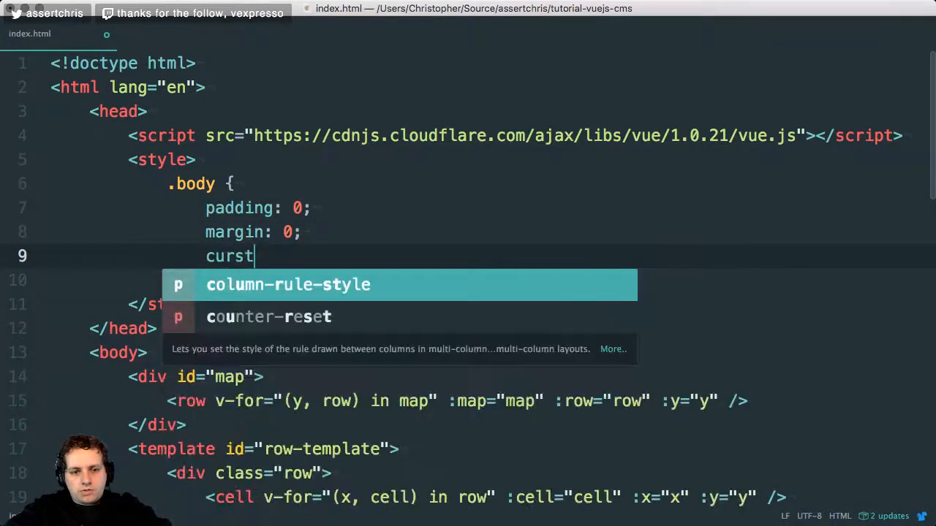
type("ursor: d")
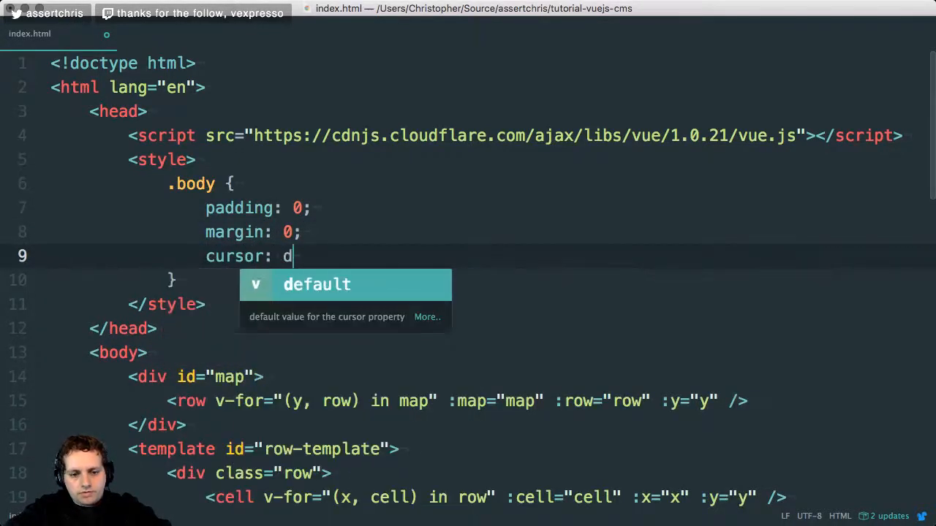
type("efault;")
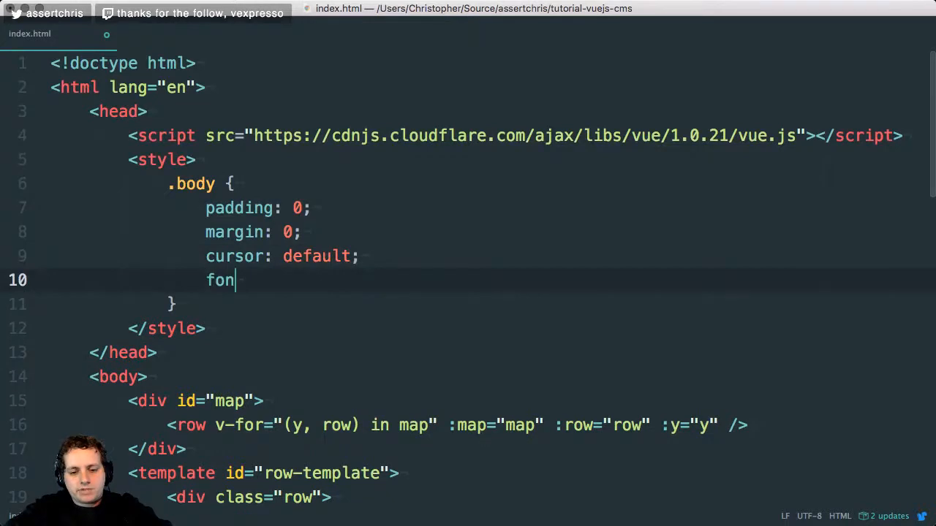
Give .body font-size 14px, font-family helvetica and color #333, fixing the helvetica spelling.
type("t-sizeL ;14")
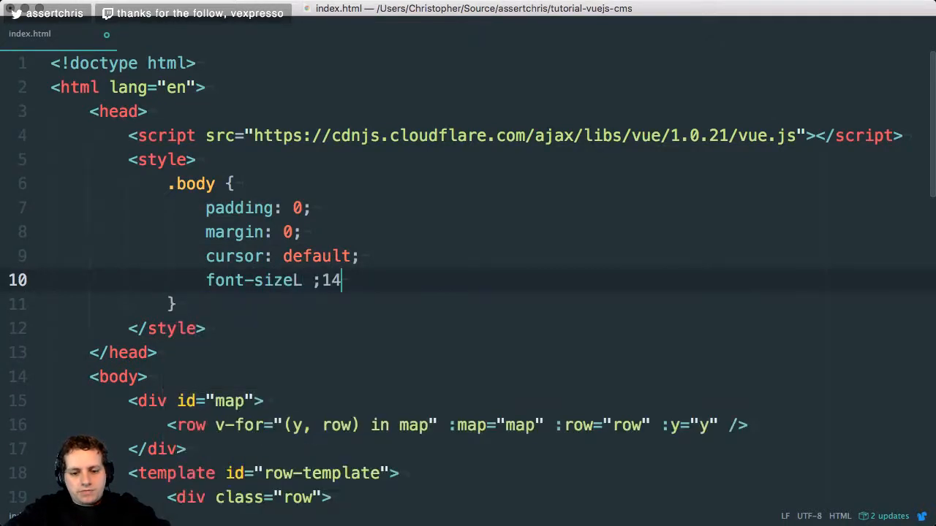
type("px;")
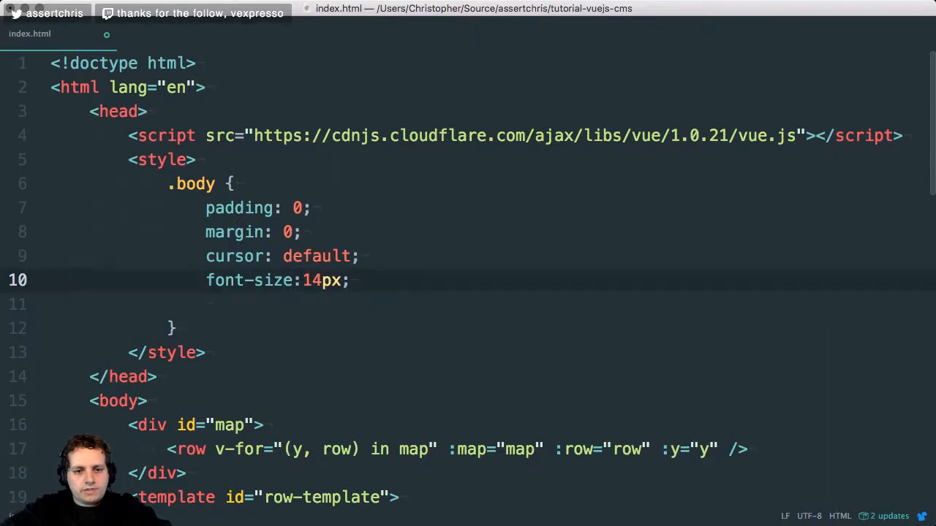
type("font-famil")
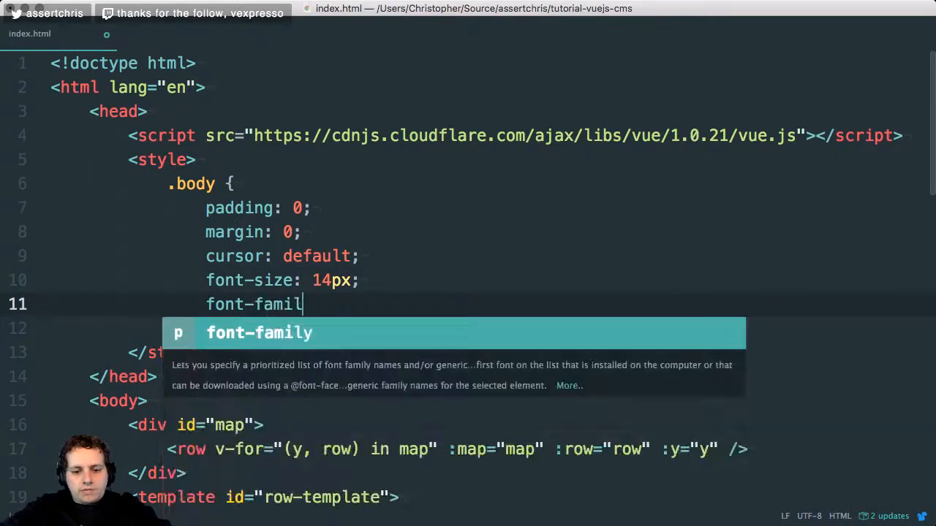
type(": hev")
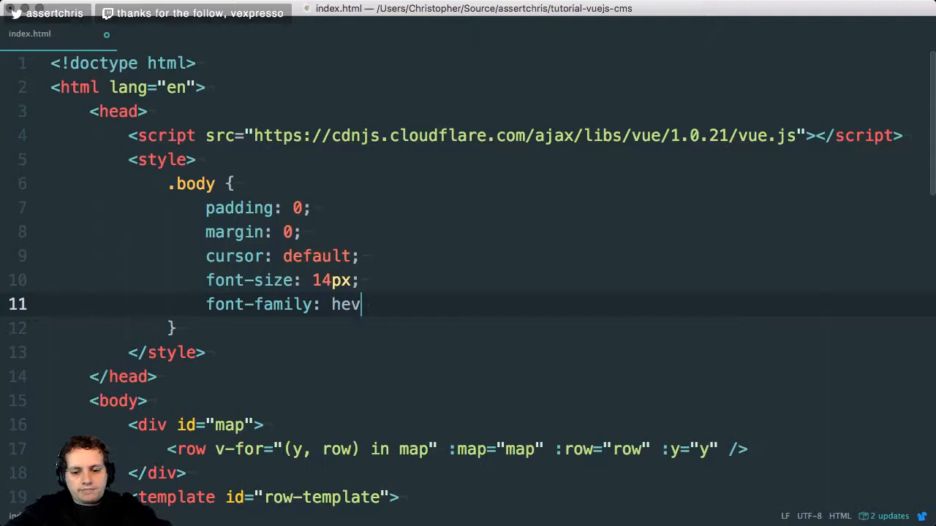
type("etical")
type("color:")
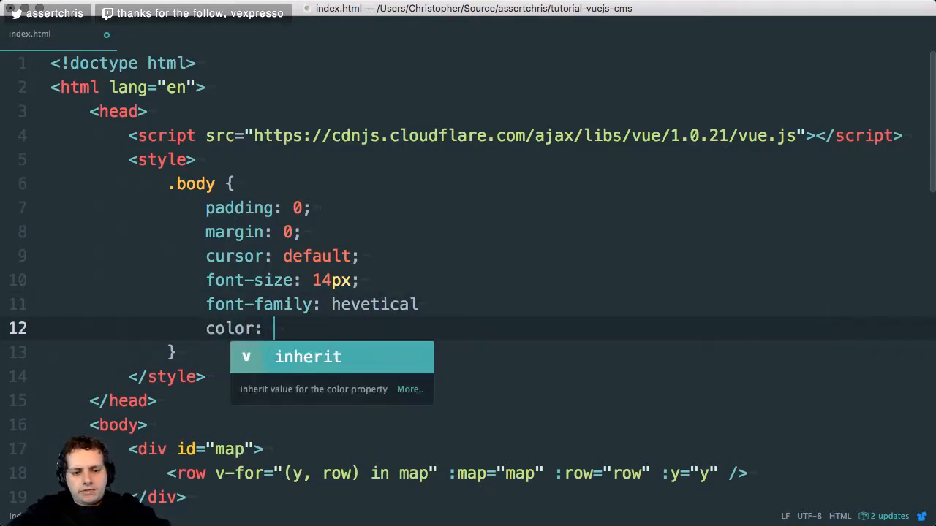
type("#333;")
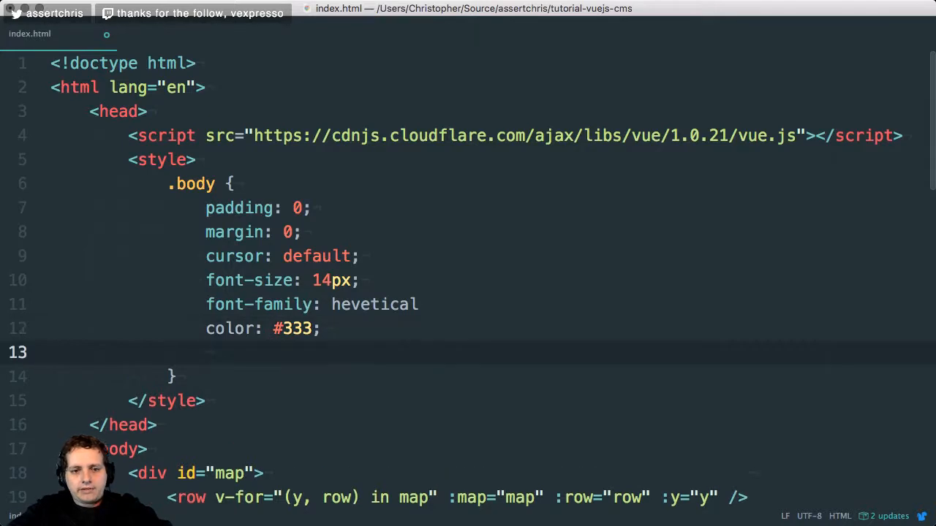
left_click(284, 304)
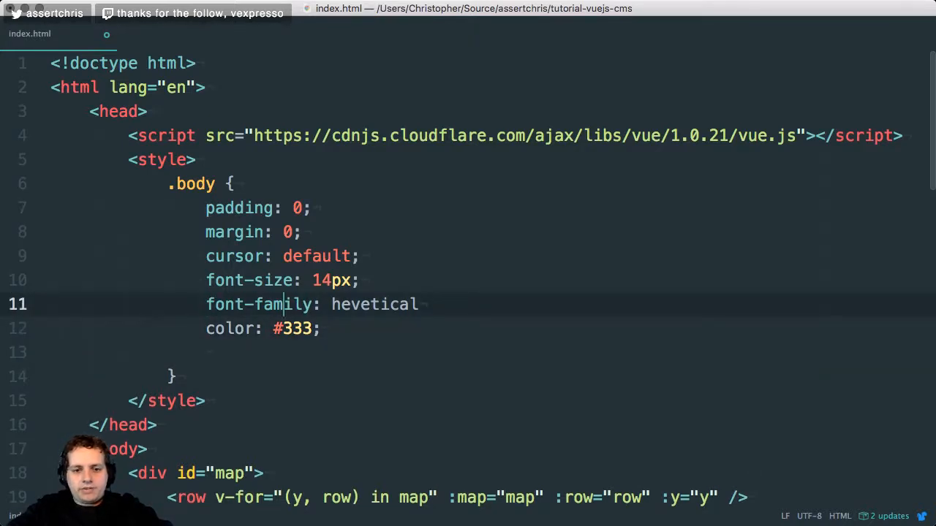
type("helvet")
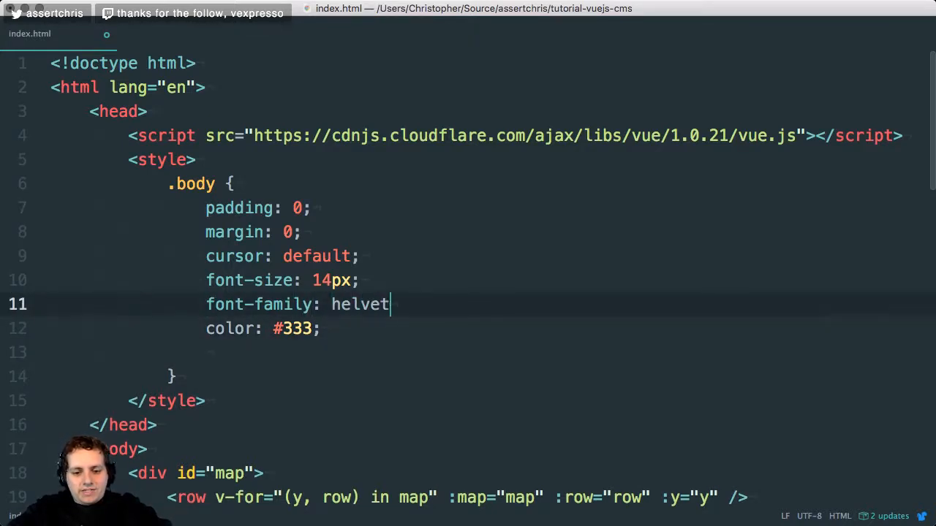
type("ica;")
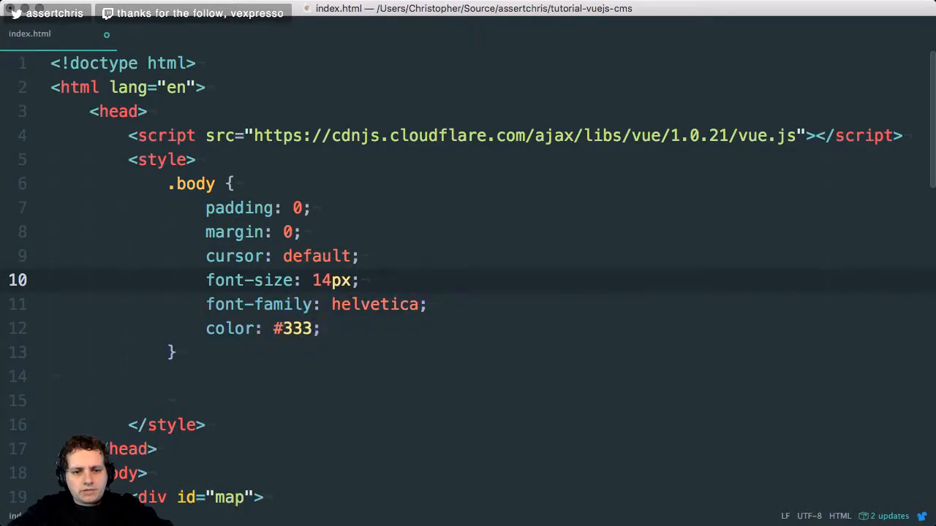
Add a #map rule with position absolute, top 25px and left 25px.
type("#m")
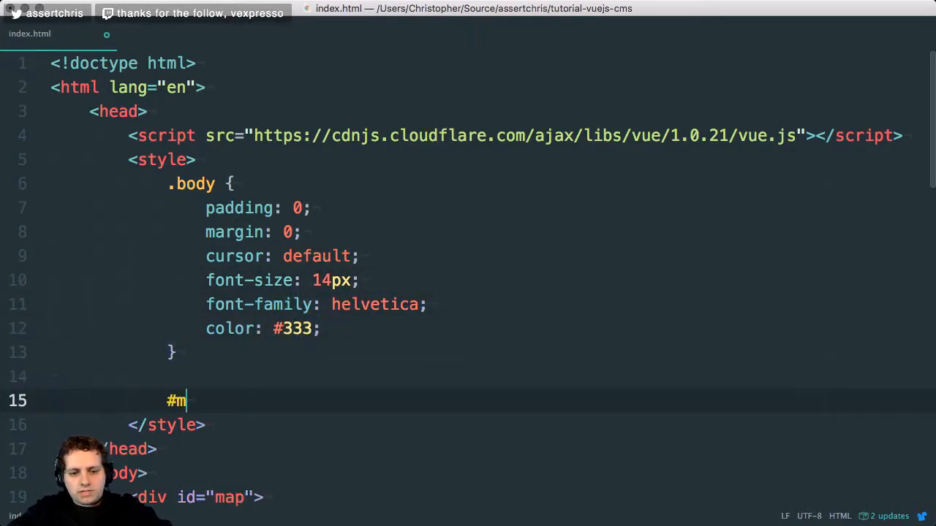
type("margi")
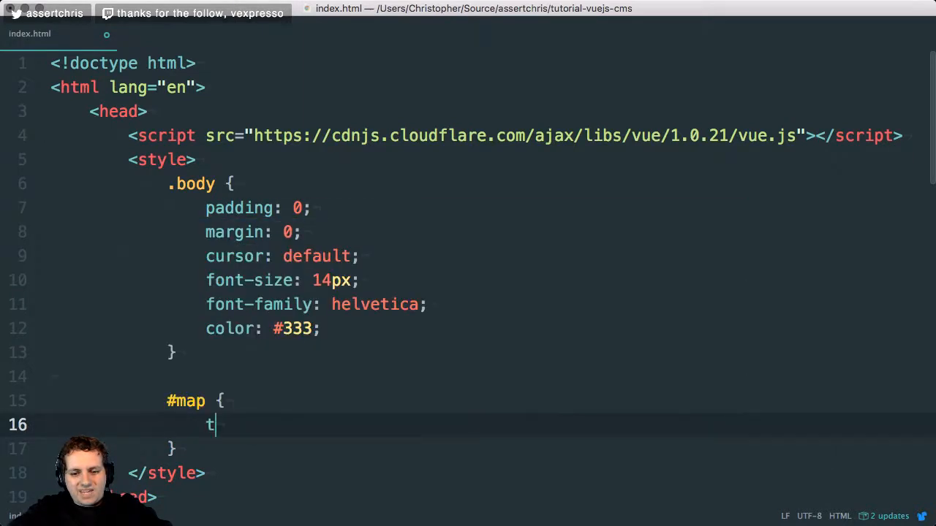
type("osi")
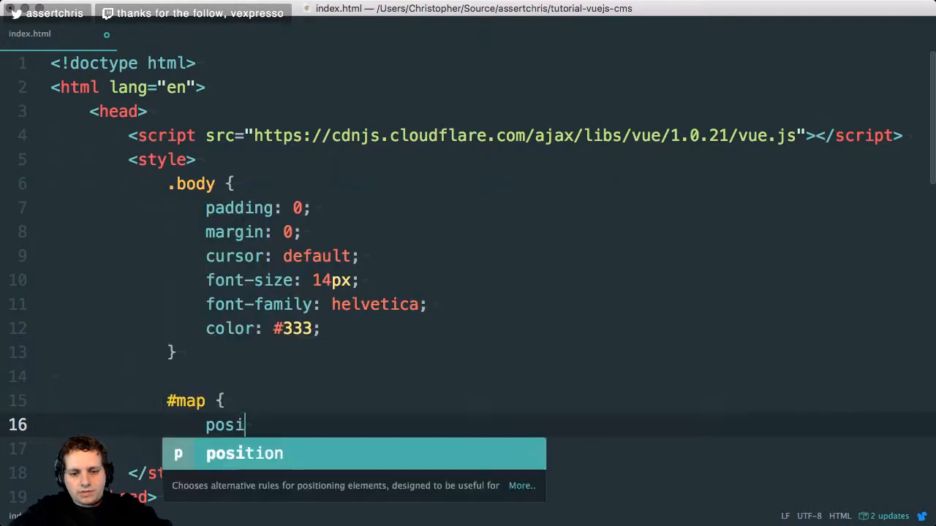
type("top:")
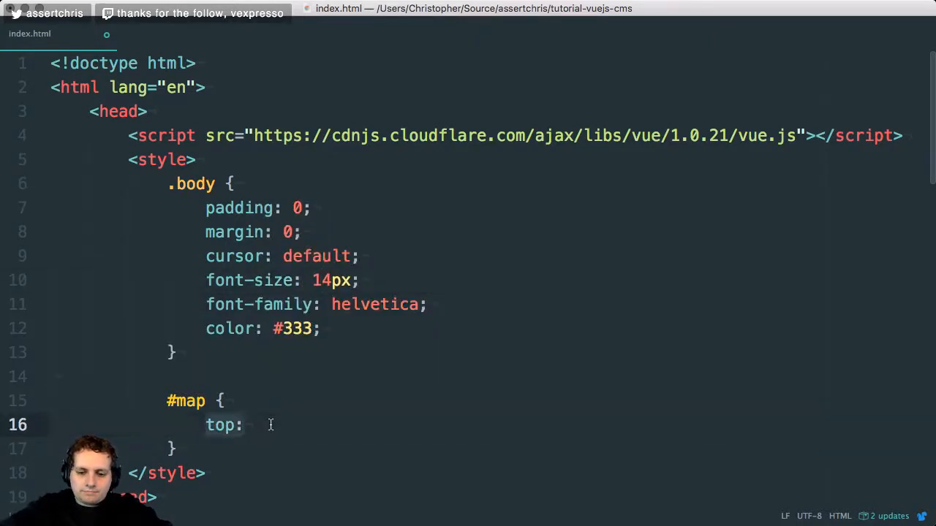
type("position: absolute;")
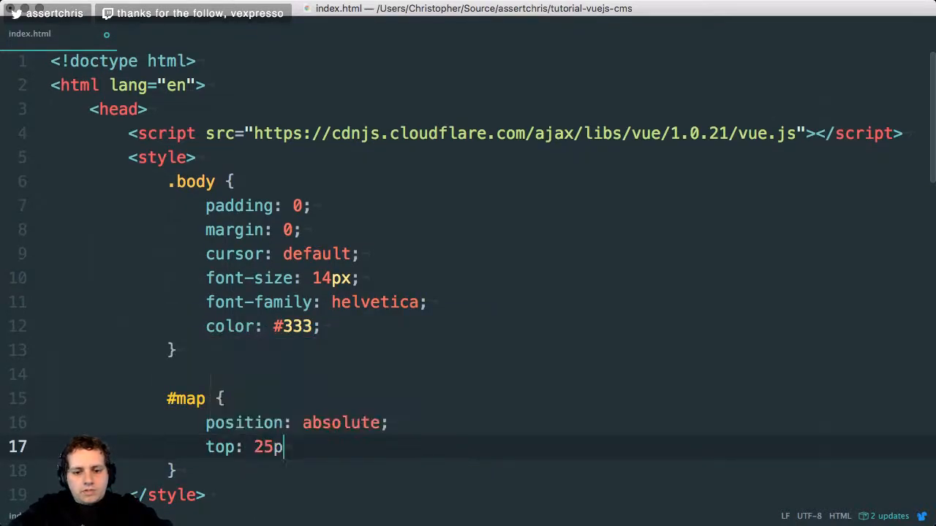
type("x;")
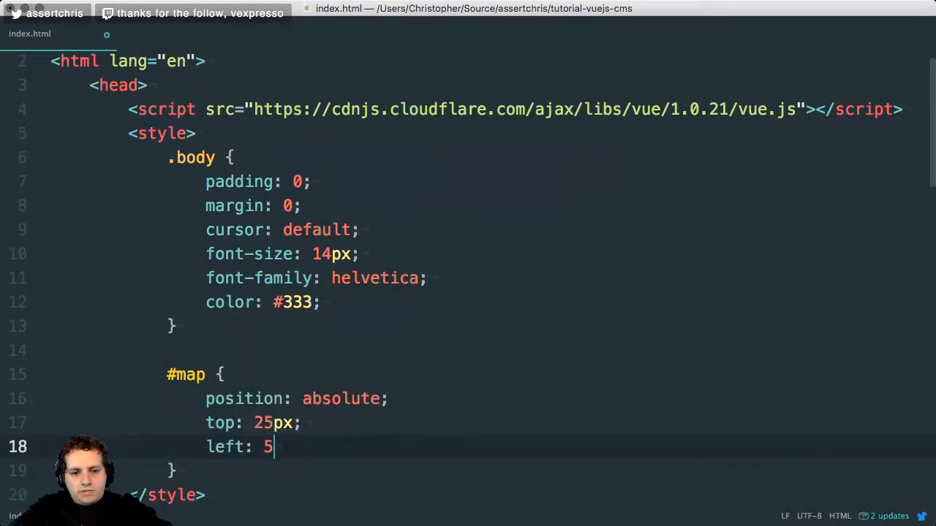
type("5px;")
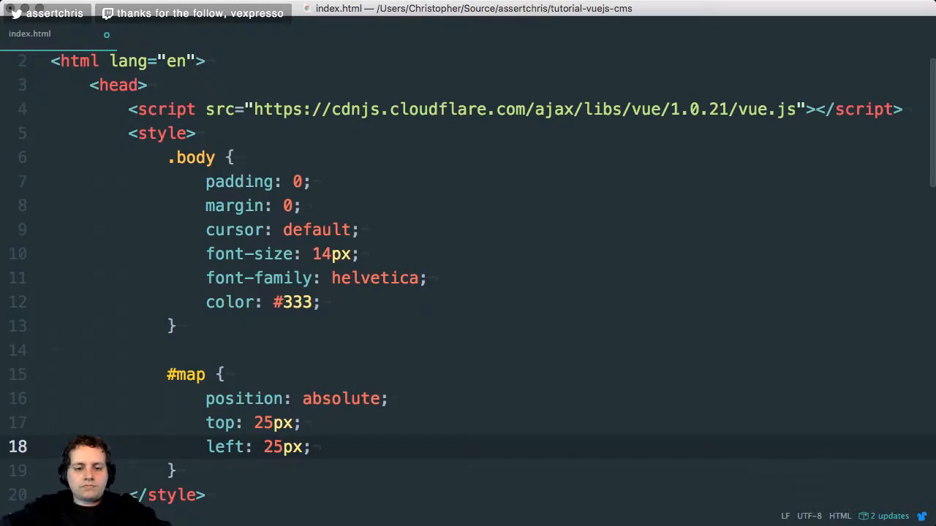
Give #map a solid 1px rgba(0,0,0,0.3) border and select the map attribute on the row tag.
type("border: solid 1px rgba(0, 0, 0,")
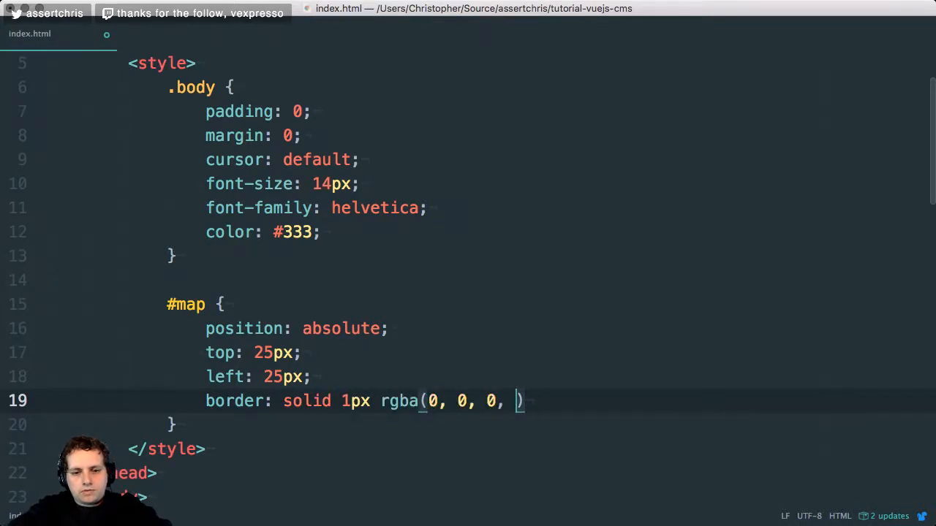
type("0.3);")
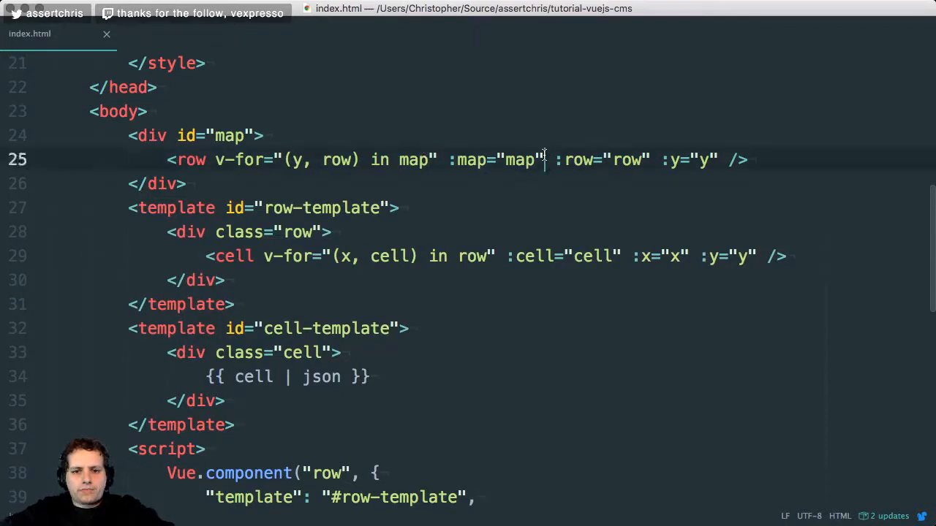
double_click(497, 159)
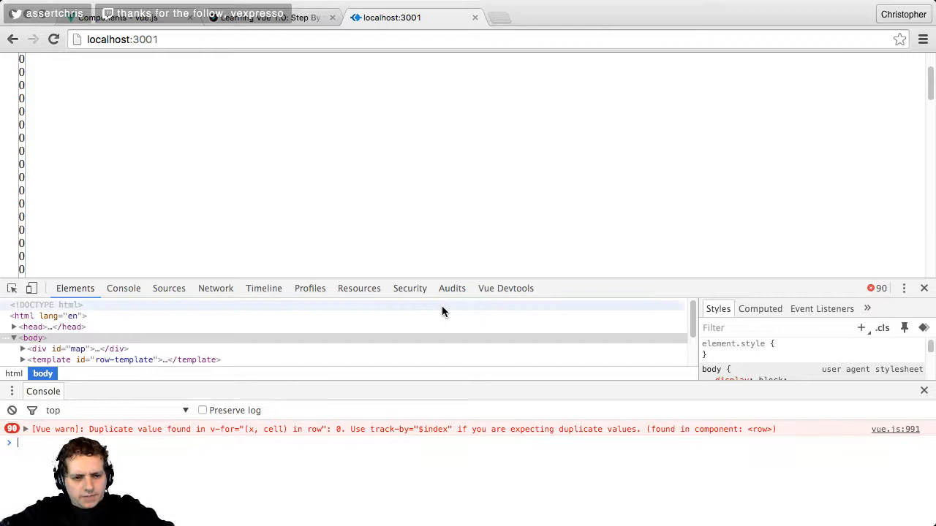
left_click(24, 430)
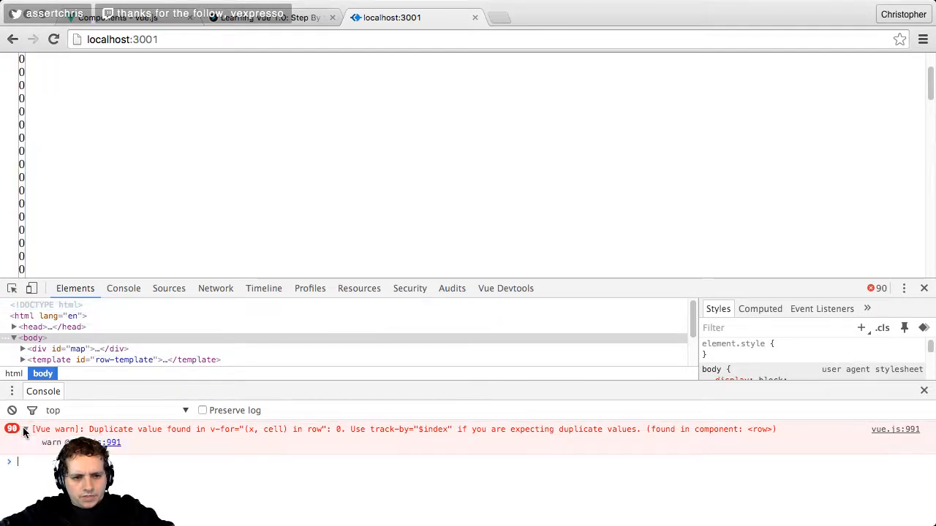
left_click(26, 429)
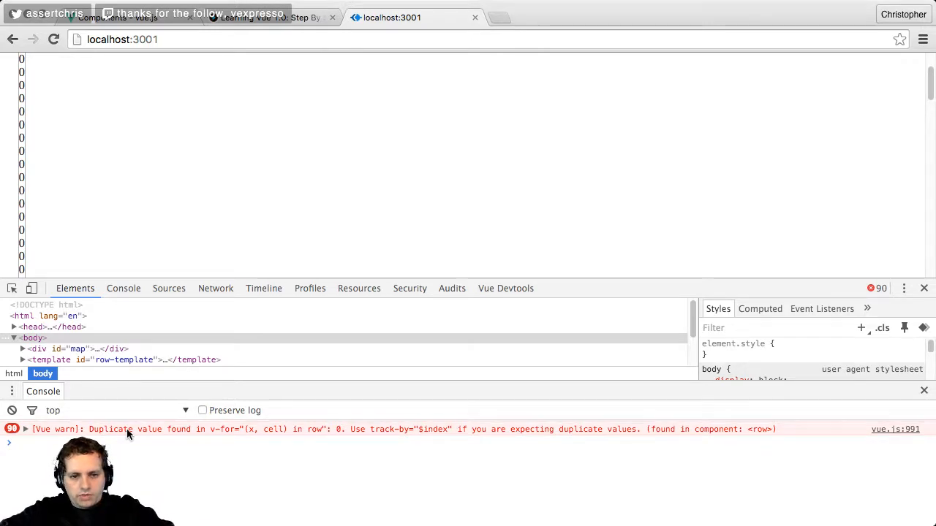
mouse_move(402, 445)
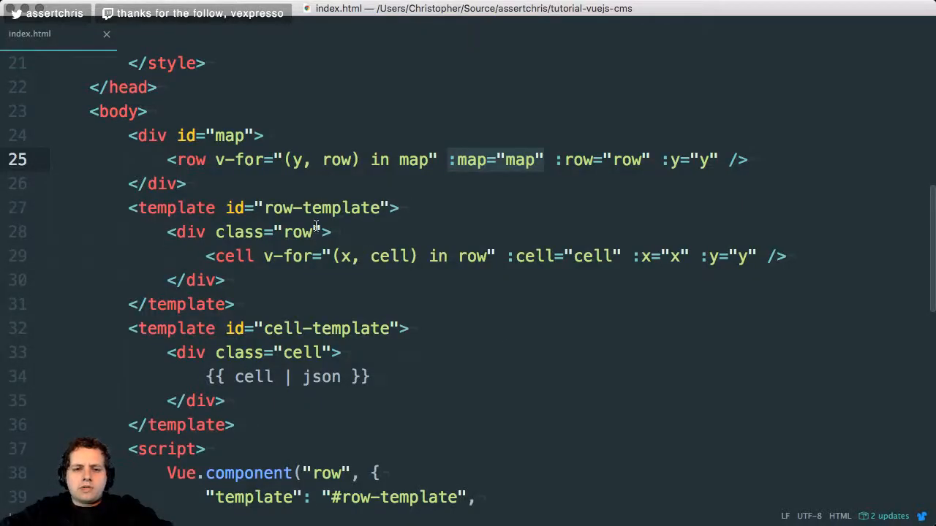
Add a track-by attribute to the cell tag built from y and x, reloading to test.
type("track-by=\"$index\"")
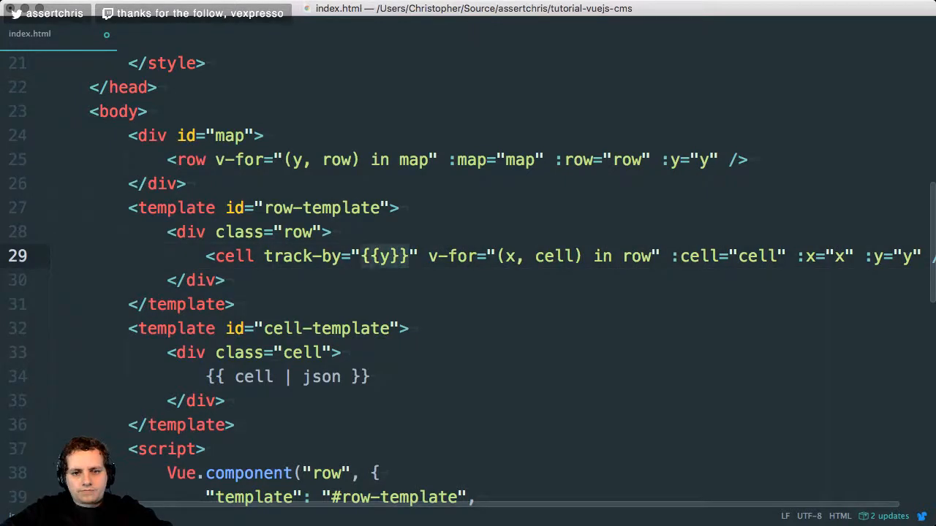
type("{{y}}")
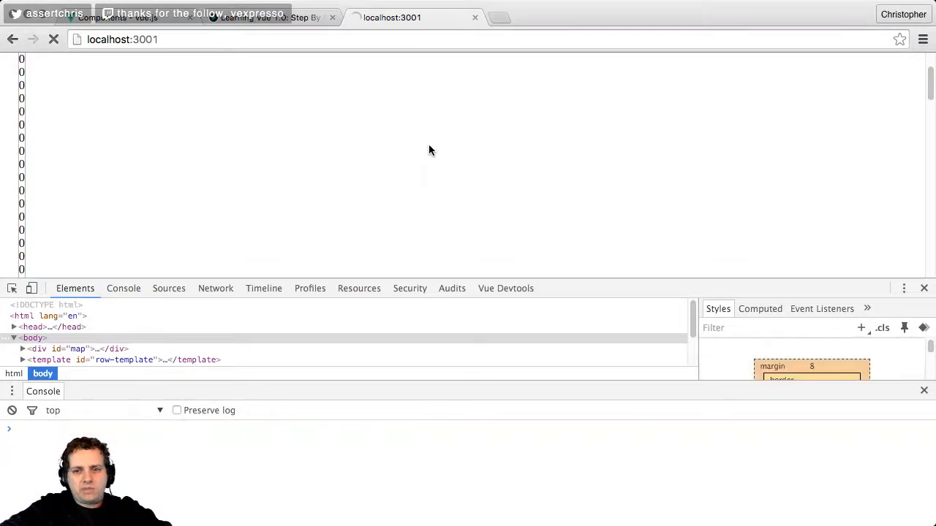
left_click(53, 38)
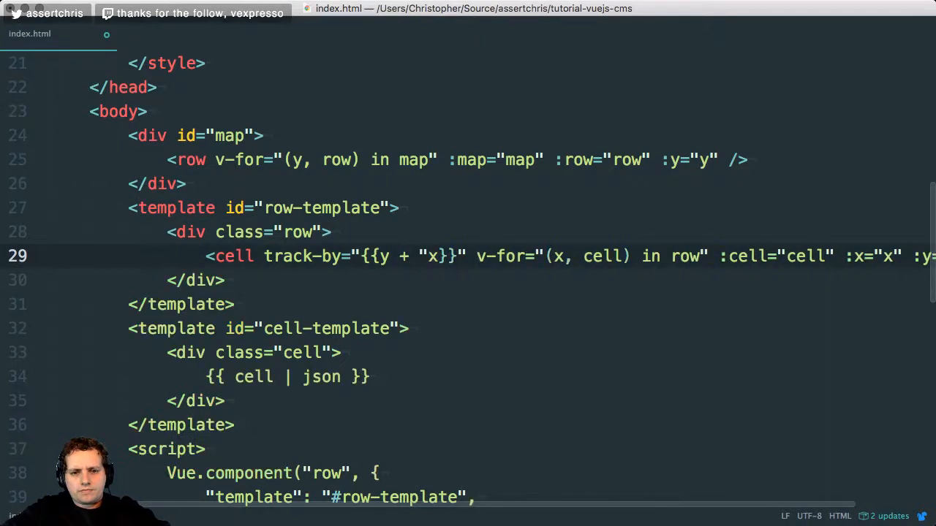
type("\" \" +")
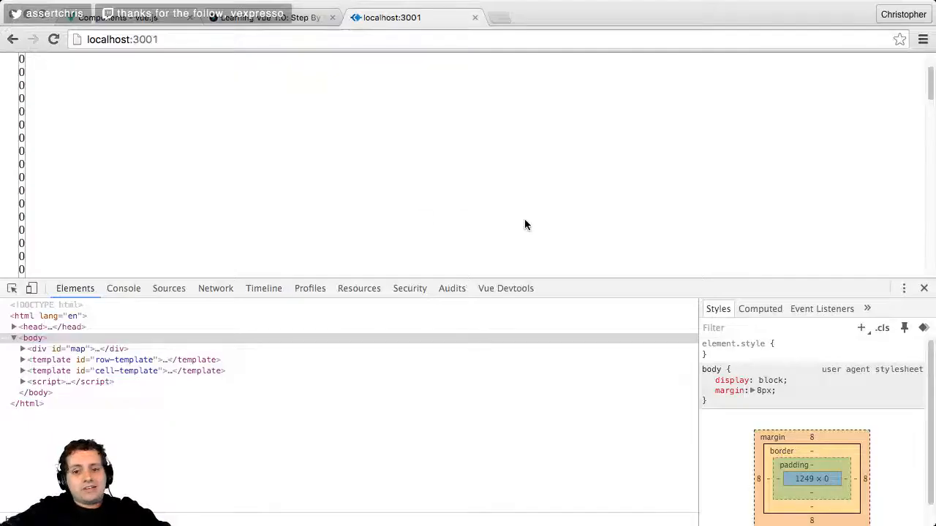
left_click(505, 288)
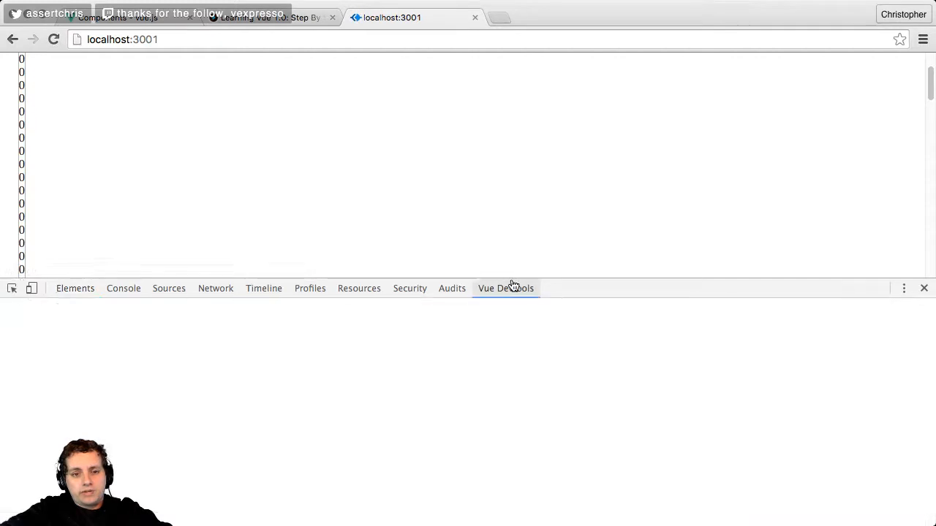
Inspect several Row component instances and their props in Vue Devtools.
left_click(506, 288)
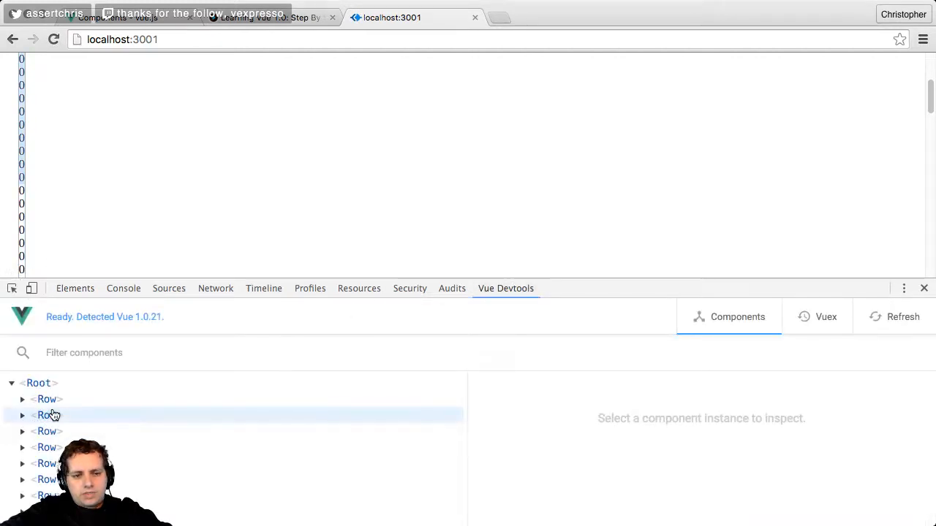
left_click(47, 431)
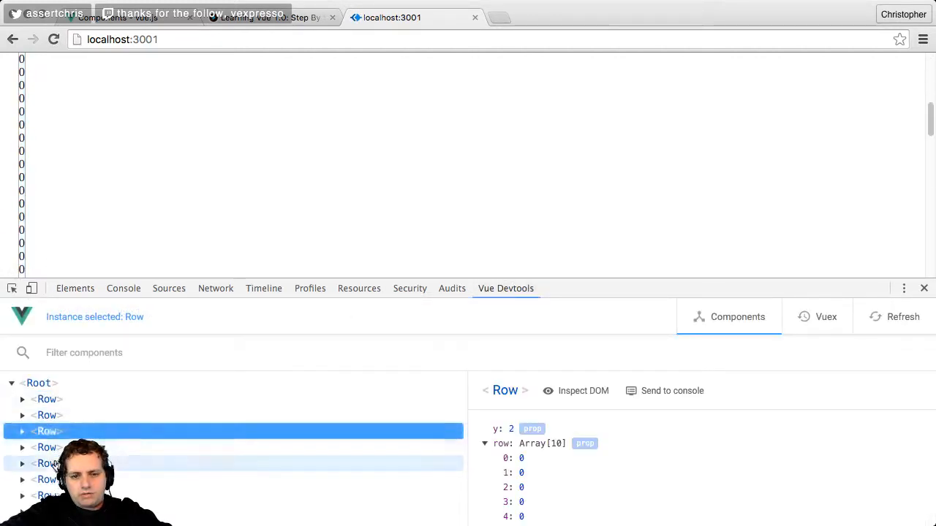
left_click(47, 495)
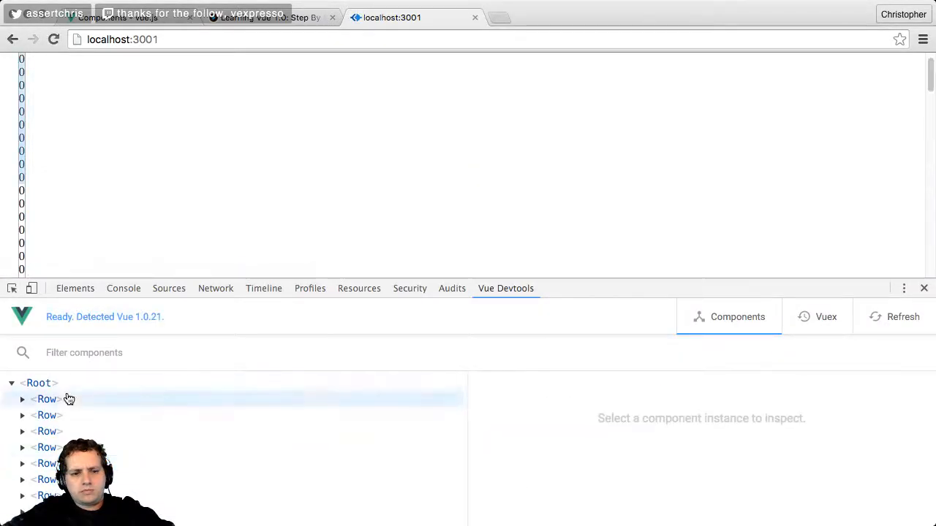
left_click(47, 399)
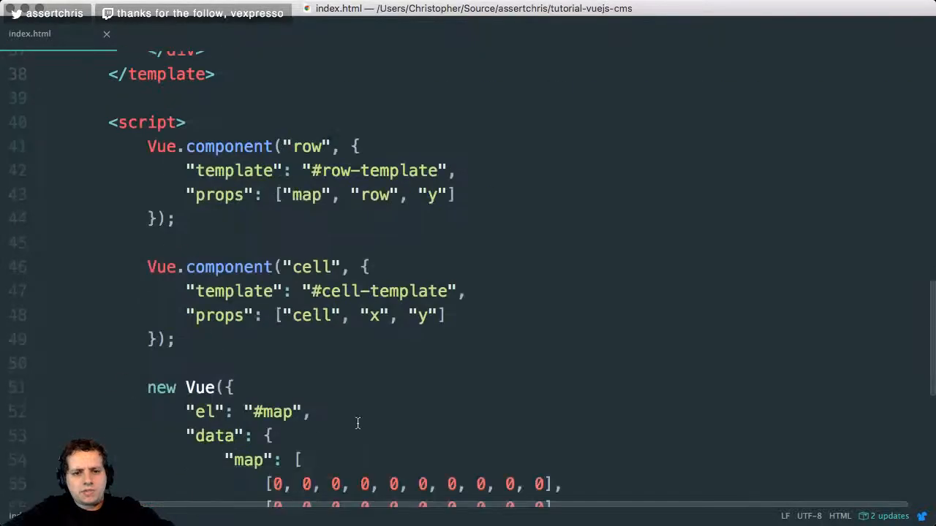
Remove the map prop from the row element, set track-by to $index and reload.
double_click(305, 196)
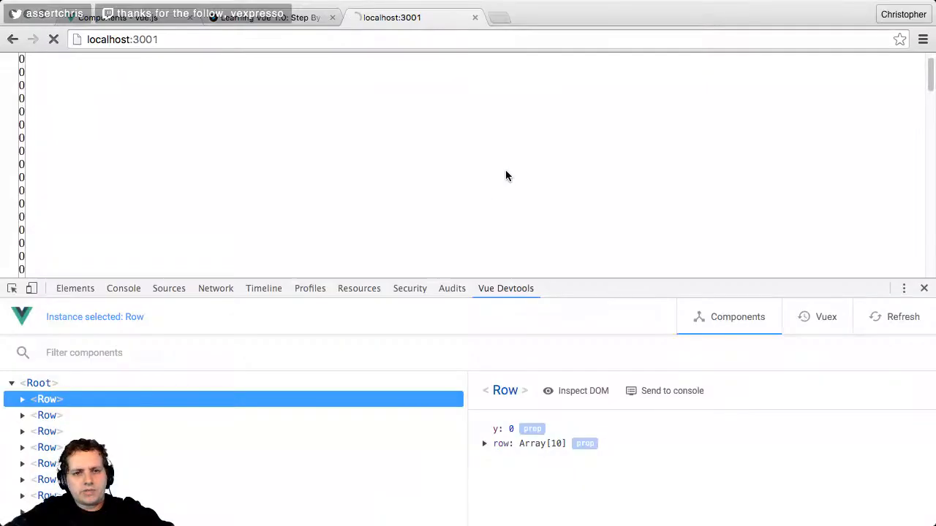
left_click(53, 40)
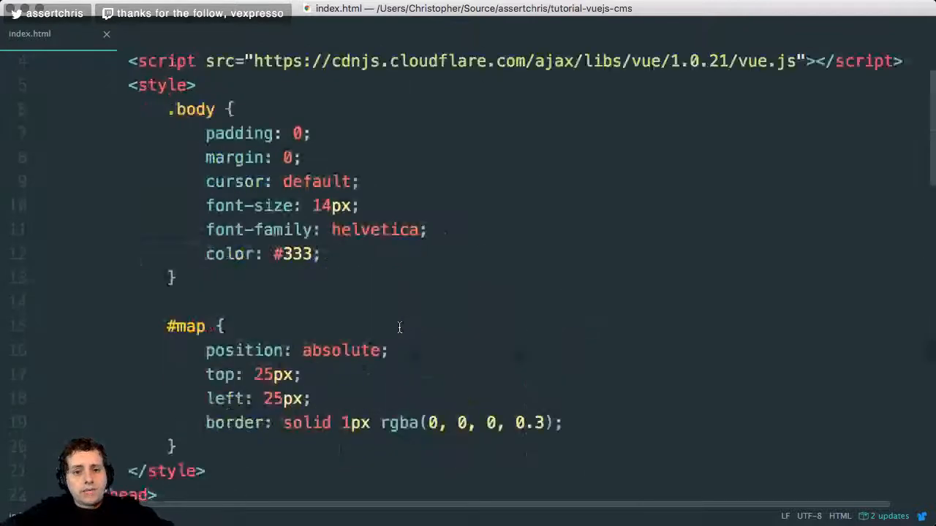
scroll("down", 3)
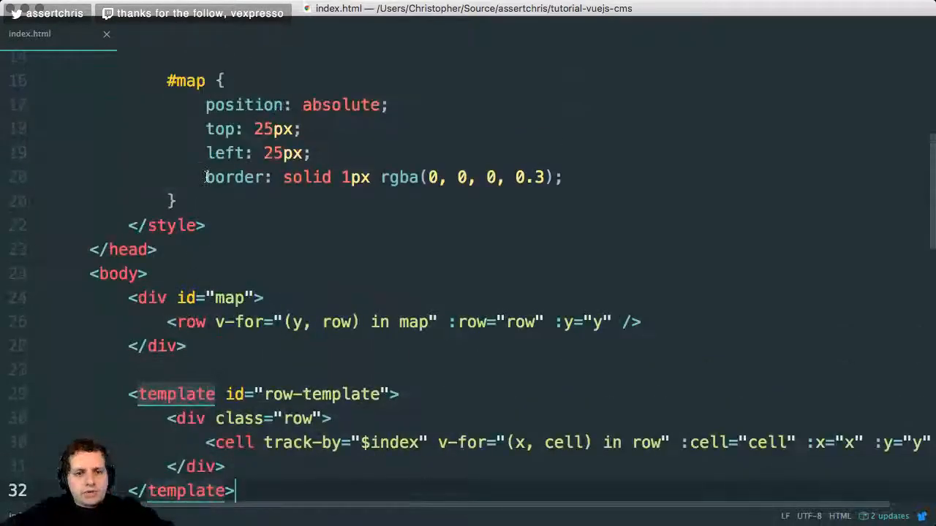
Add a .cell rule with display inline-block and font-size 14px.
type(".cell")
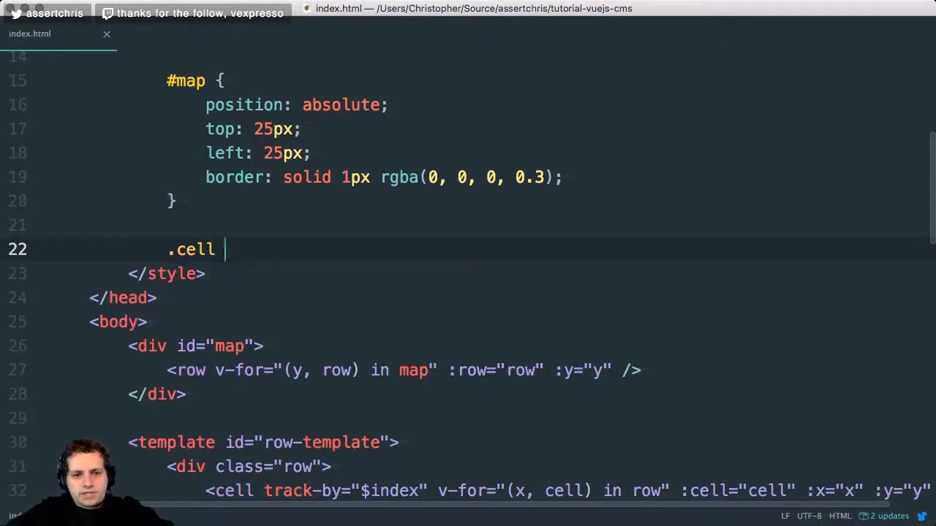
type("{ display:")
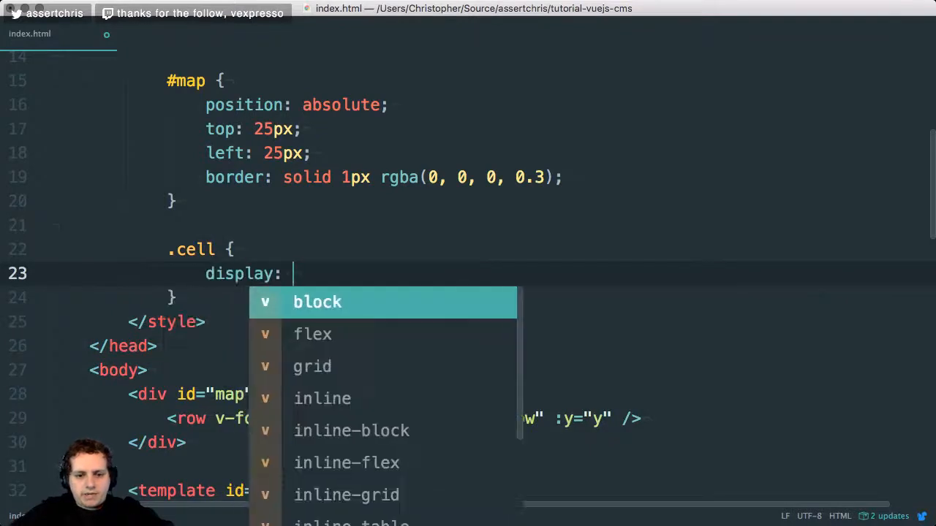
type("inline")
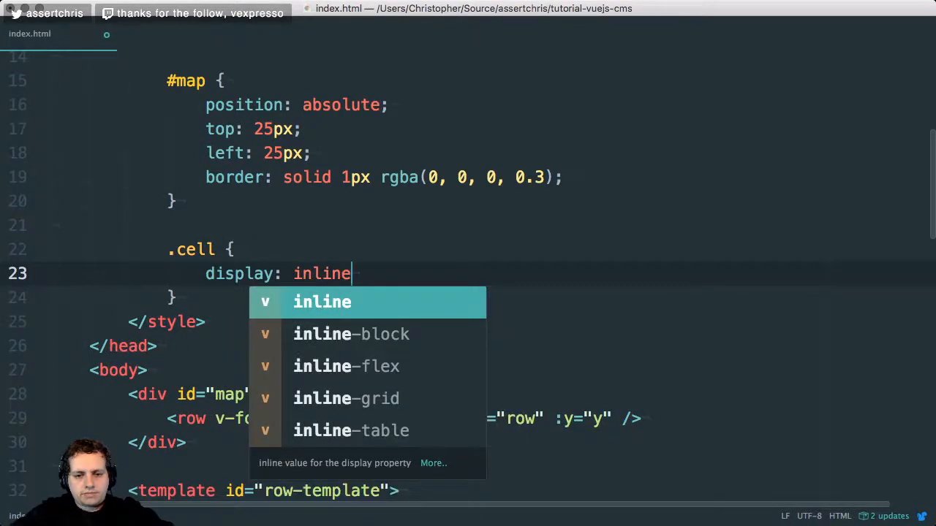
left_click(351, 333)
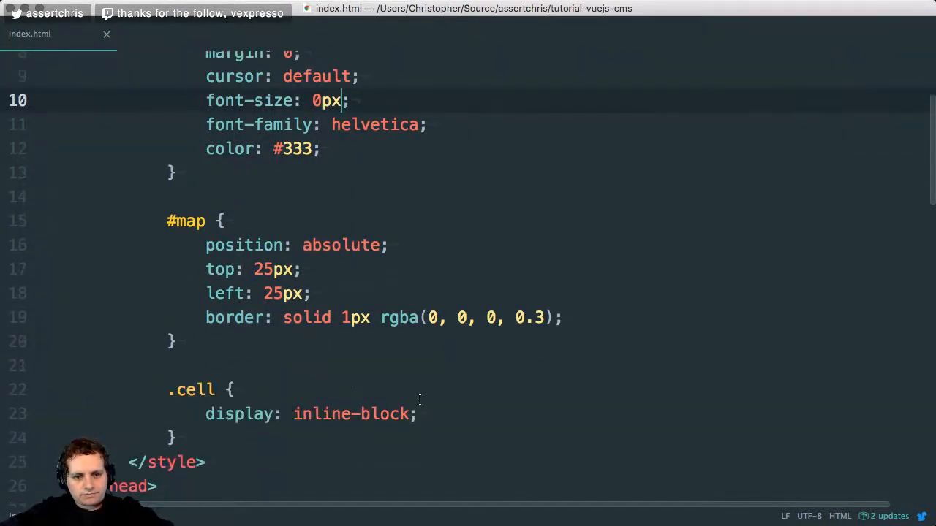
type("font-size:")
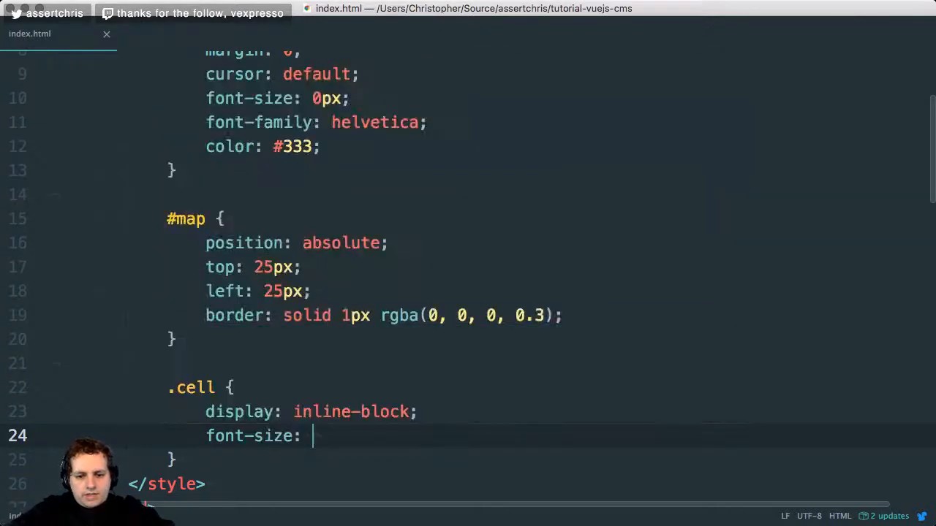
type("14px;")
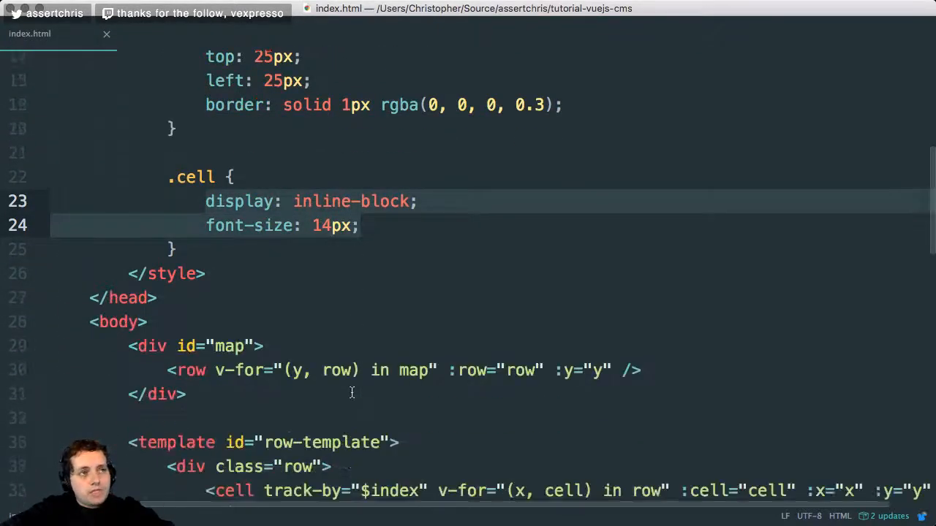
Change the body font-size to 0 by removing its px unit.
scroll("down", 3)
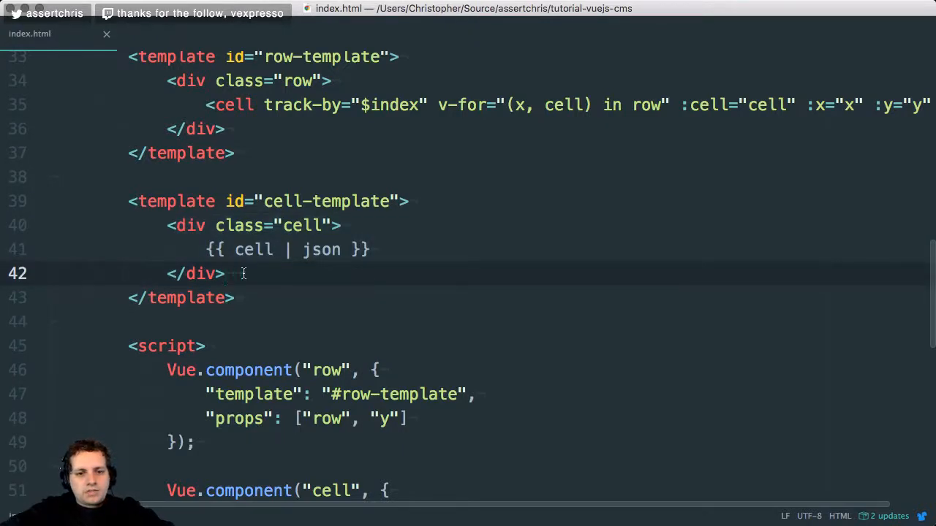
left_click(415, 18)
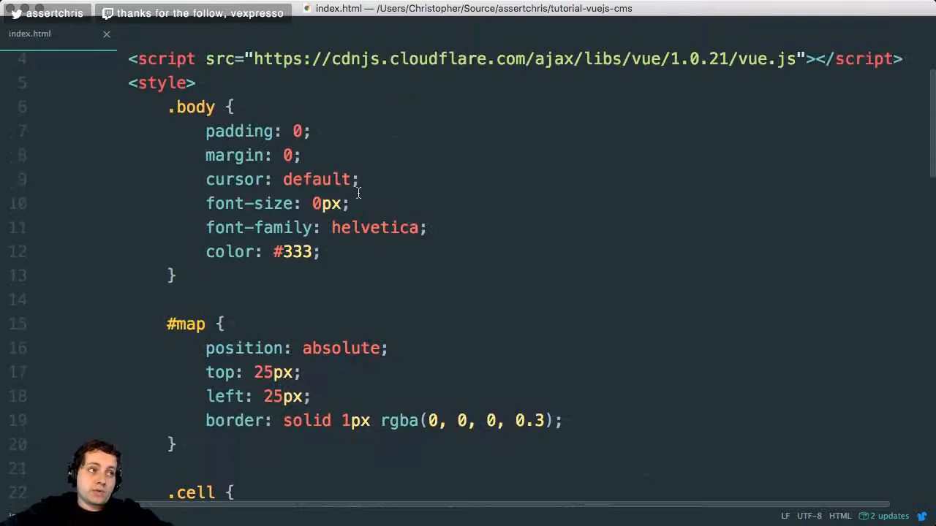
key("backspace")
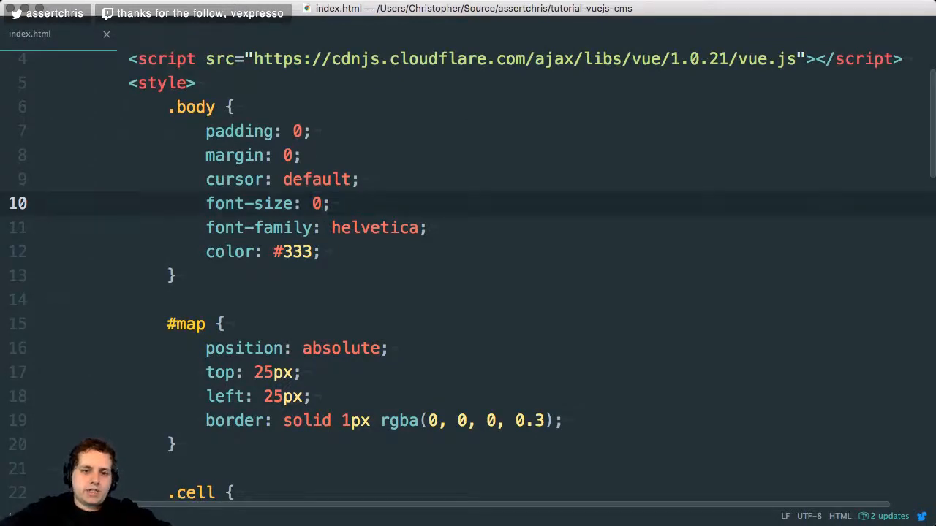
left_click(339, 203)
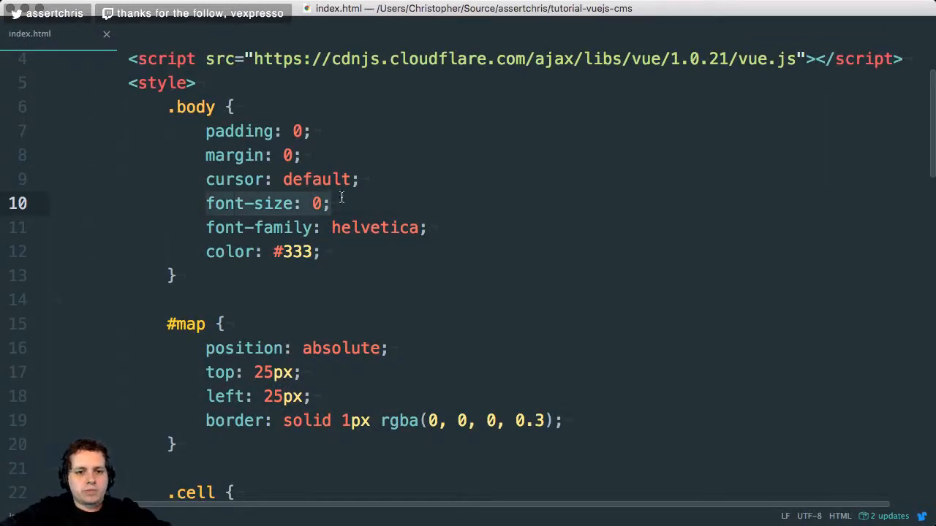
scroll("down", 3)
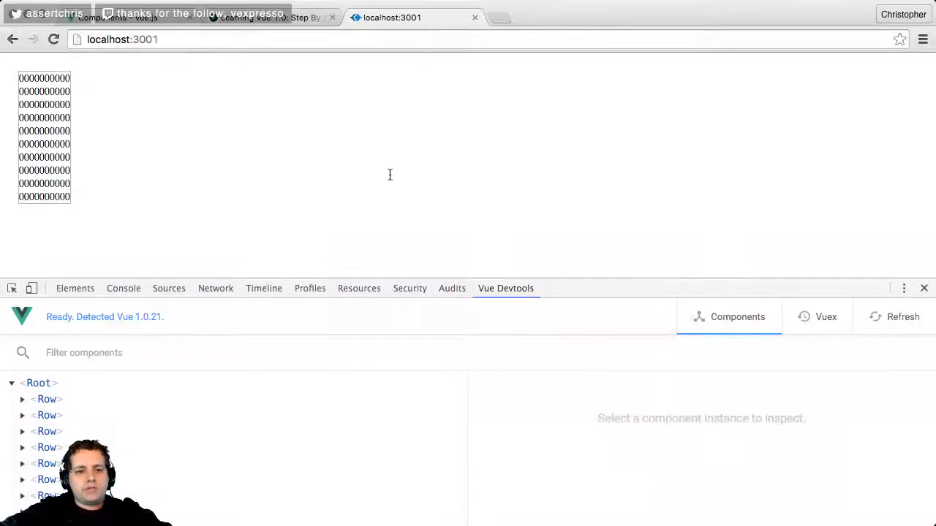
mouse_move(86, 171)
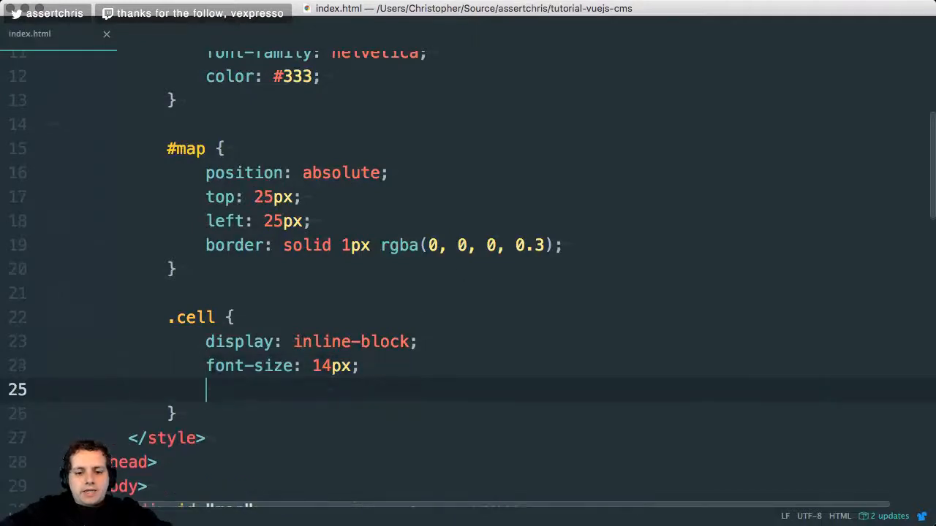
Give .cell width and height 16px and start line-height and text-align properties.
type("width:")
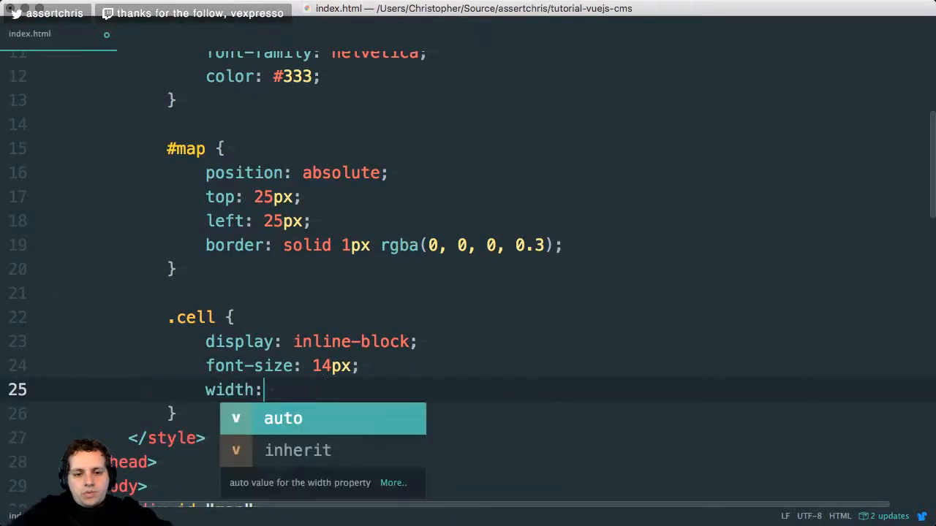
type("16p")
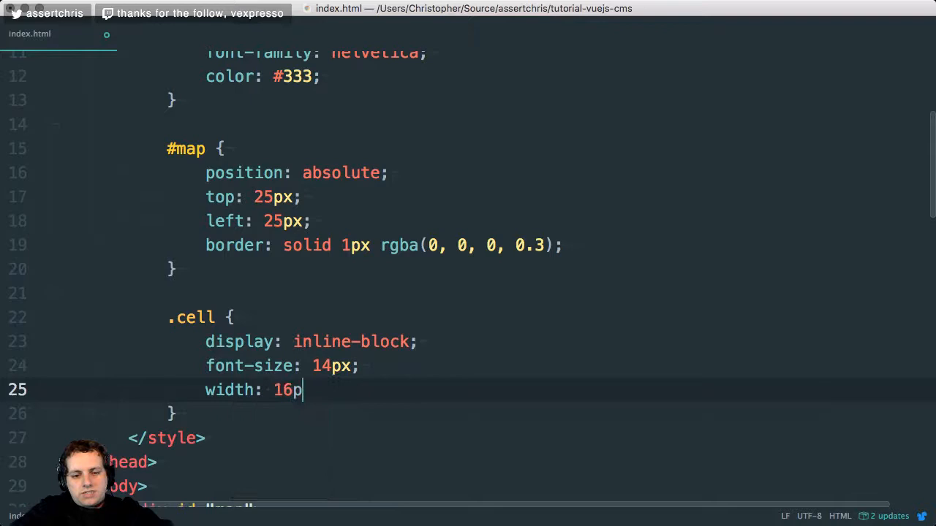
type("px;")
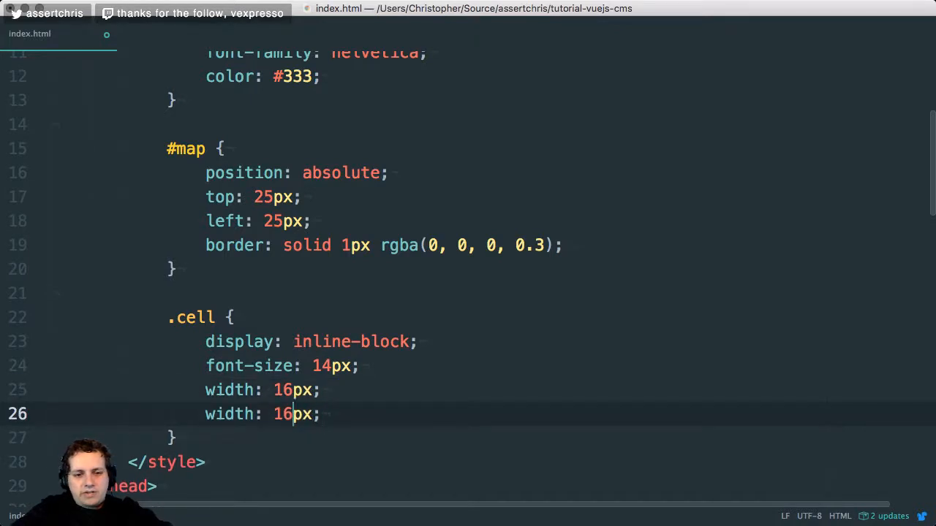
type("heigh")
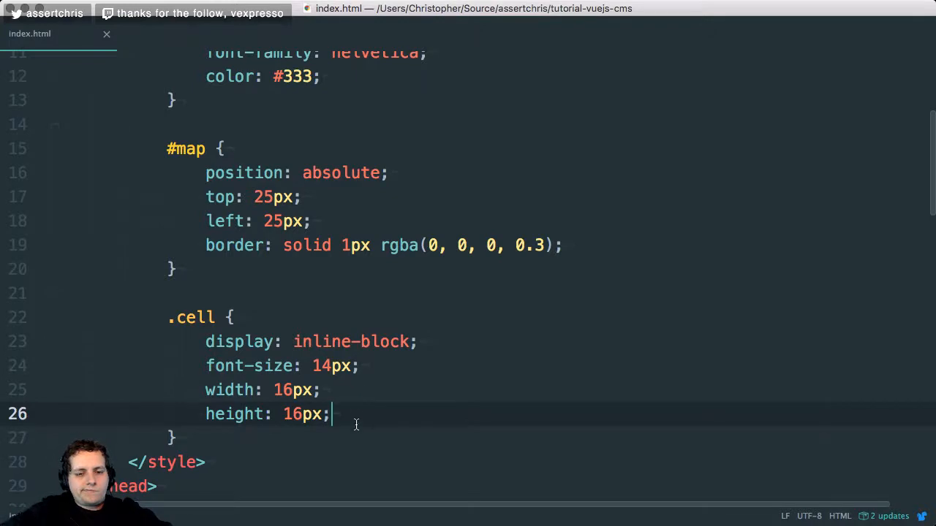
type("line-height")
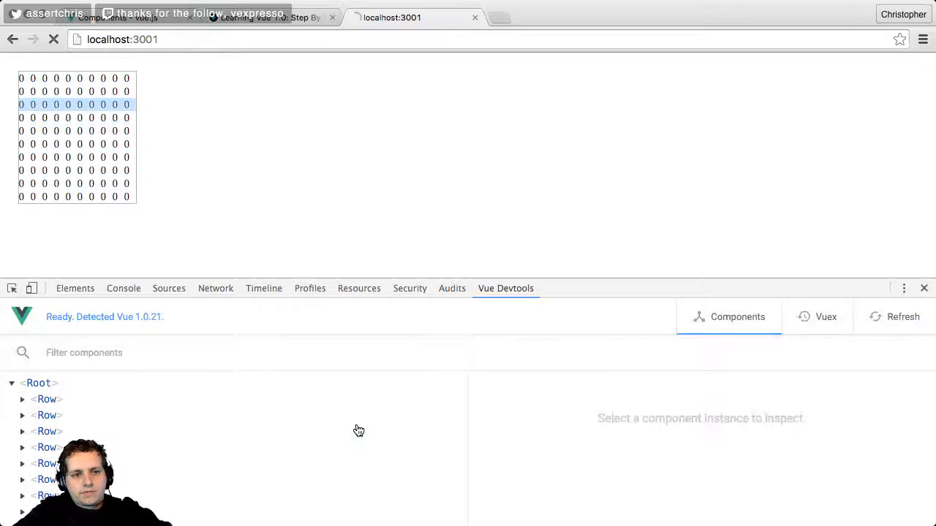
type("text-align: center;")
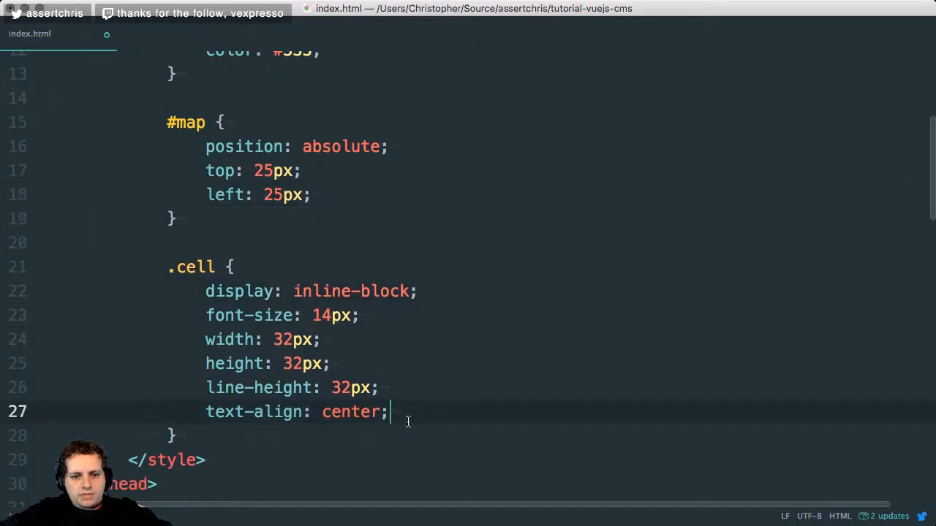
Add a solid 1px rgba(0,0,0,0.1) border to .cell, remove the #map border and reload.
type("border: solid 1px rgba(0, 0, 0, 0.1);]")
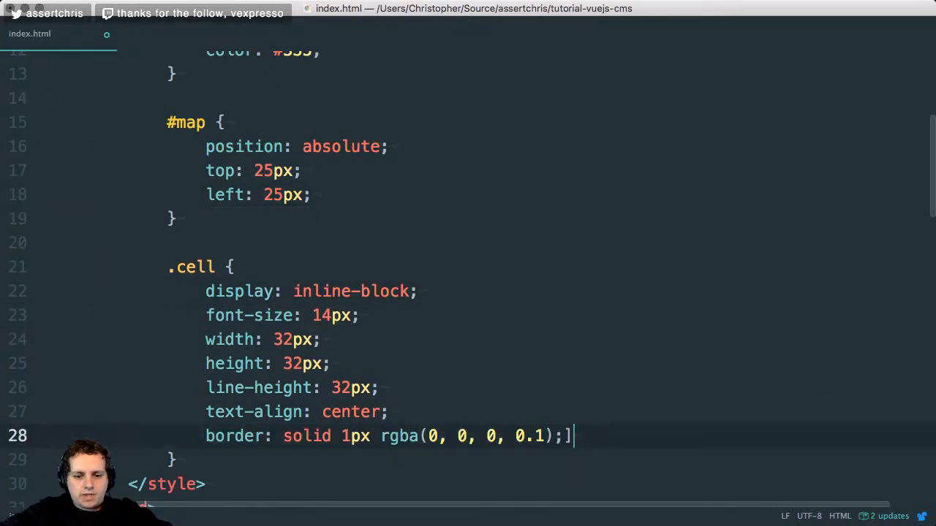
type("borde")
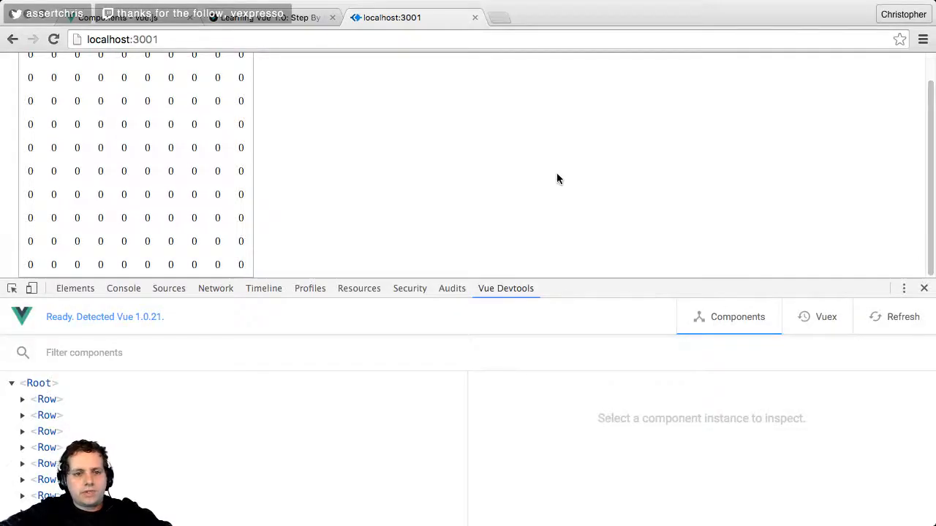
left_click(924, 288)
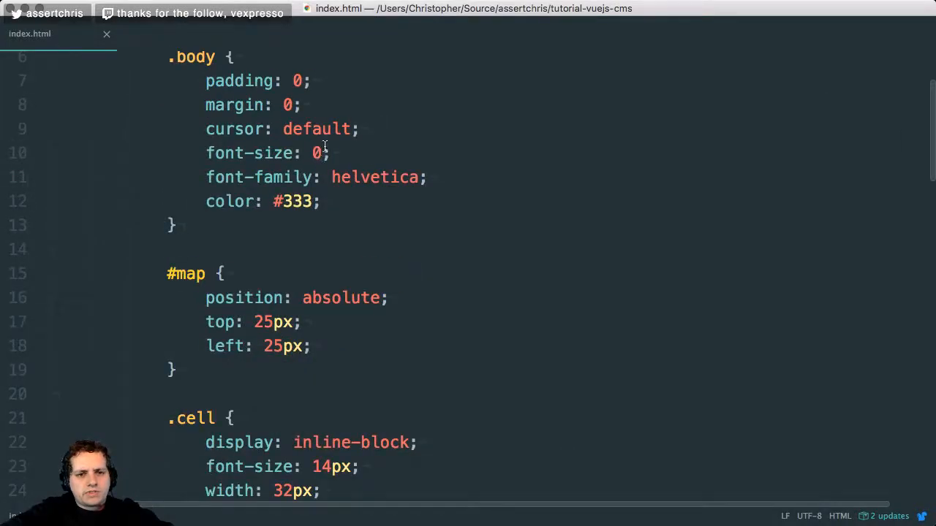
left_click(235, 129)
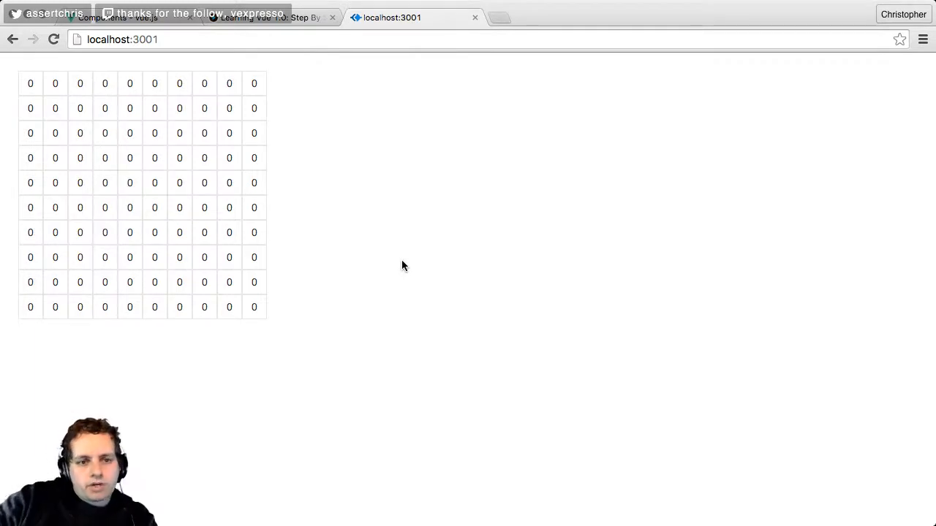
mouse_move(430, 249)
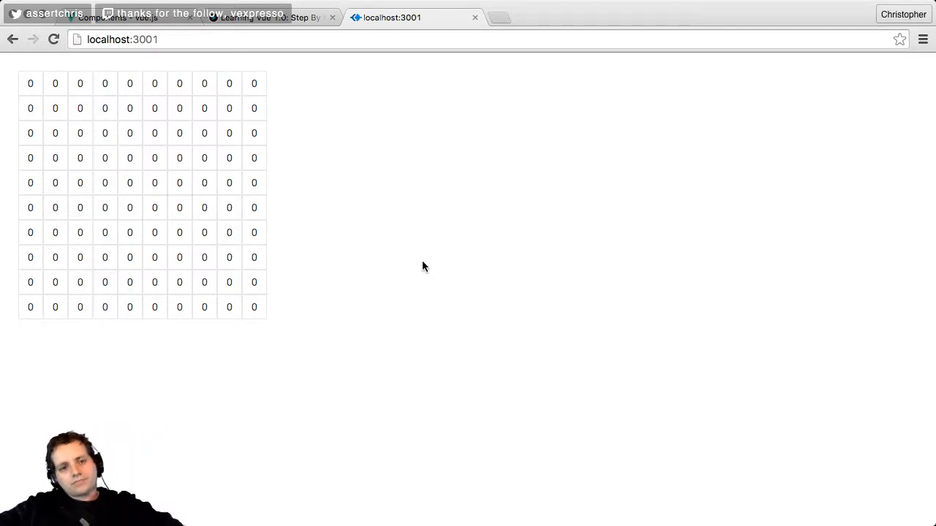
mouse_move(366, 307)
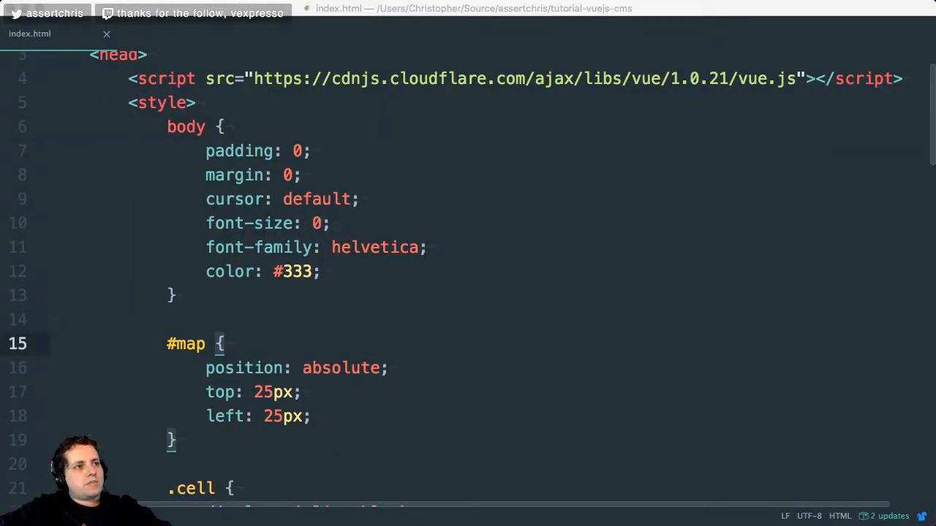
Scroll through index.html reviewing the markup and select the map div line.
scroll("down", 3)
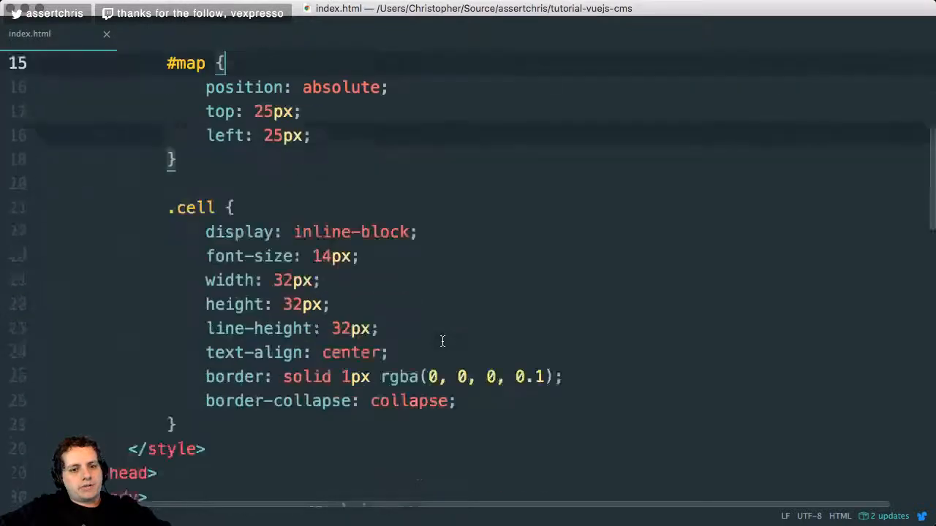
scroll("down", 3)
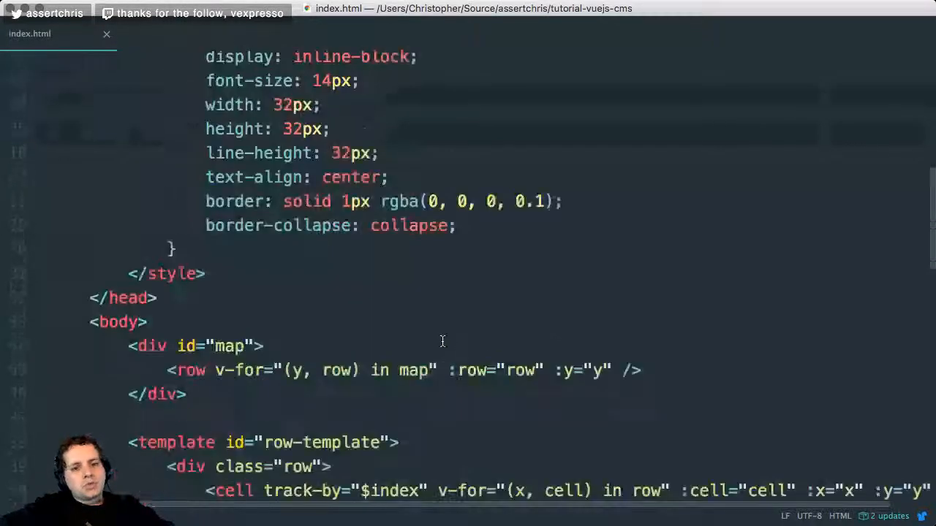
scroll("down", 3)
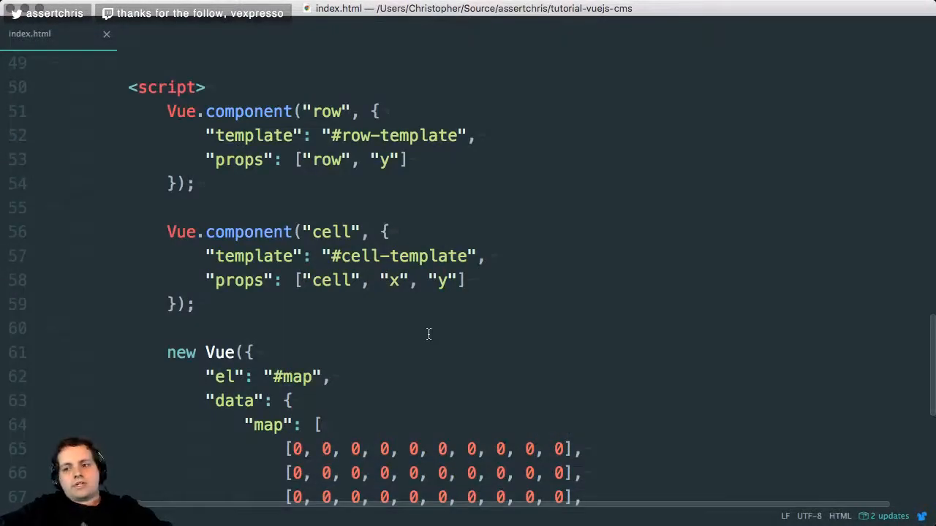
scroll("down", 3)
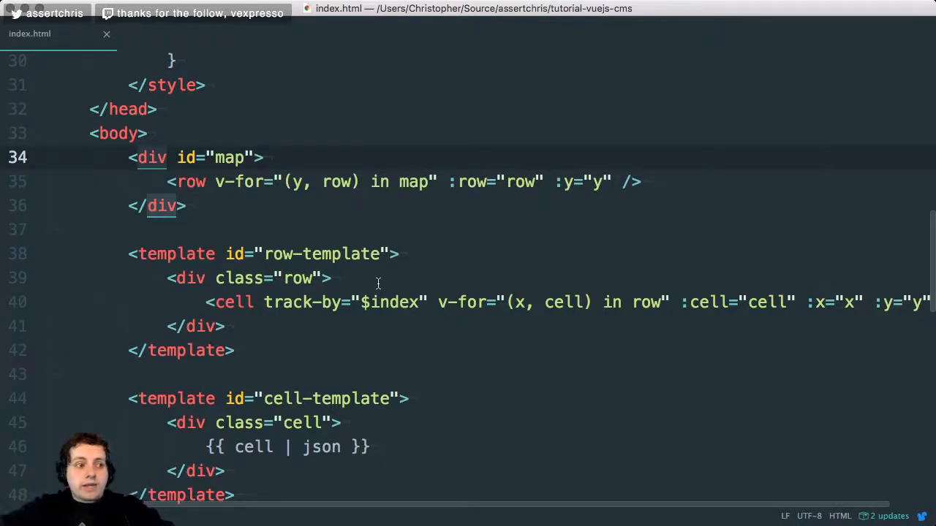
left_click(265, 158)
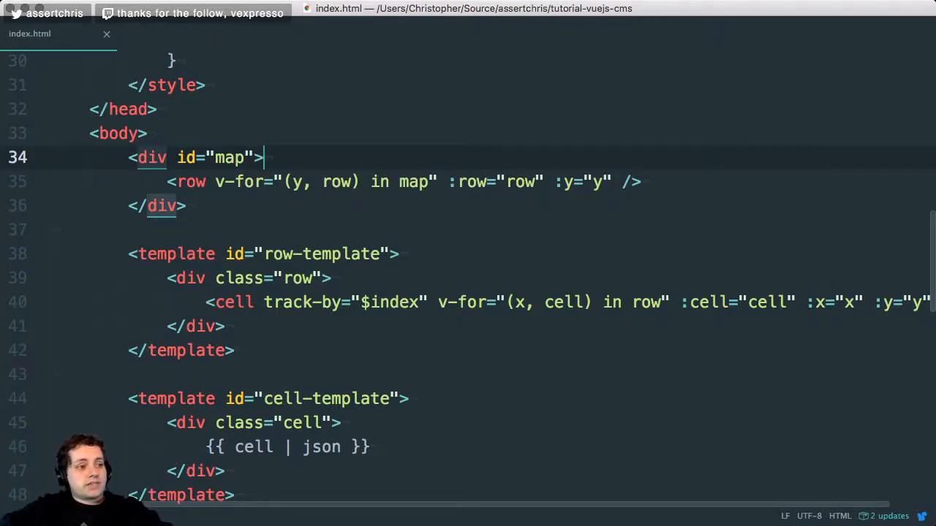